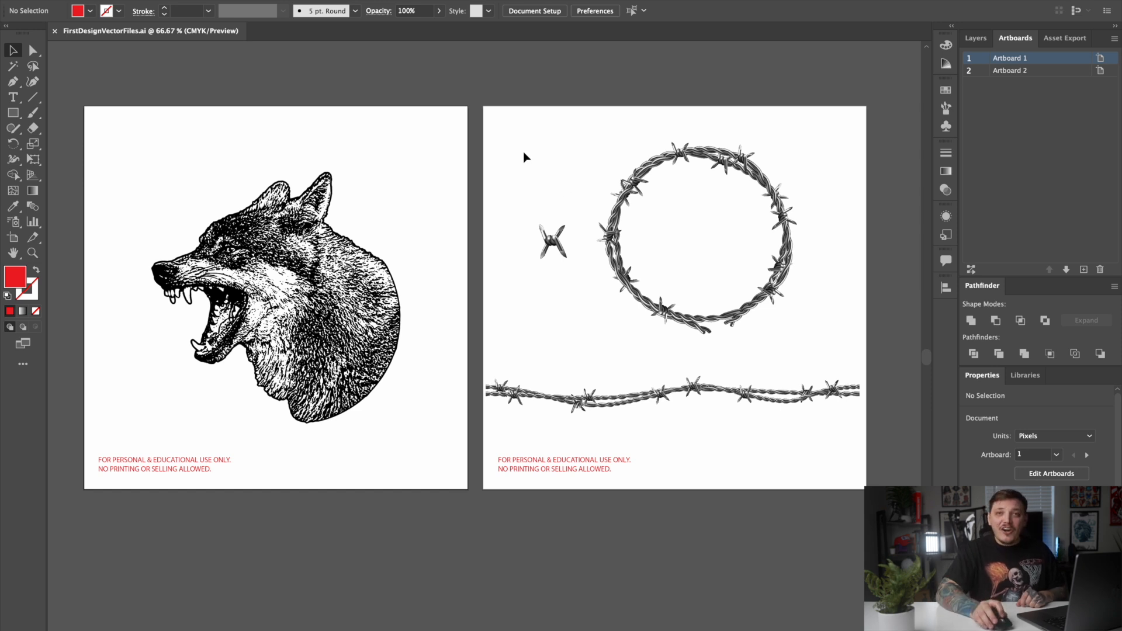
Select Artboard 2 in the Artboards panel to make it active
{"action": "left_click", "coordinate": [1026, 70]}
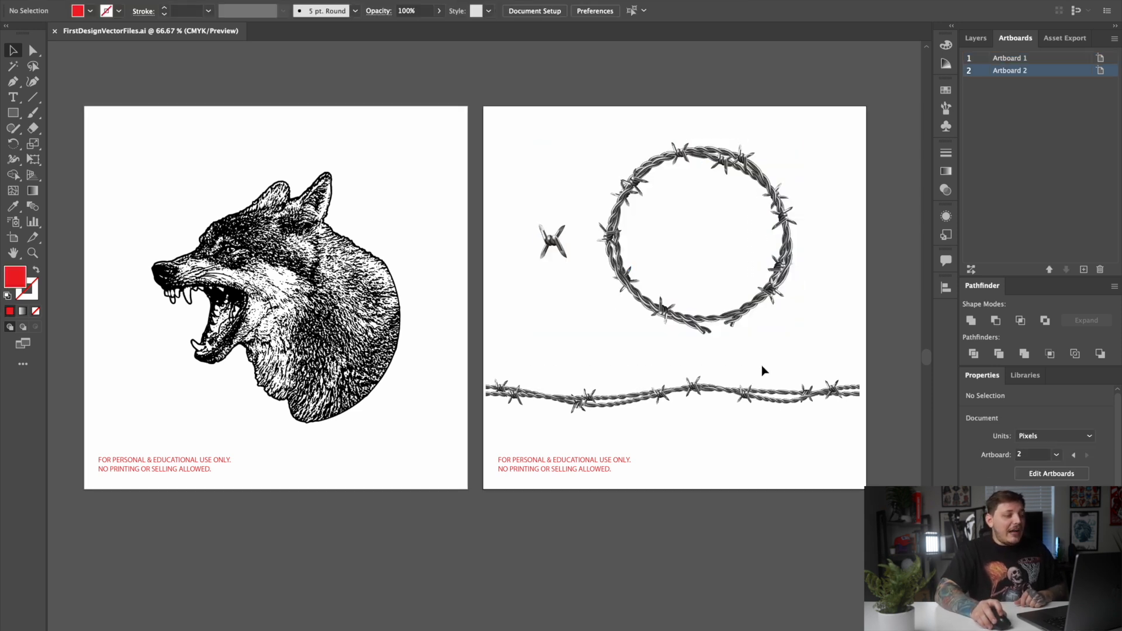
{"action": "mouse_move", "coordinate": [176, 490]}
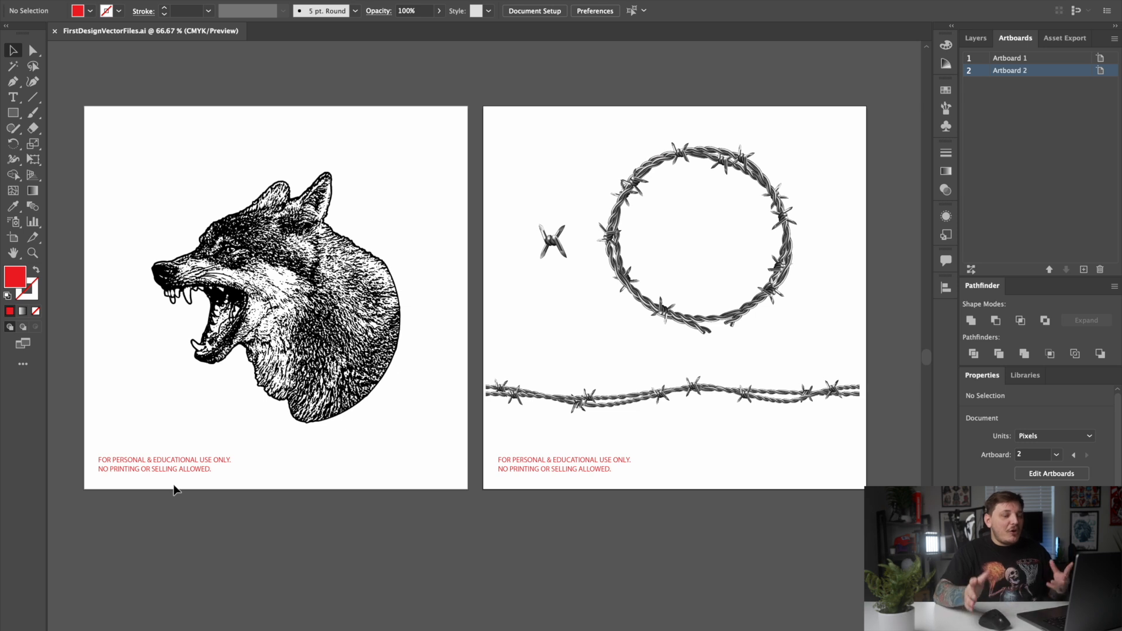
{"action": "mouse_move", "coordinate": [188, 484]}
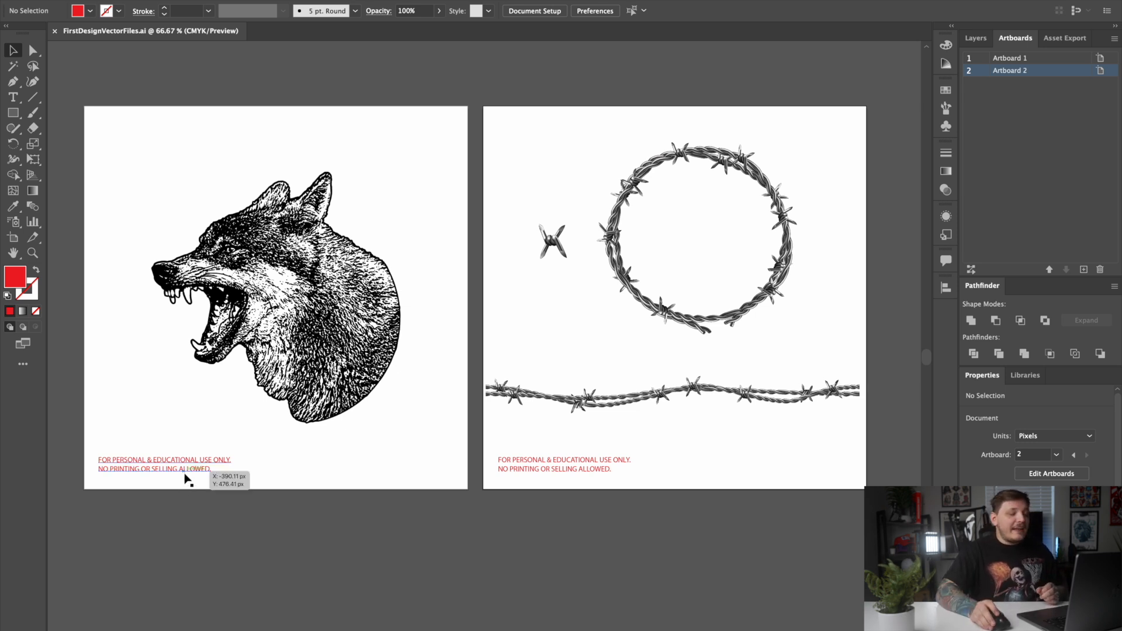
{"action": "mouse_move", "coordinate": [455, 240]}
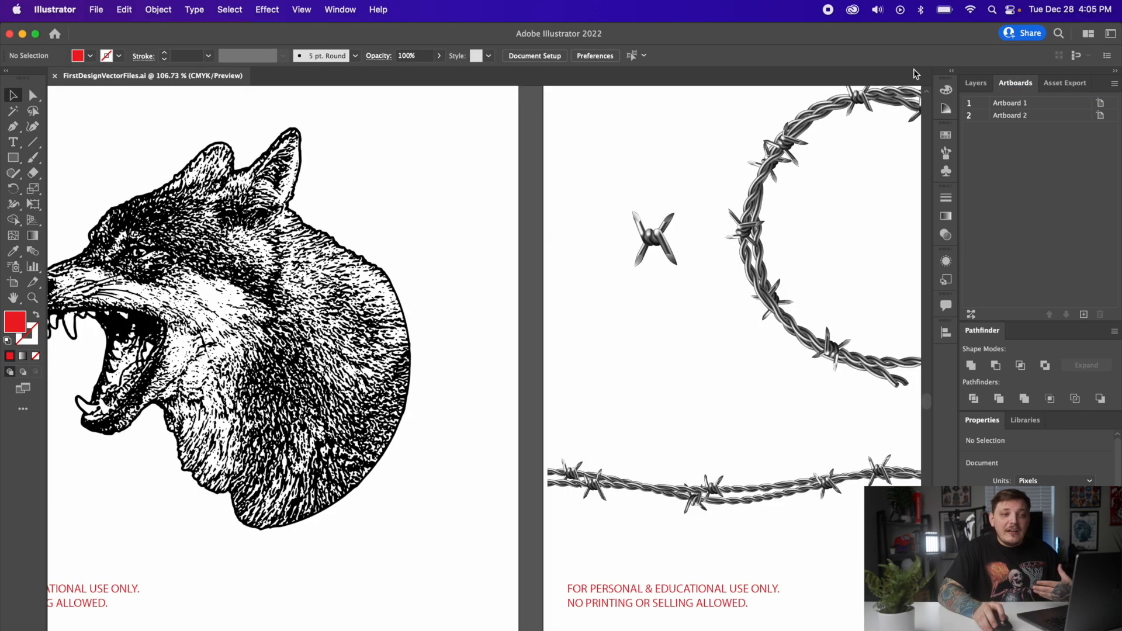
{"action": "mouse_move", "coordinate": [1091, 33]}
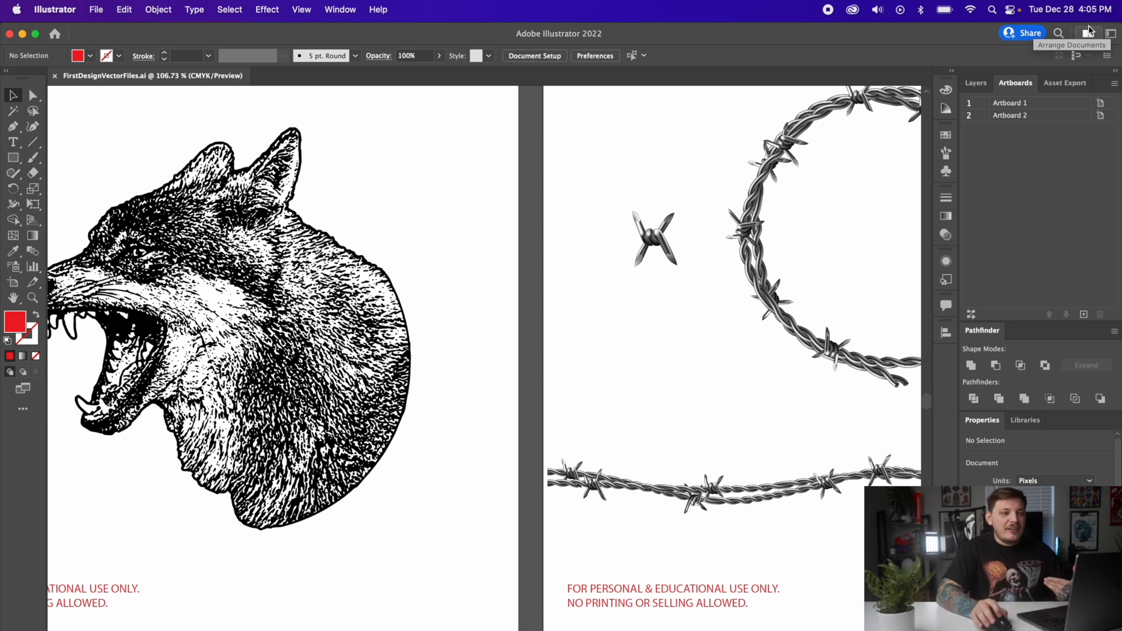
{"action": "mouse_move", "coordinate": [1110, 34]}
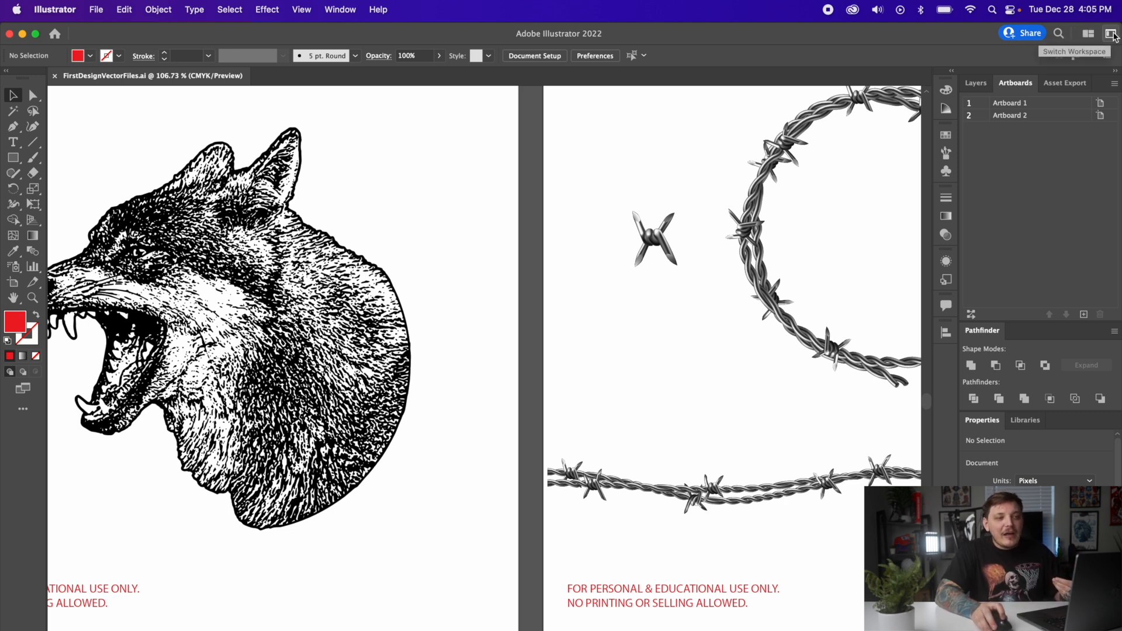
Reset the Essentials Classic workspace and dock the Layers and Artboards panels beside Properties
{"action": "left_click", "coordinate": [1108, 33]}
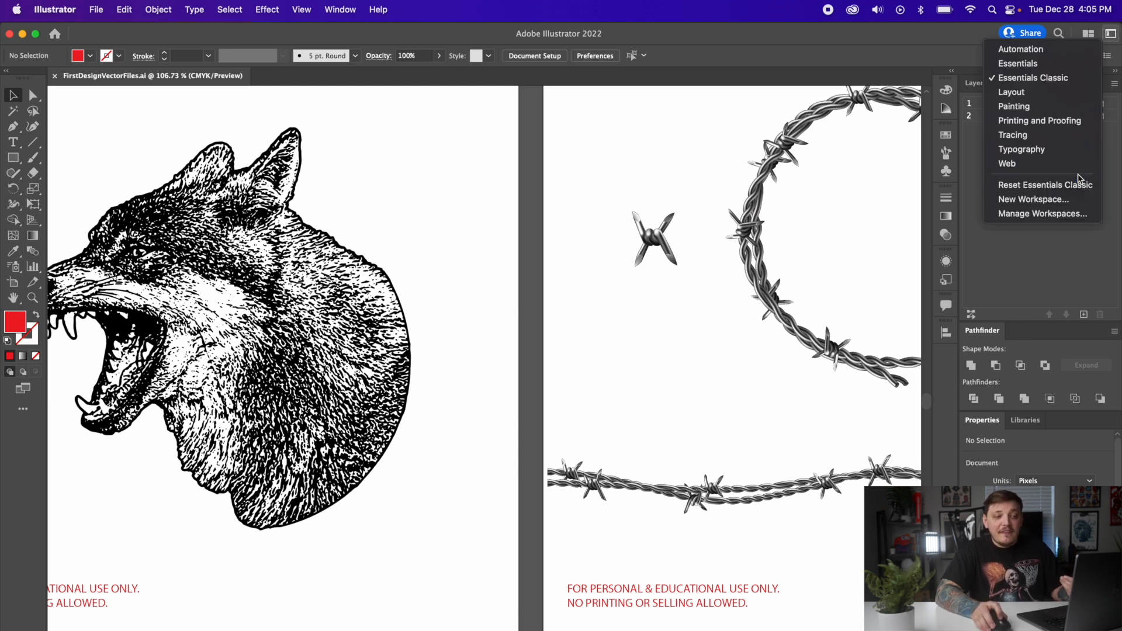
{"action": "mouse_move", "coordinate": [1058, 184]}
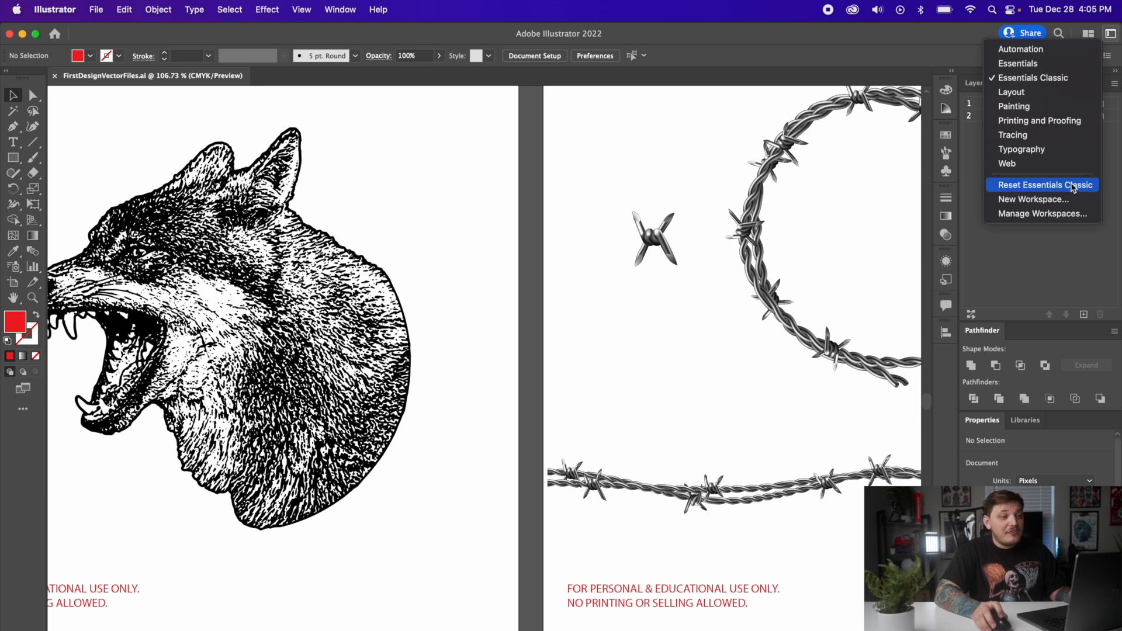
{"action": "left_click", "coordinate": [1046, 184]}
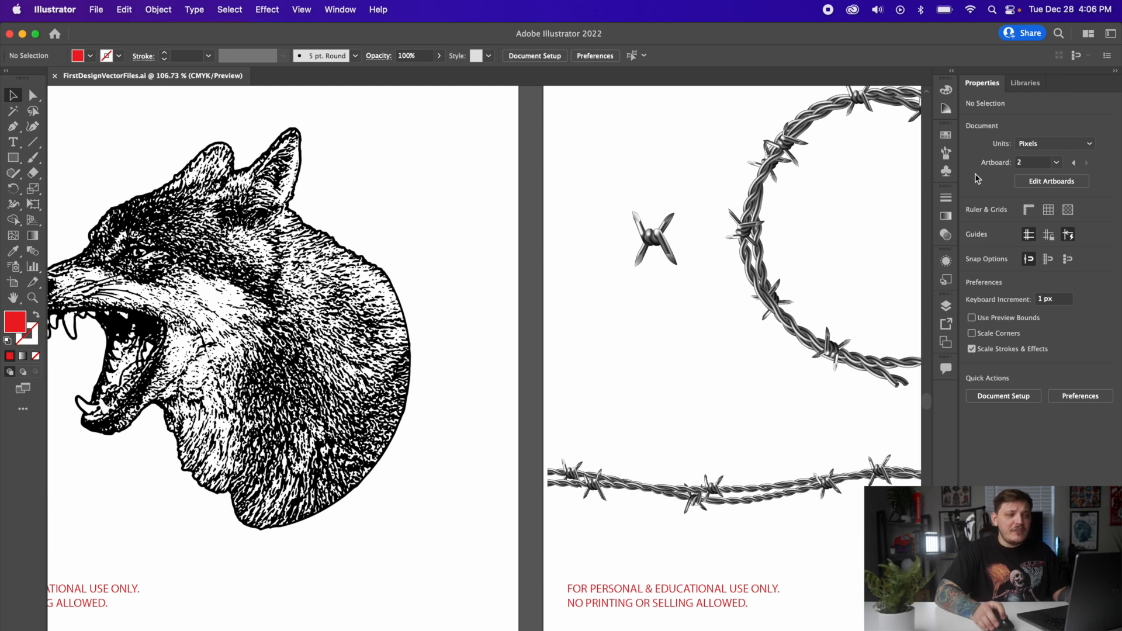
{"action": "mouse_move", "coordinate": [1008, 257]}
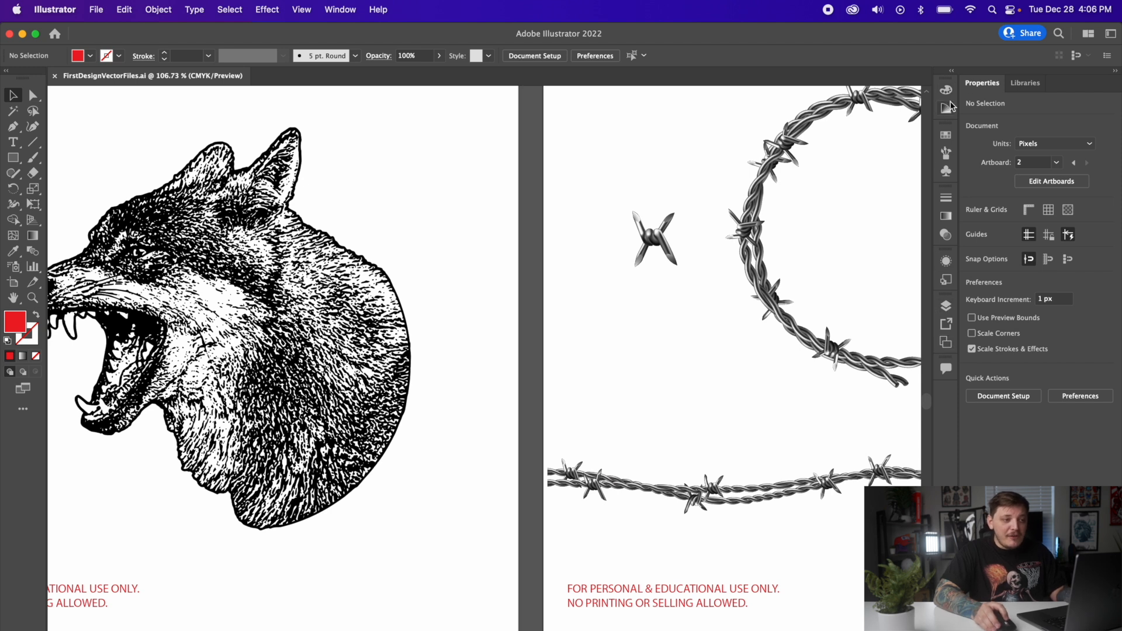
{"action": "left_click", "coordinate": [945, 306]}
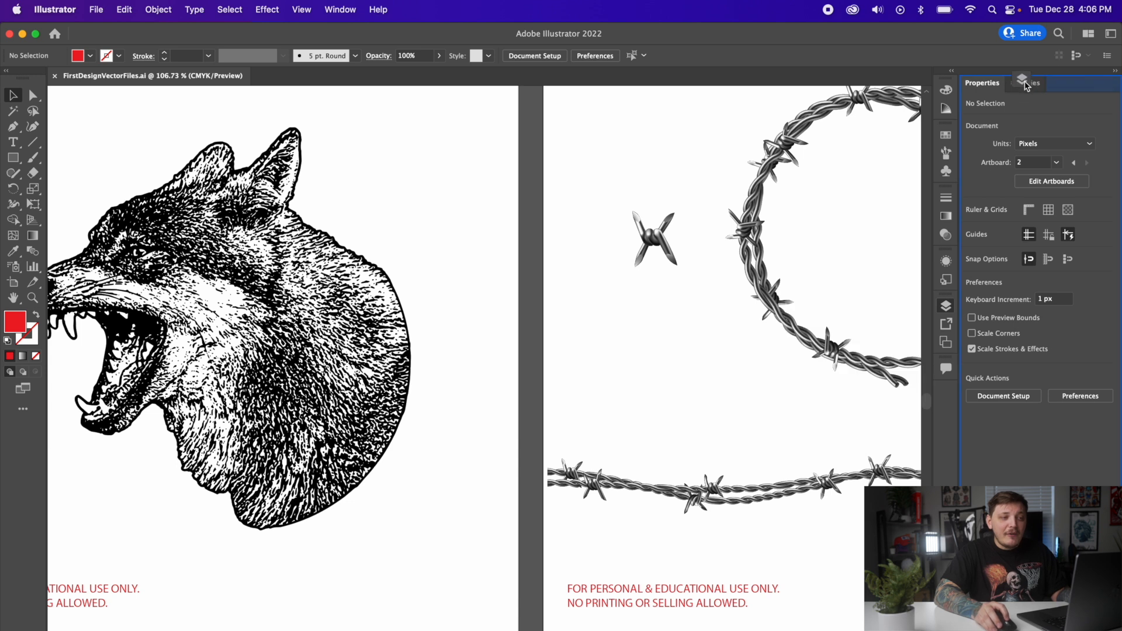
{"action": "left_click", "coordinate": [1026, 82]}
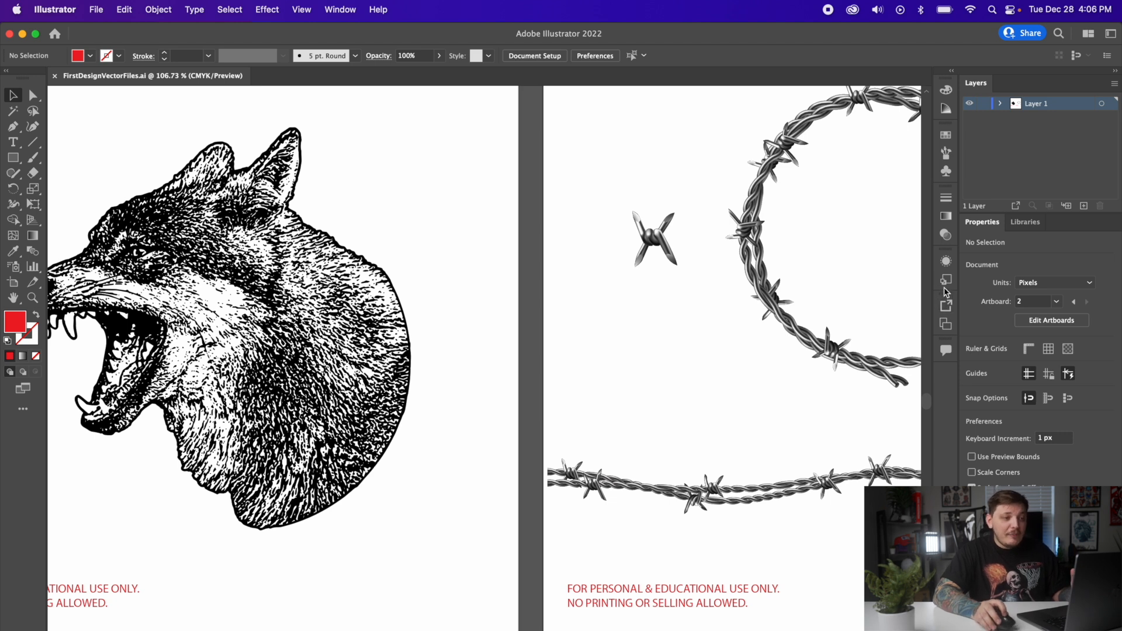
{"action": "mouse_move", "coordinate": [956, 331]}
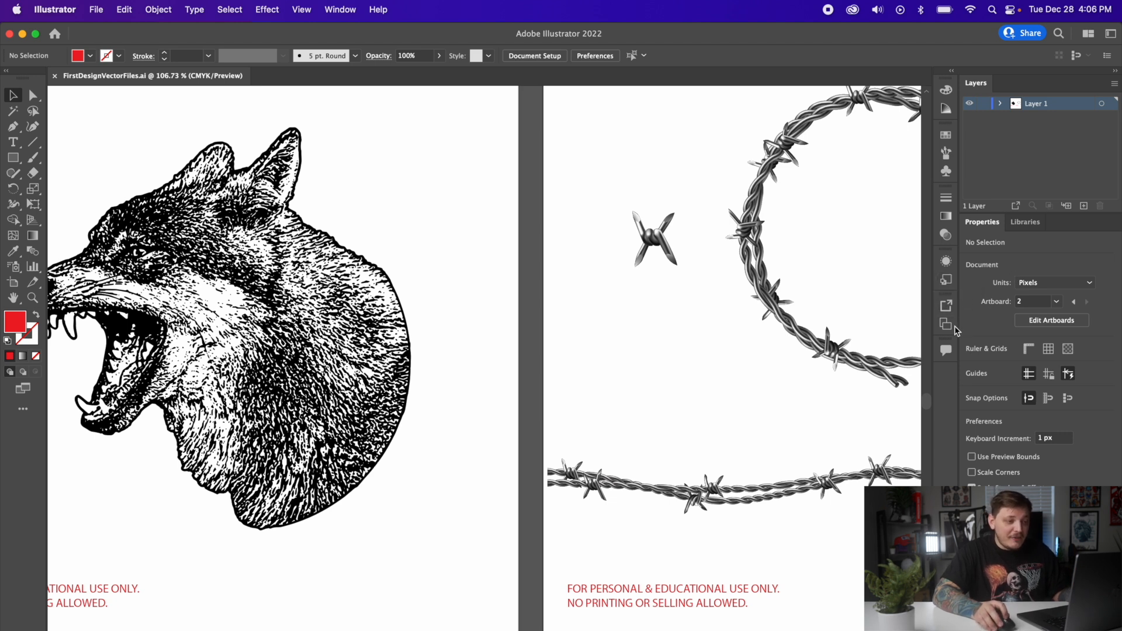
{"action": "left_click", "coordinate": [945, 323]}
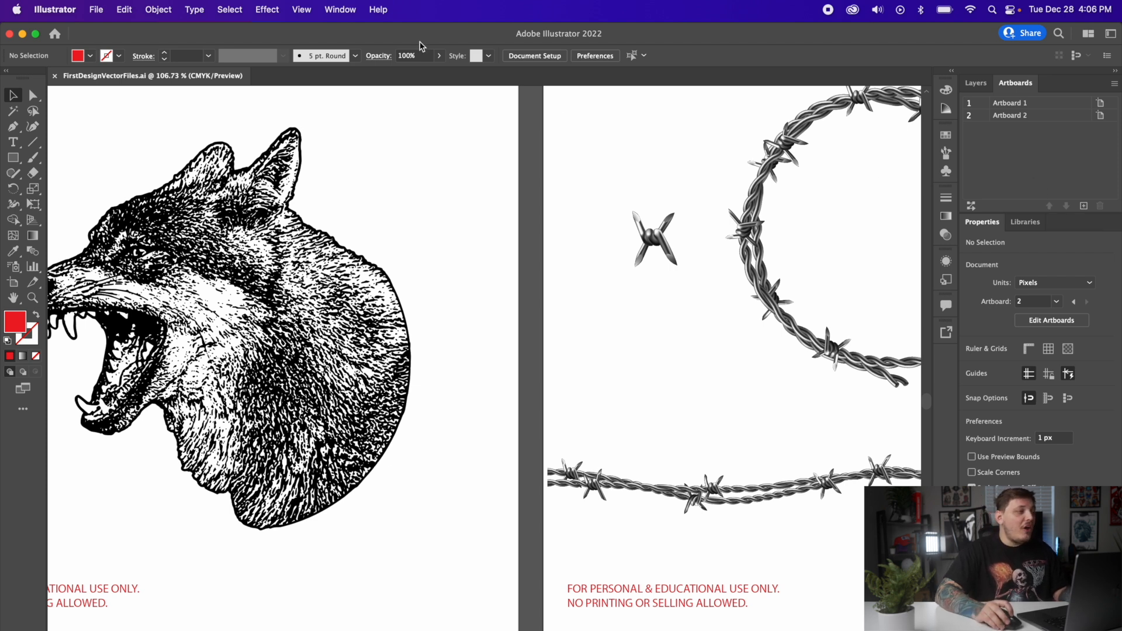
Dock the Pathfinder, Transform and Align panel group from the Window menu, keeping Layers shown
{"action": "left_click", "coordinate": [340, 10]}
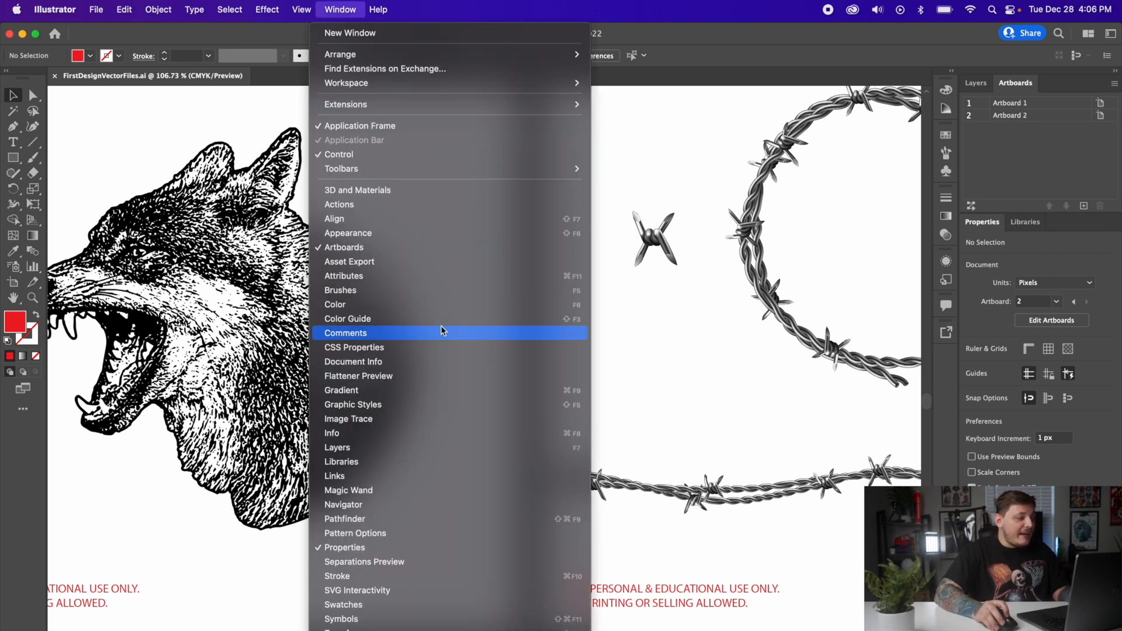
{"action": "mouse_move", "coordinate": [384, 325]}
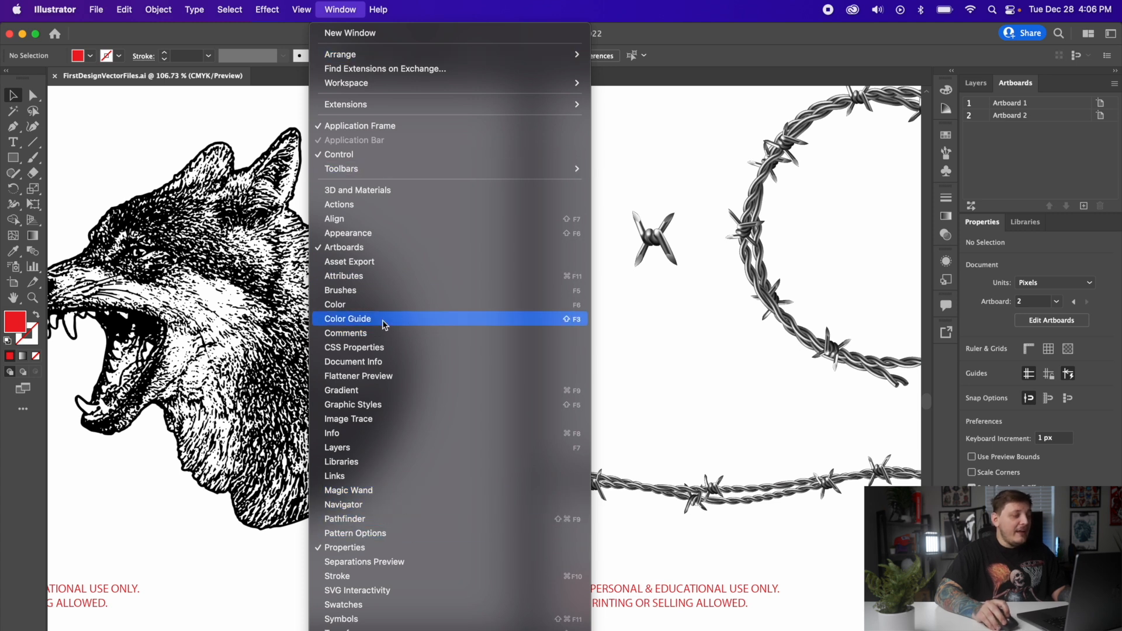
{"action": "mouse_move", "coordinate": [395, 518]}
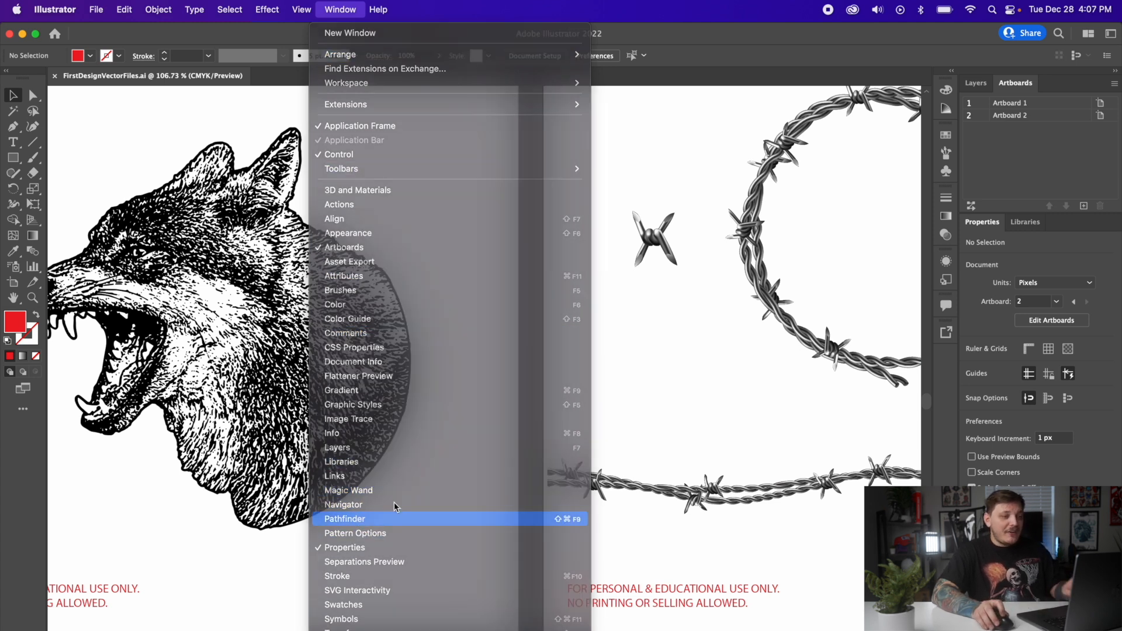
{"action": "left_click", "coordinate": [345, 518]}
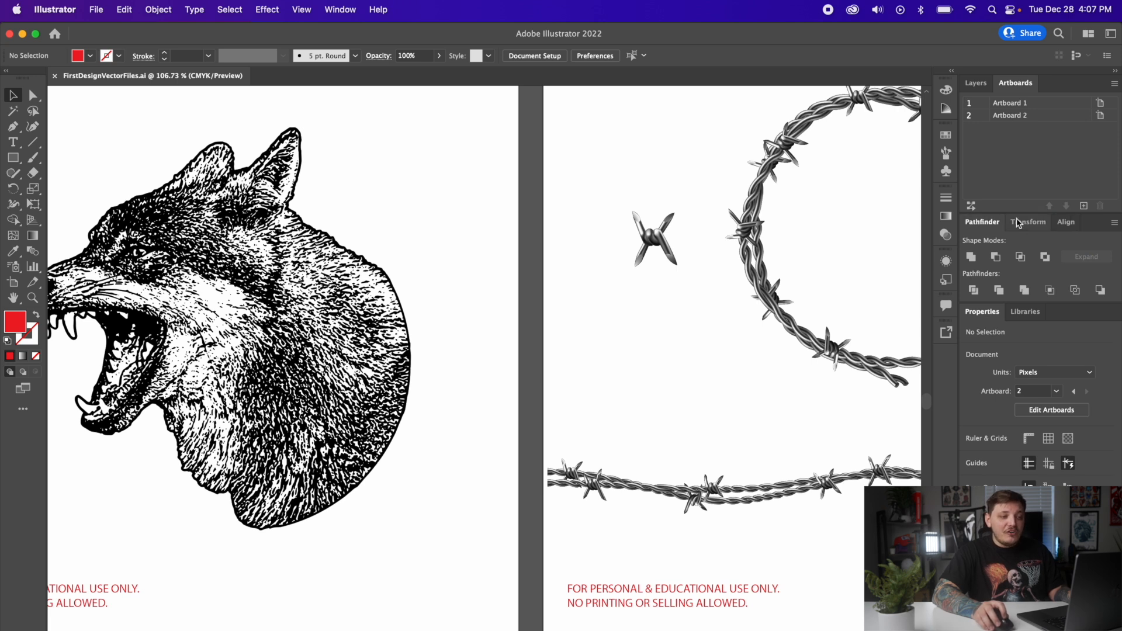
{"action": "left_click", "coordinate": [975, 83]}
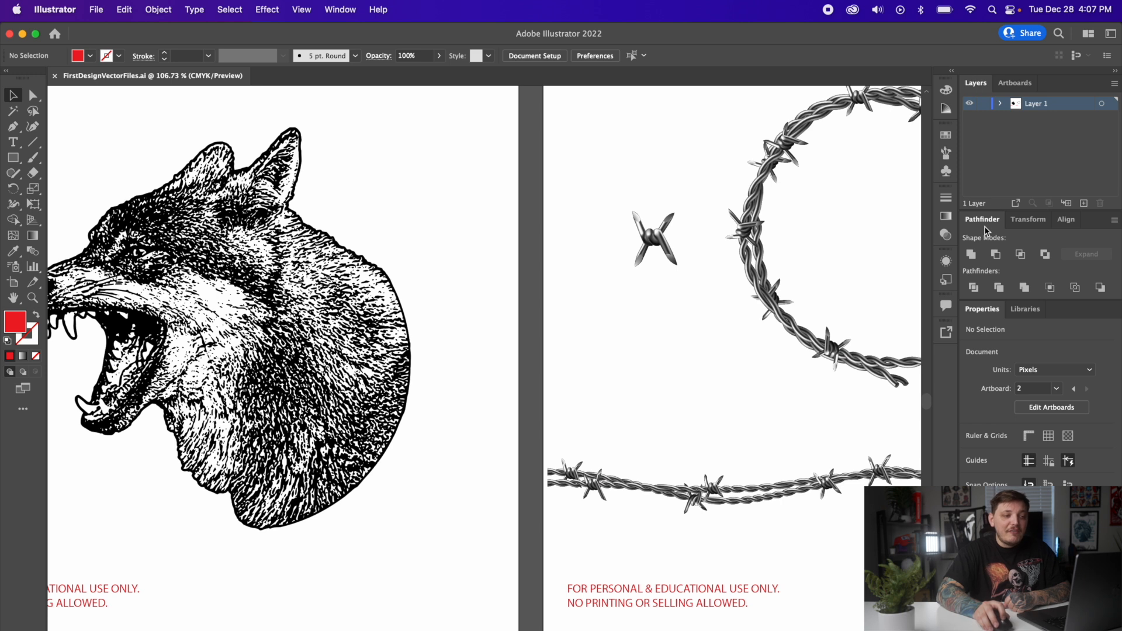
{"action": "mouse_move", "coordinate": [1087, 229]}
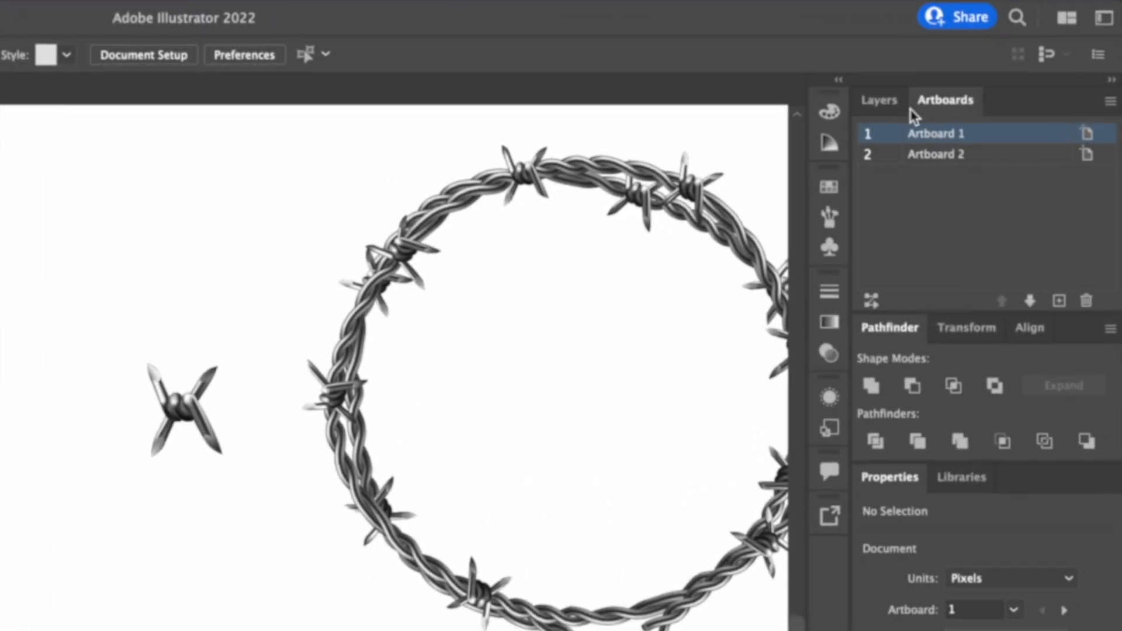
Add a new artboard in the Artboards panel and copy the wolf head onto it
{"action": "left_click", "coordinate": [936, 154]}
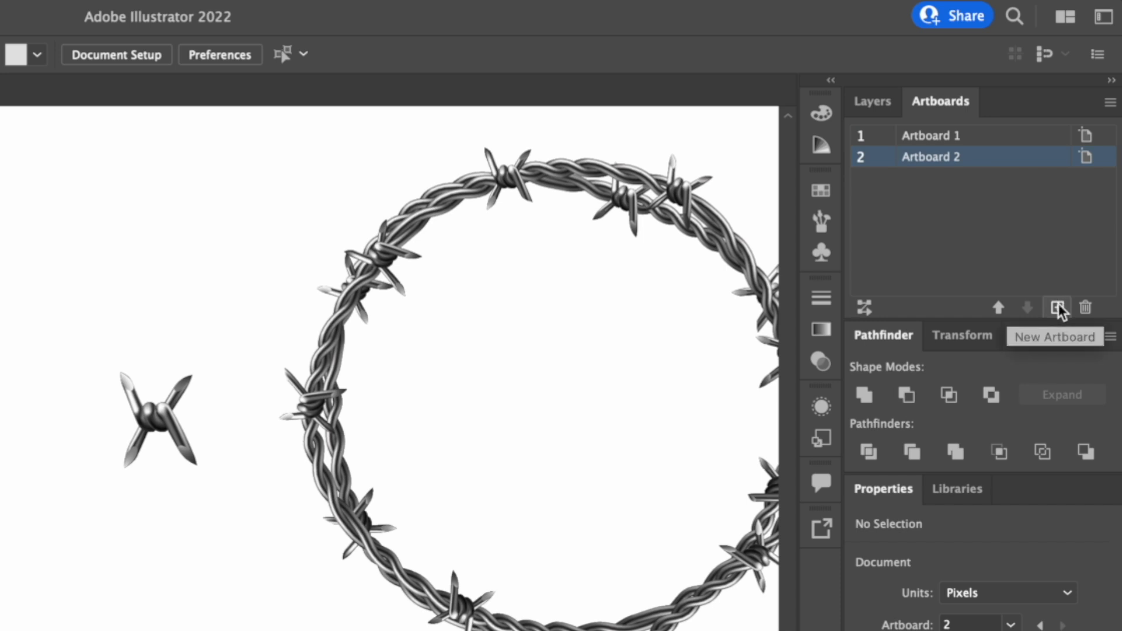
{"action": "left_click", "coordinate": [1056, 308]}
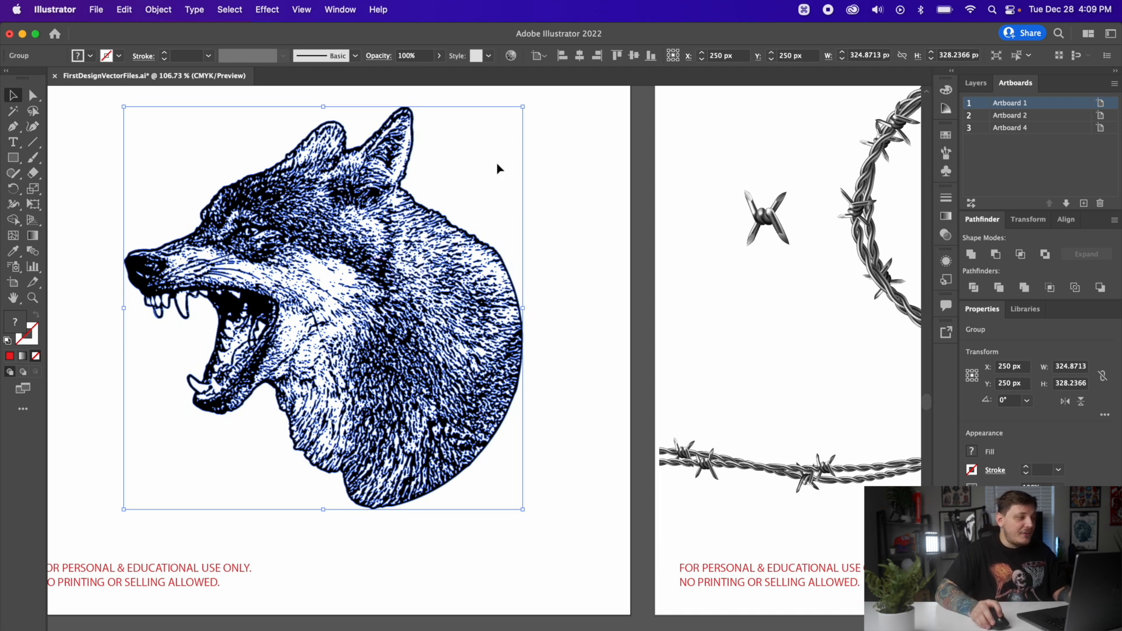
{"action": "key", "text": "space"}
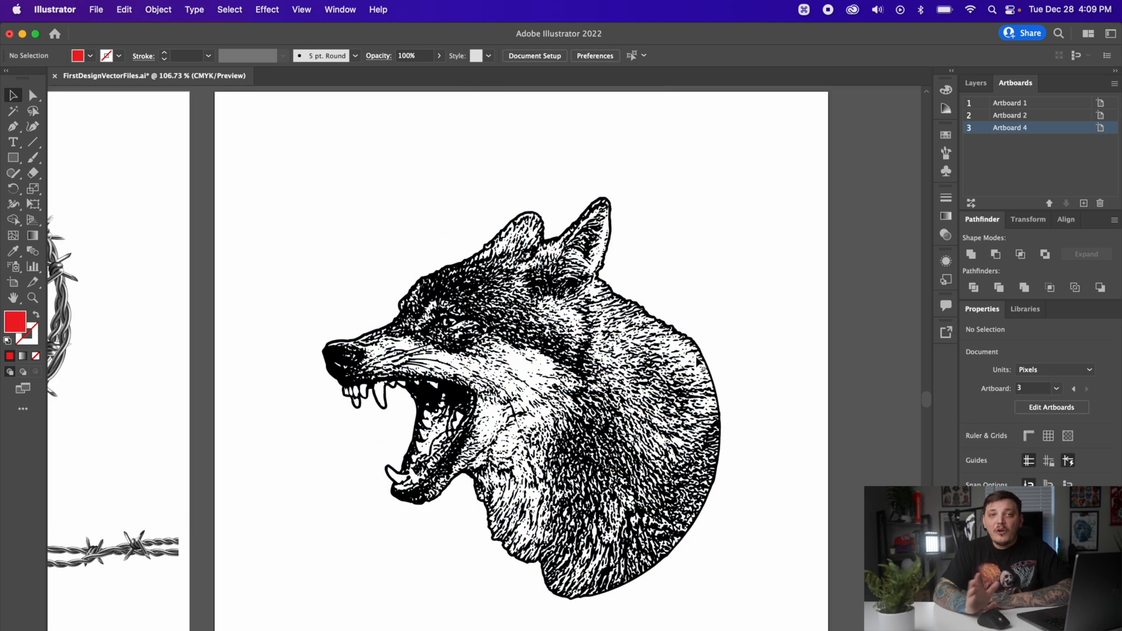
{"action": "key", "text": "space"}
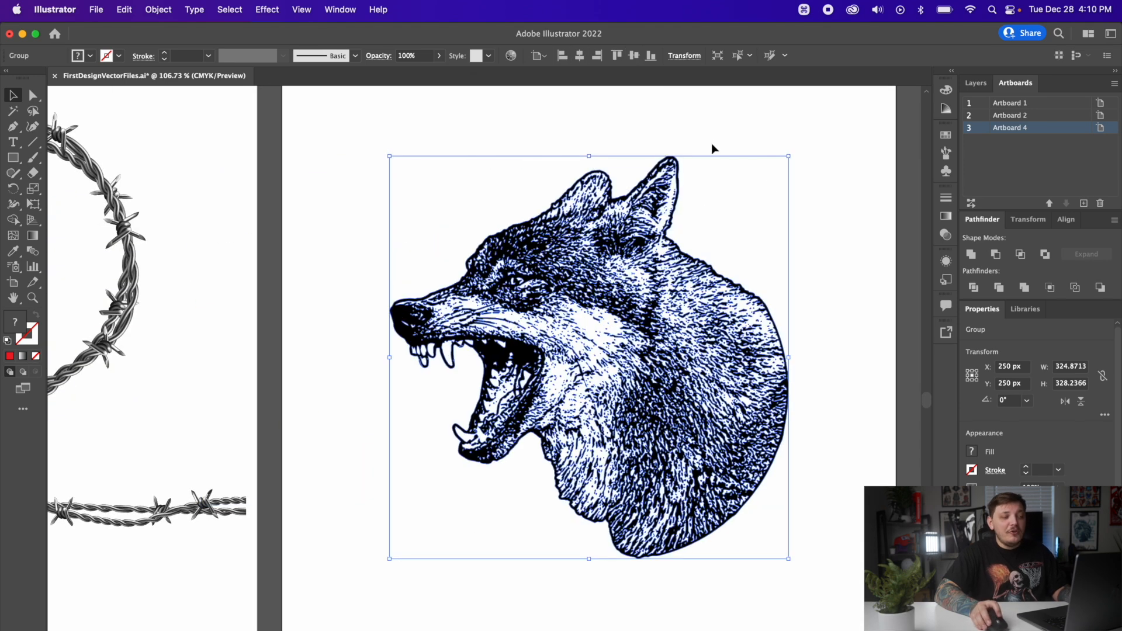
{"action": "key", "text": "space"}
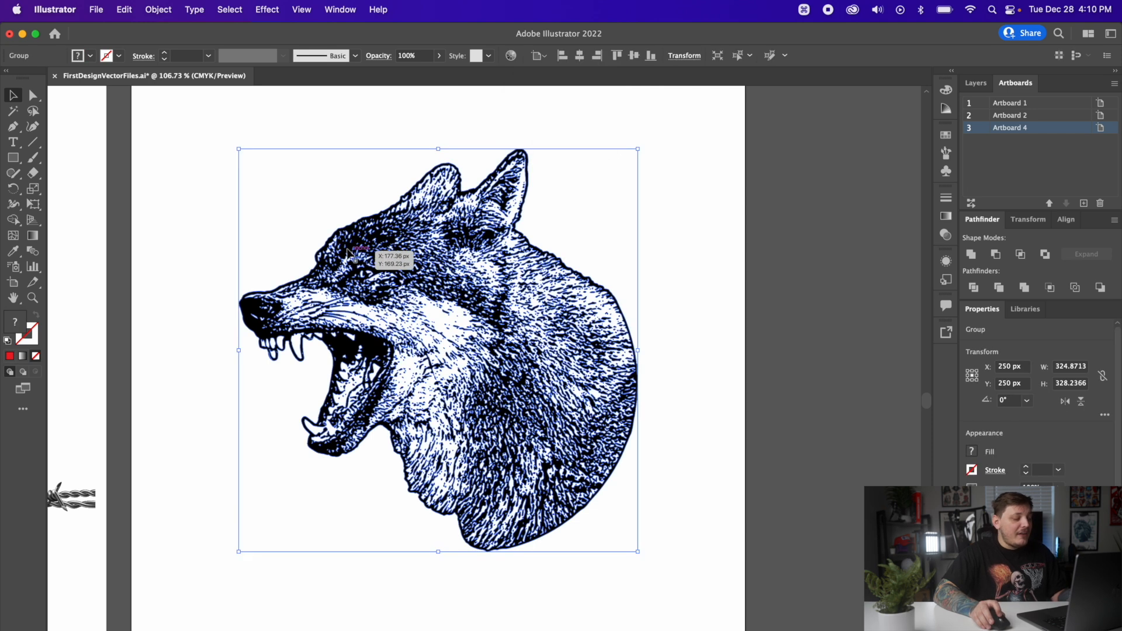
{"action": "key", "text": "cmd+c"}
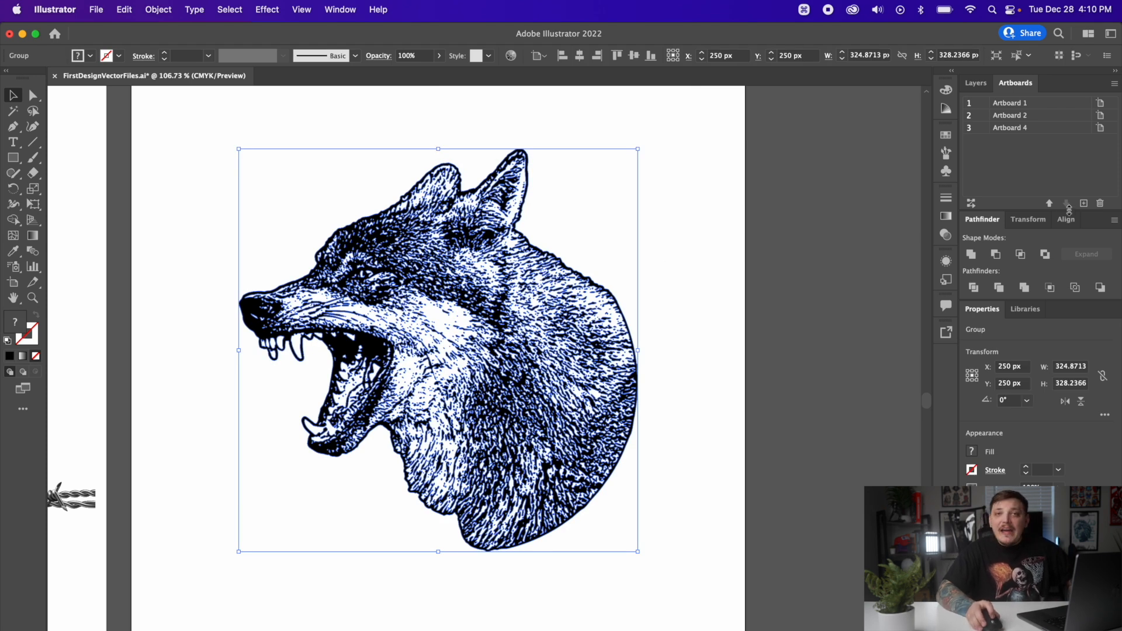
{"action": "mouse_move", "coordinate": [1015, 278]}
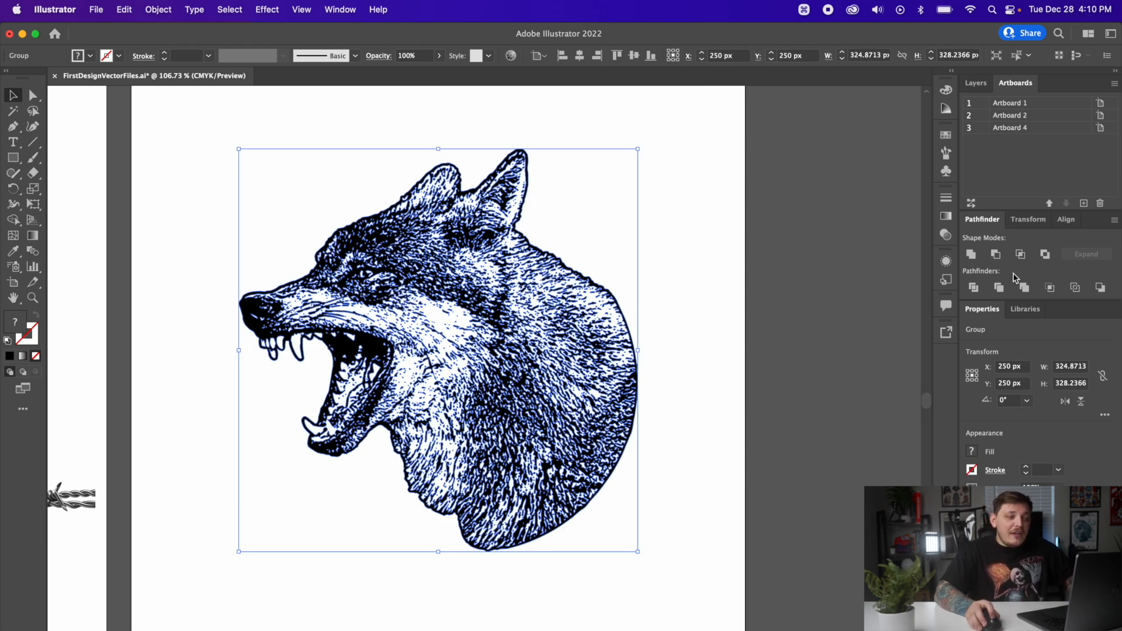
{"action": "mouse_move", "coordinate": [1023, 287]}
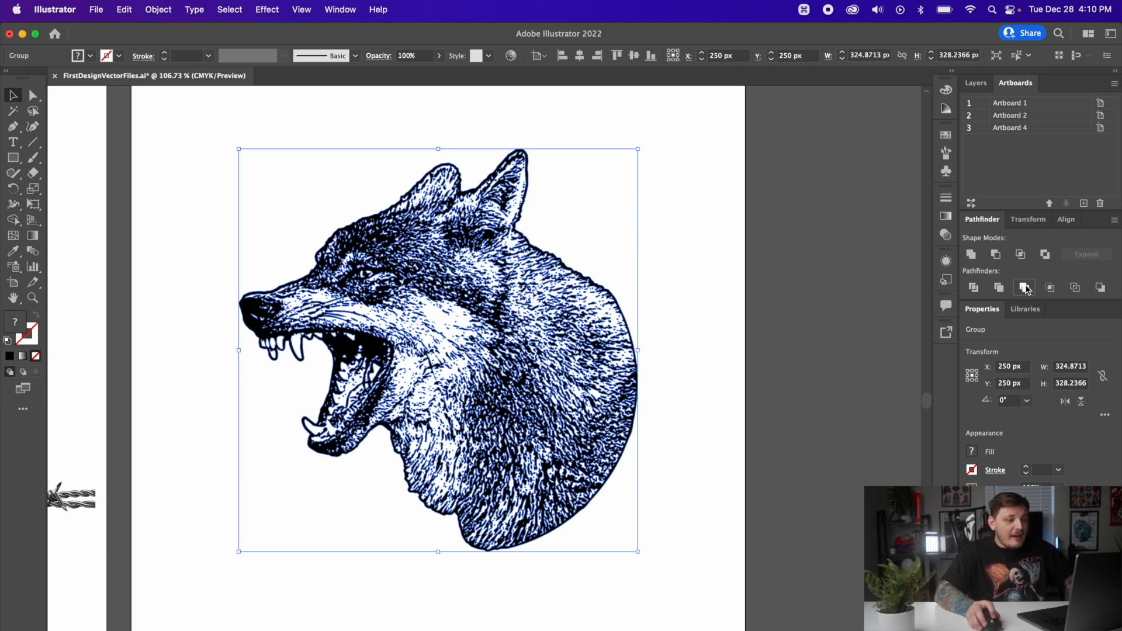
{"action": "mouse_move", "coordinate": [971, 254]}
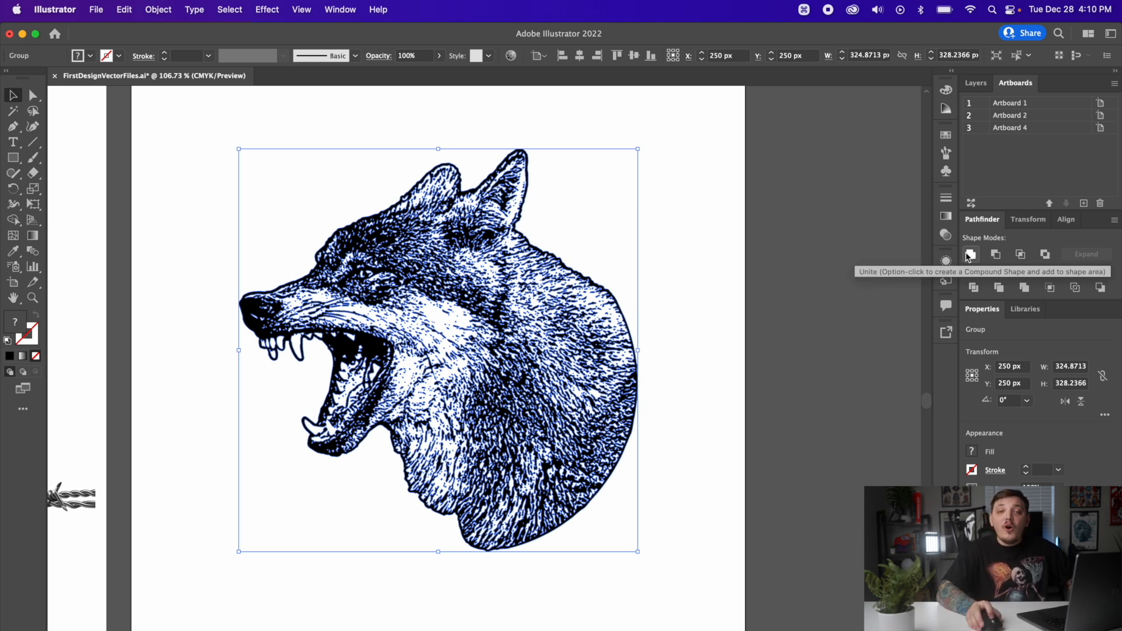
{"action": "mouse_move", "coordinate": [663, 256]}
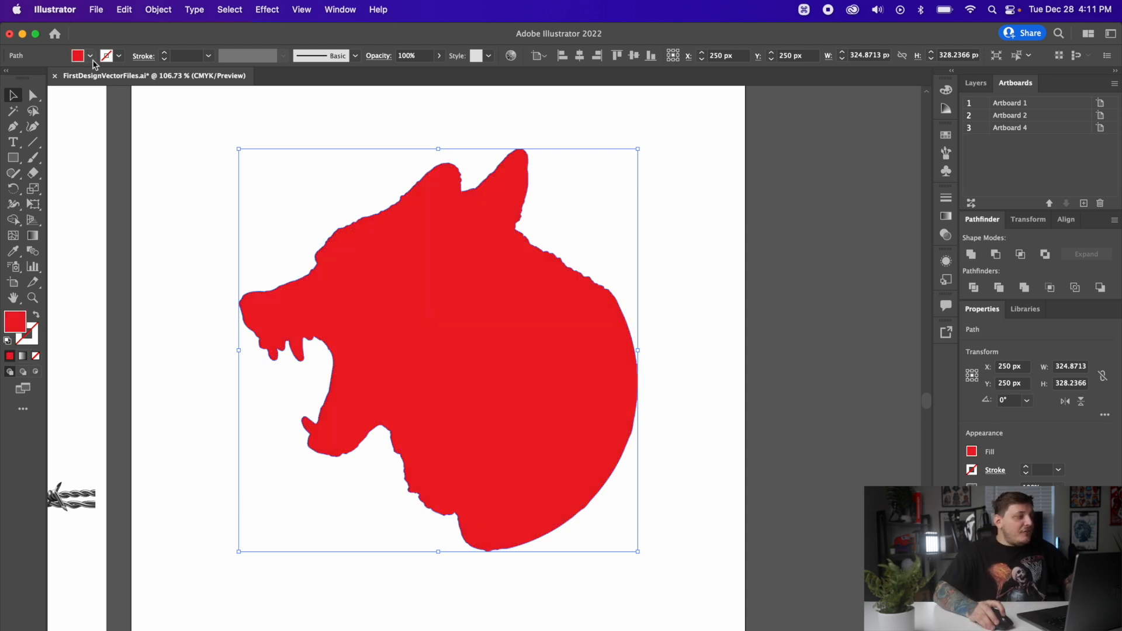
Fill the merged wolf silhouette red and send it behind the black linework in Layer 1
{"action": "left_click", "coordinate": [89, 55]}
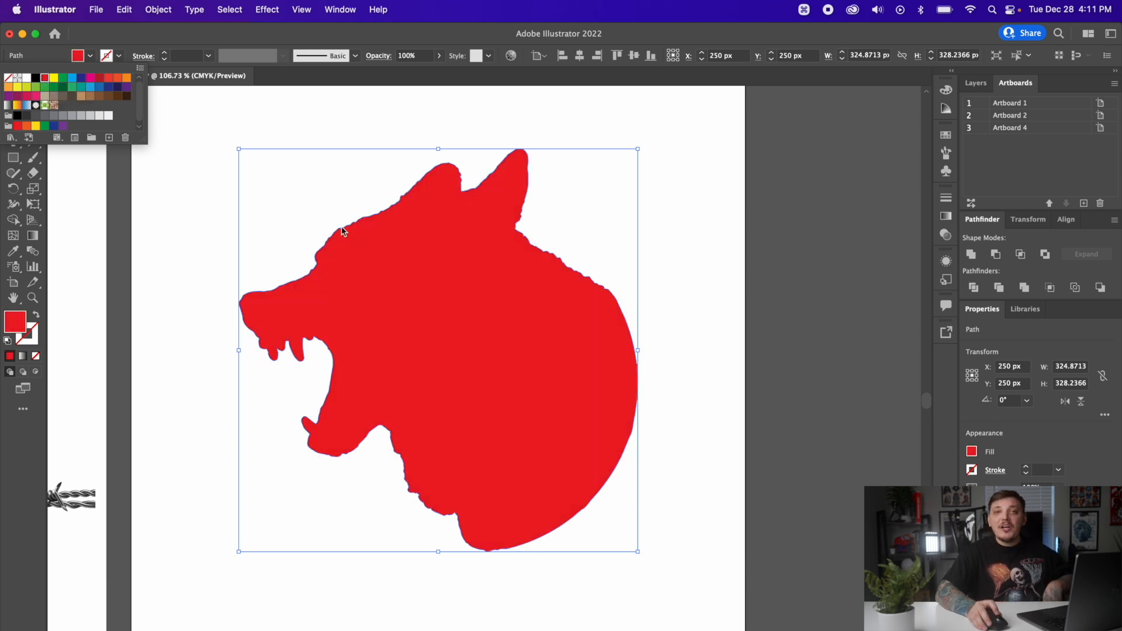
{"action": "mouse_move", "coordinate": [812, 456]}
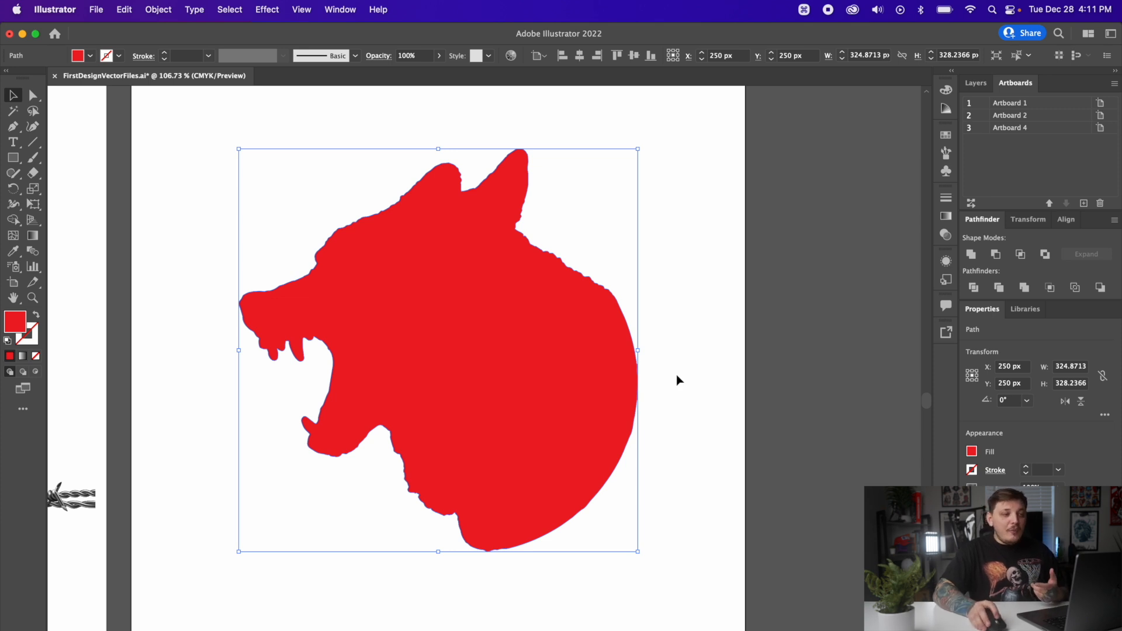
{"action": "left_click", "coordinate": [975, 83]}
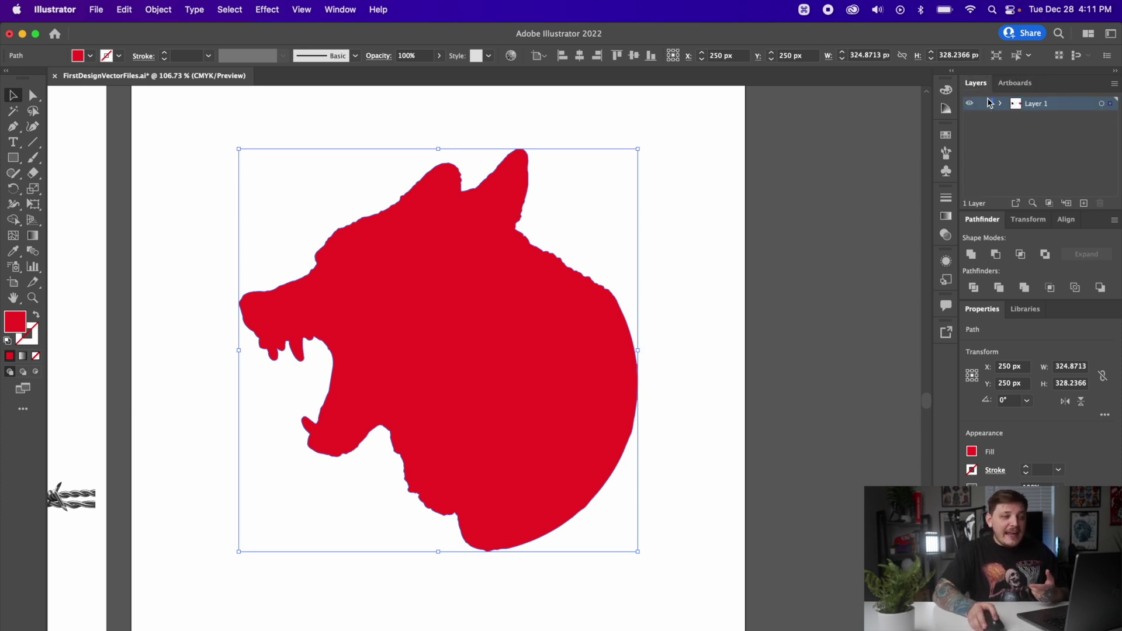
{"action": "left_click", "coordinate": [1000, 103]}
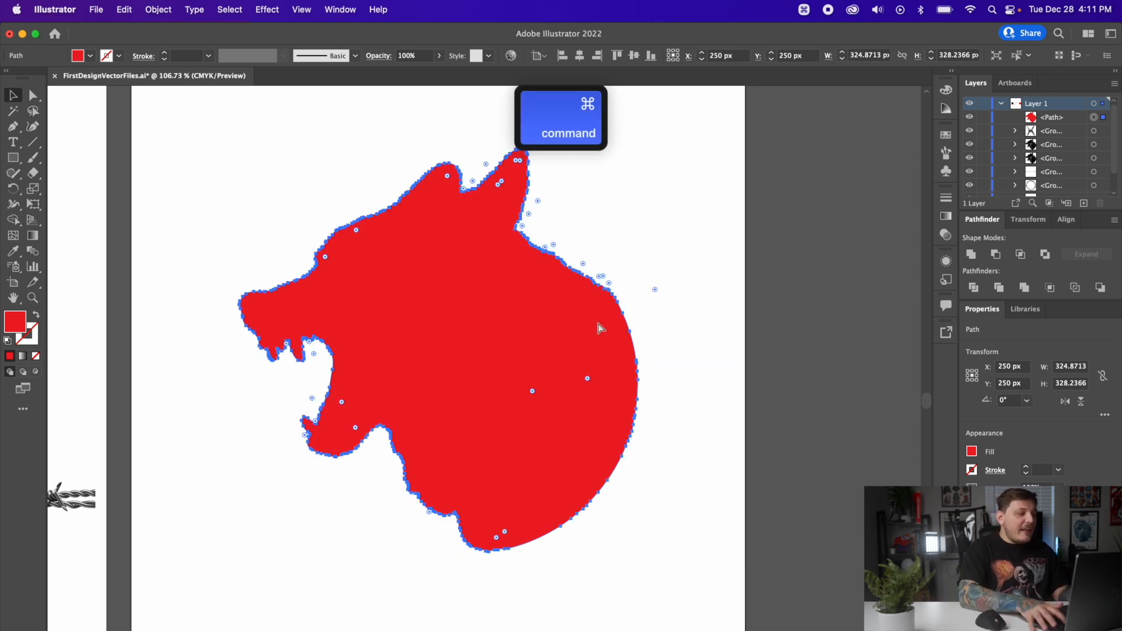
{"action": "key", "text": "cmd+["}
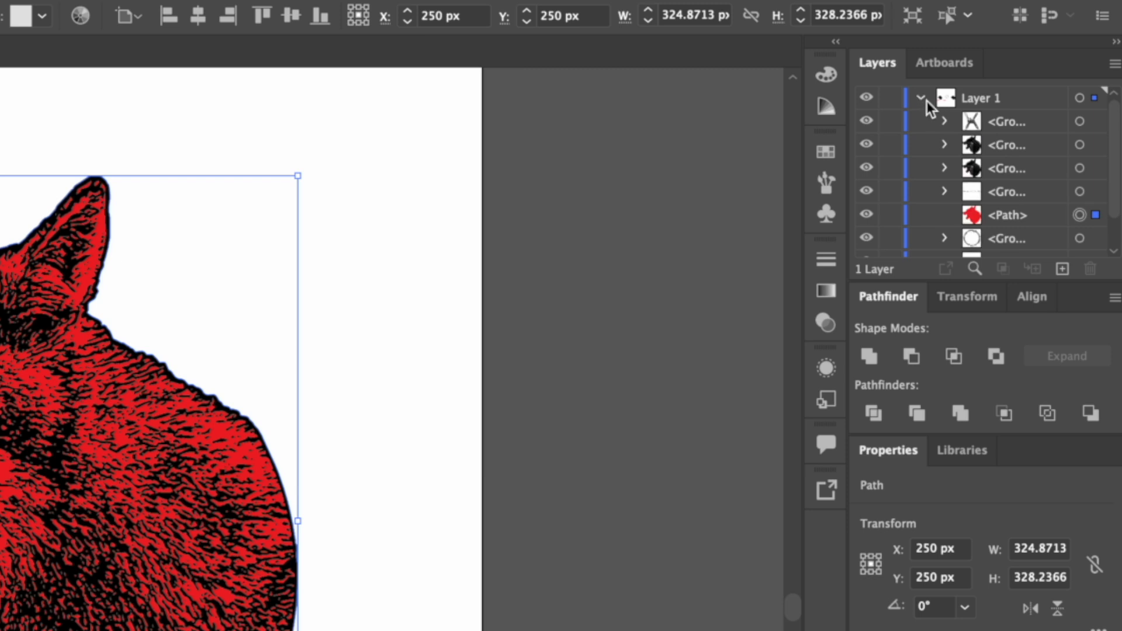
{"action": "mouse_move", "coordinate": [1094, 226]}
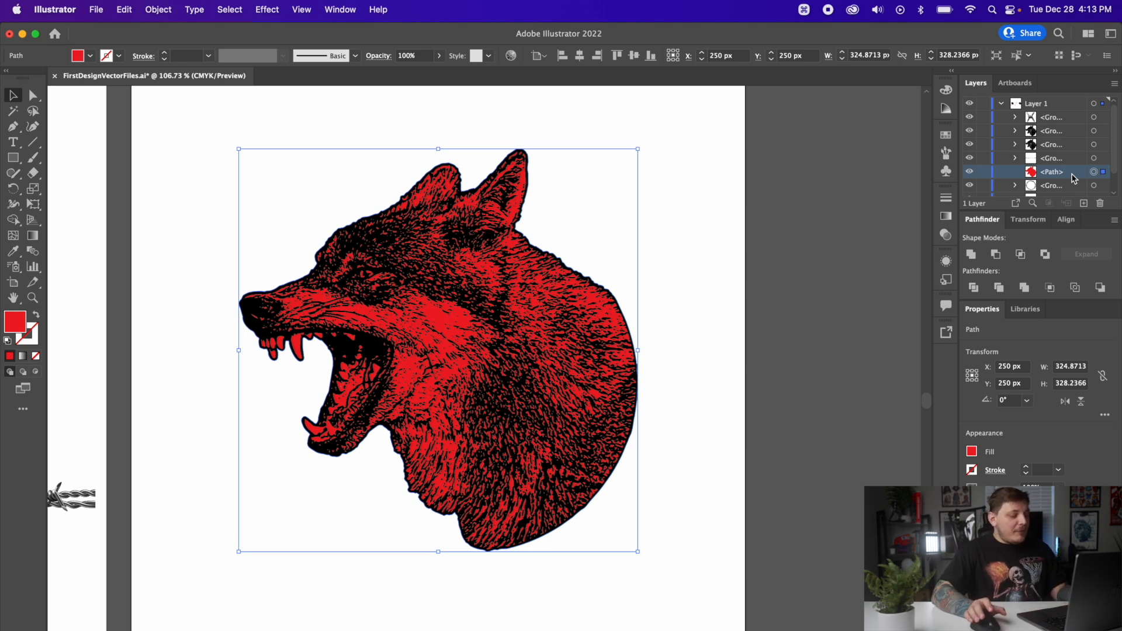
Copy the red silhouette, fill the copy light grey, and bring it forward one level
{"action": "key", "text": "Cmd+C"}
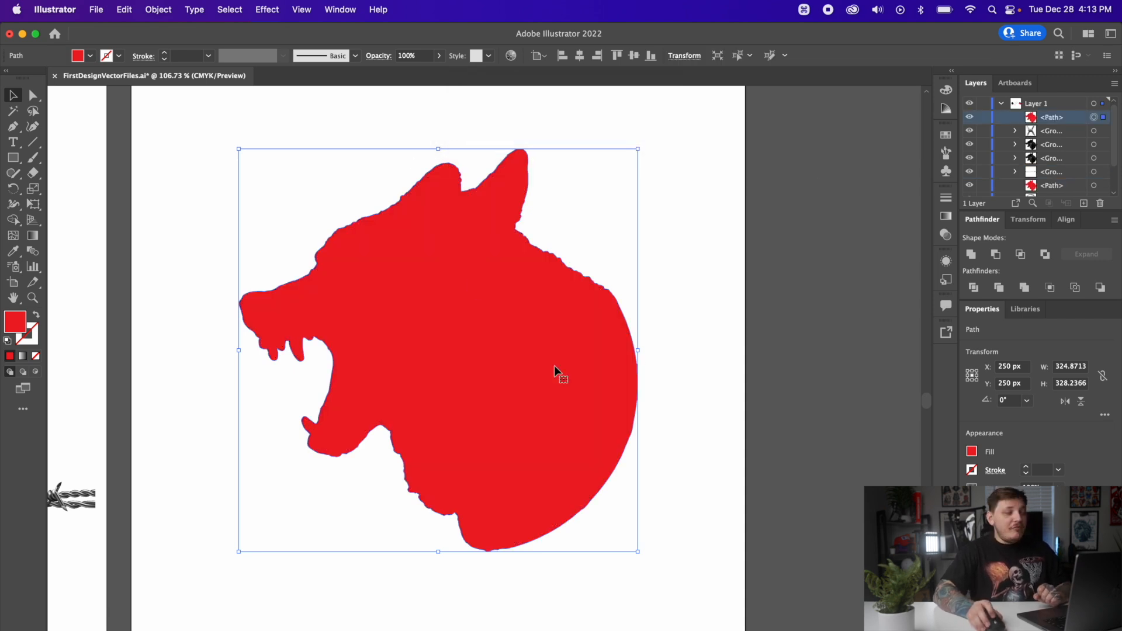
{"action": "left_click", "coordinate": [77, 55]}
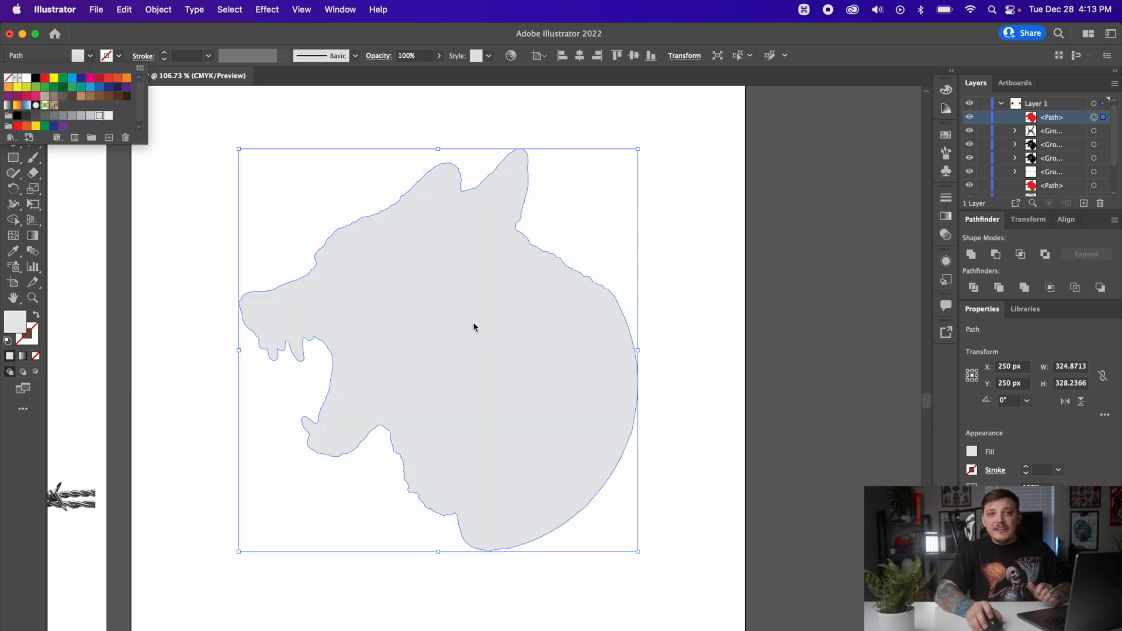
{"action": "mouse_move", "coordinate": [715, 212]}
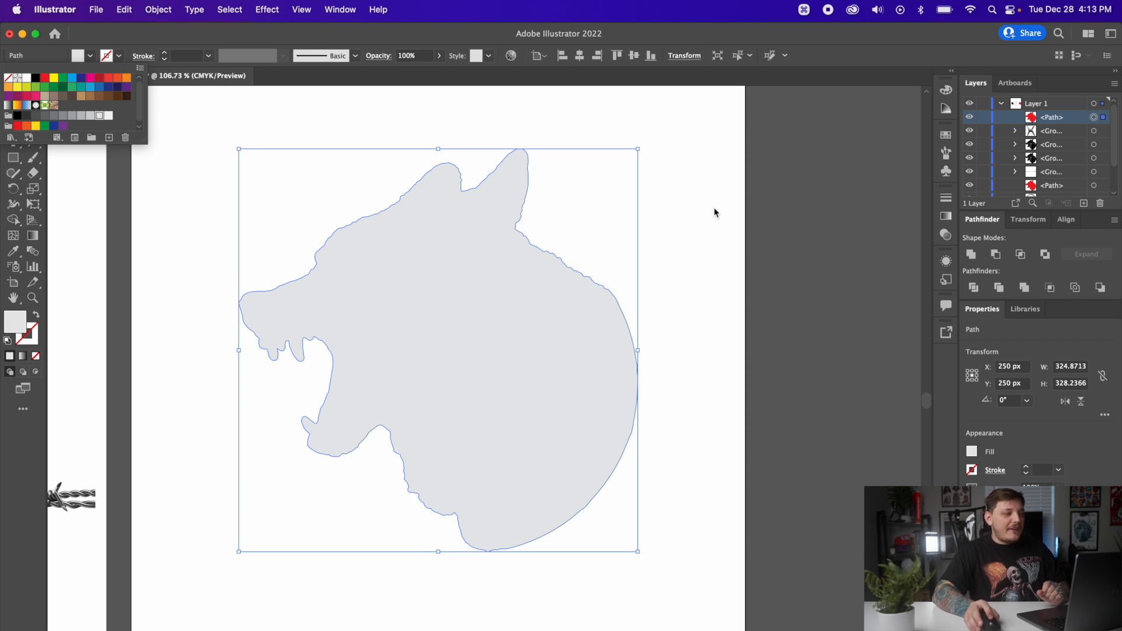
{"action": "mouse_move", "coordinate": [666, 236]}
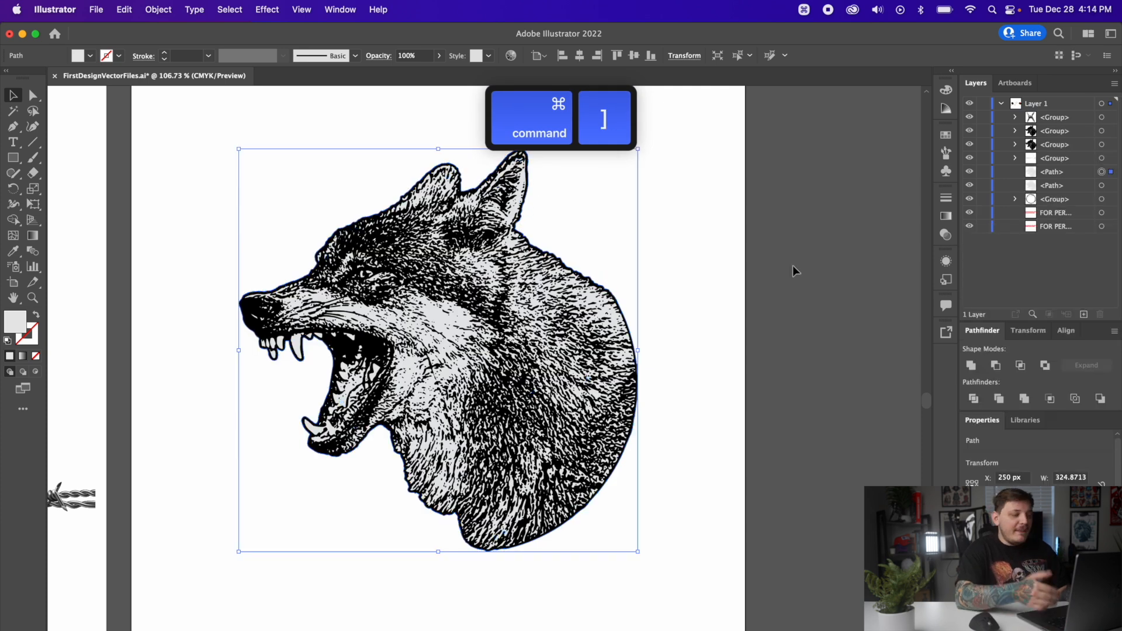
{"action": "key", "text": "Cmd+]"}
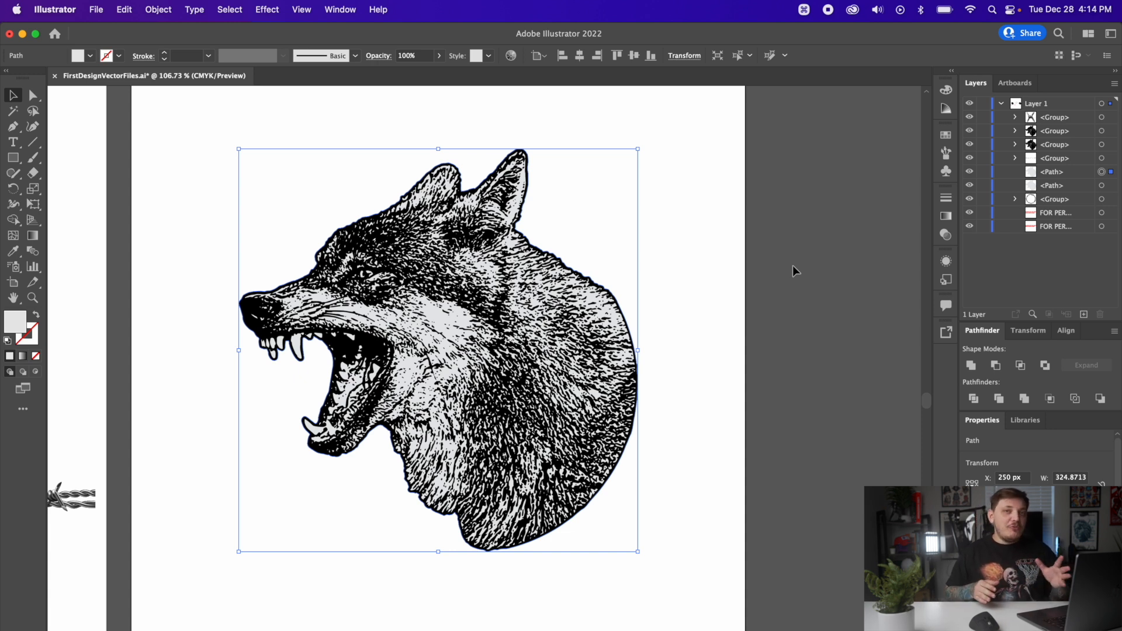
{"action": "mouse_move", "coordinate": [454, 316]}
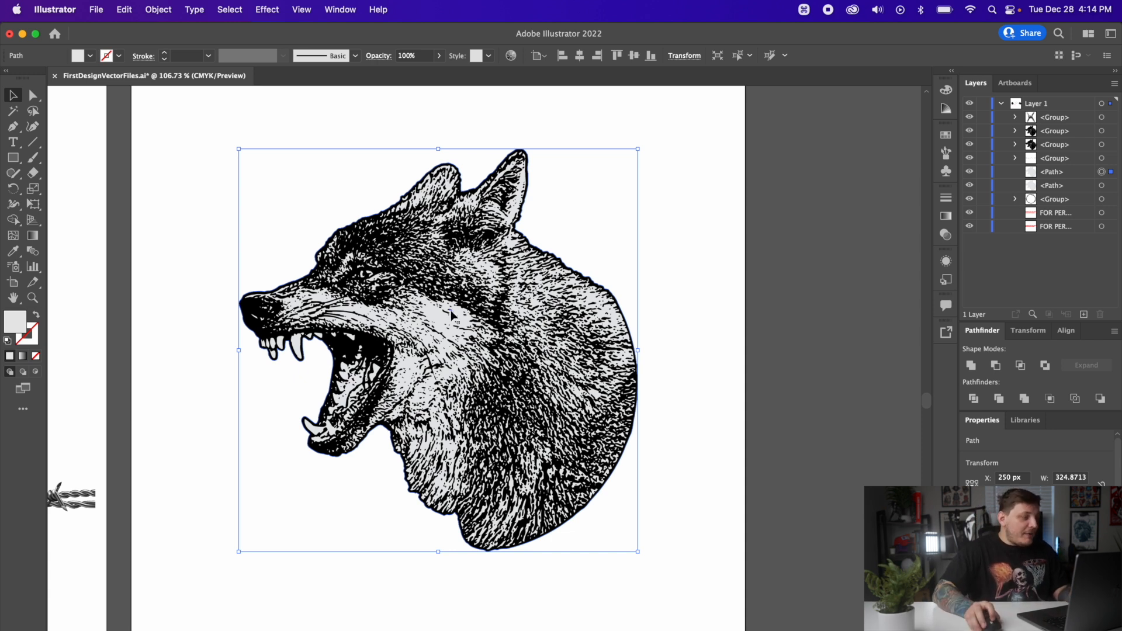
Zoom in to 200% and erase the grey silhouette except around the snout and mouth
{"action": "key", "text": "space"}
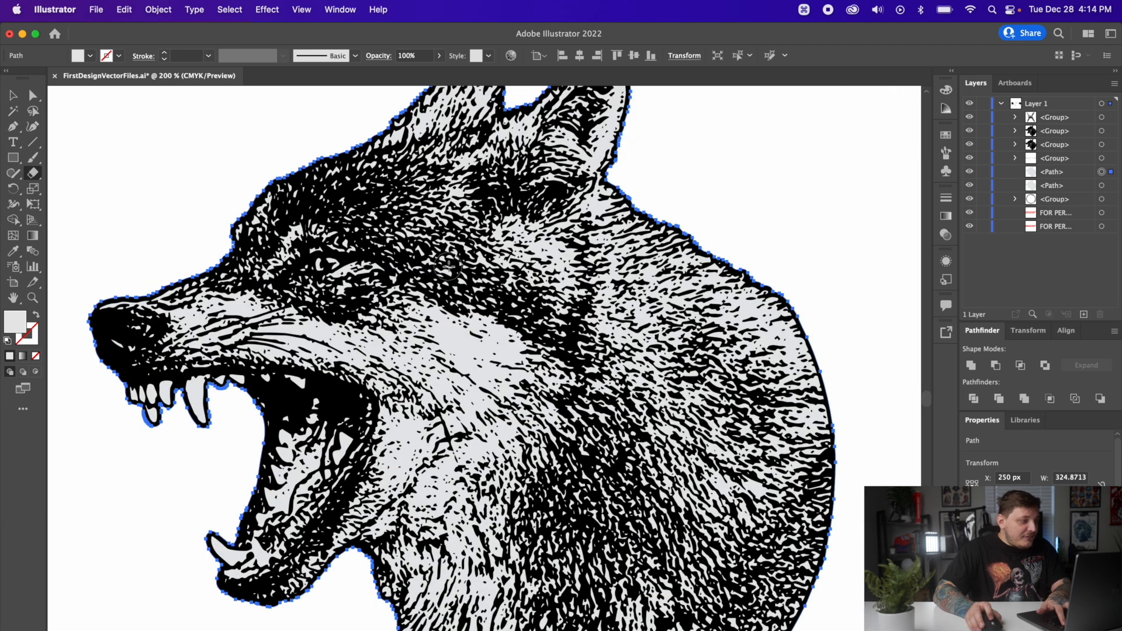
{"action": "key", "text": "space"}
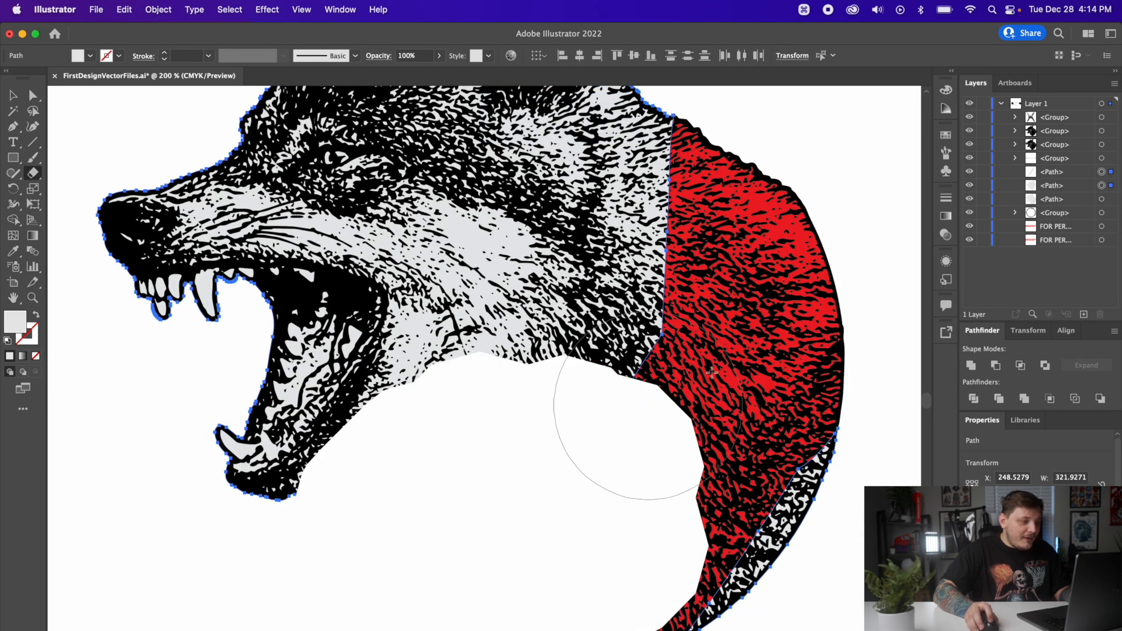
{"action": "key", "text": "space"}
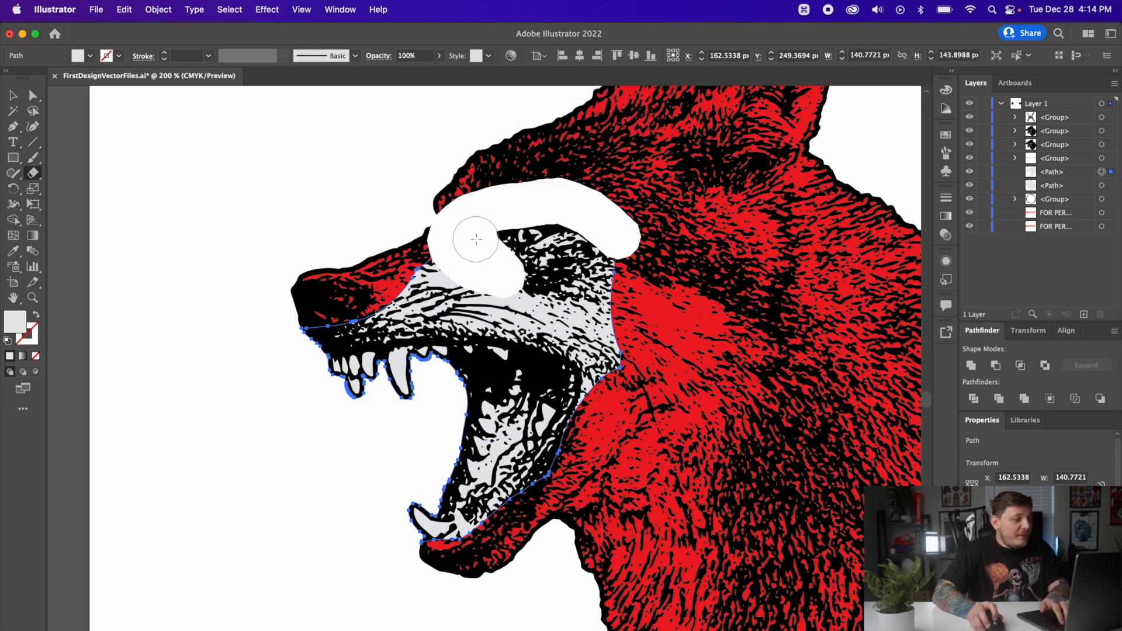
{"action": "mouse_move", "coordinate": [519, 266]}
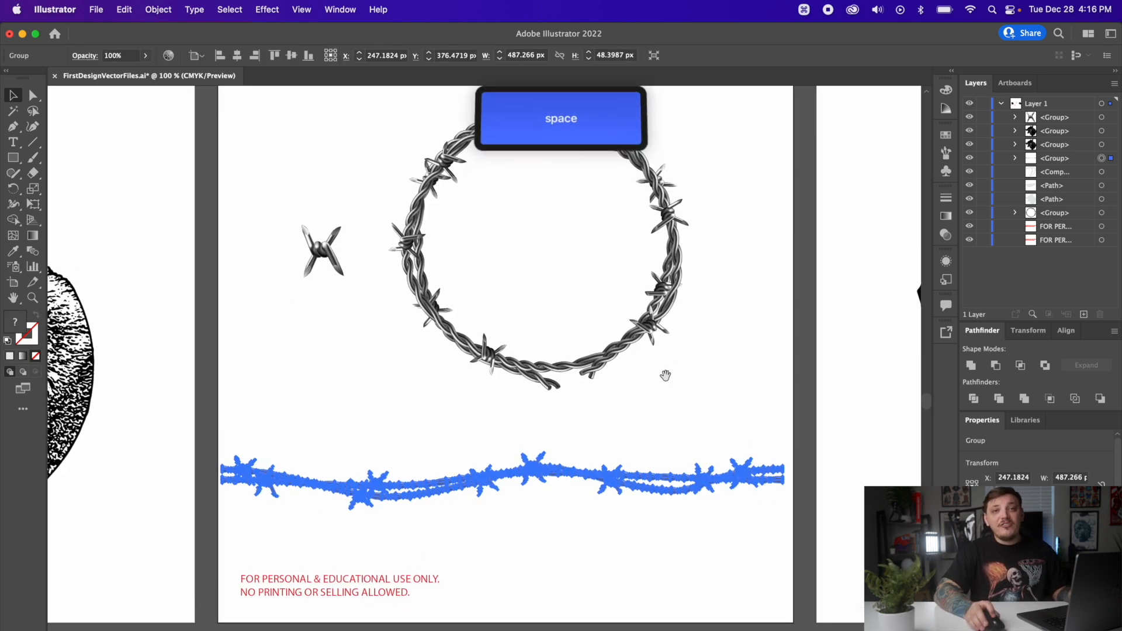
Drag the straight barbed wire strand onto the wolf's artboard
{"action": "left_click", "coordinate": [524, 488]}
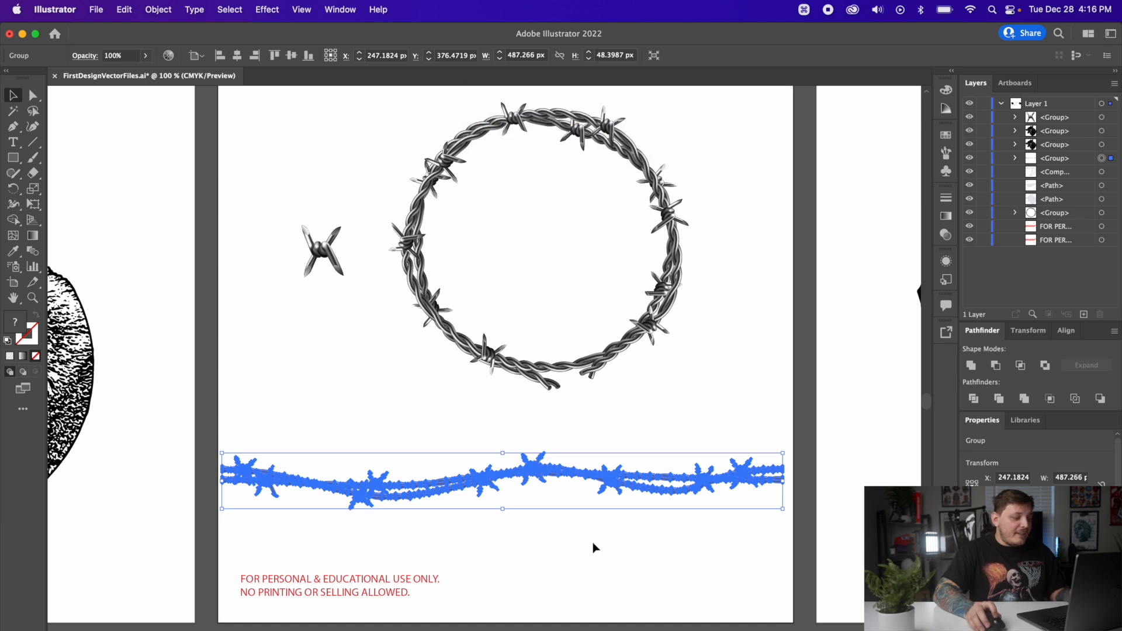
{"action": "key", "text": "option"}
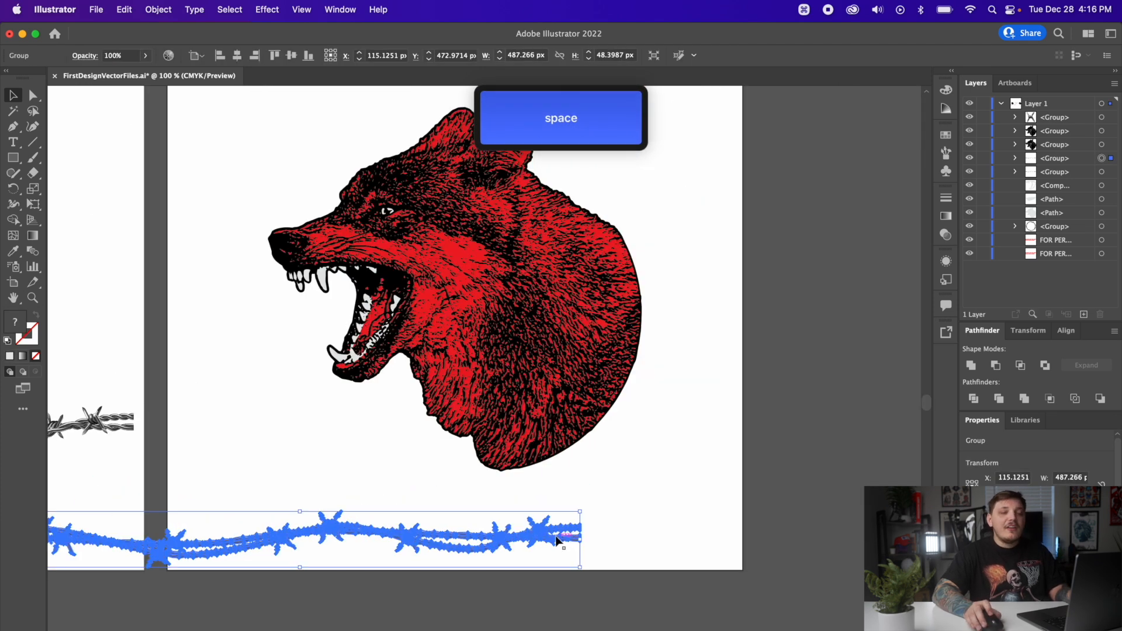
{"action": "left_click_drag", "start_coordinate": [557, 539], "coordinate": [748, 558]}
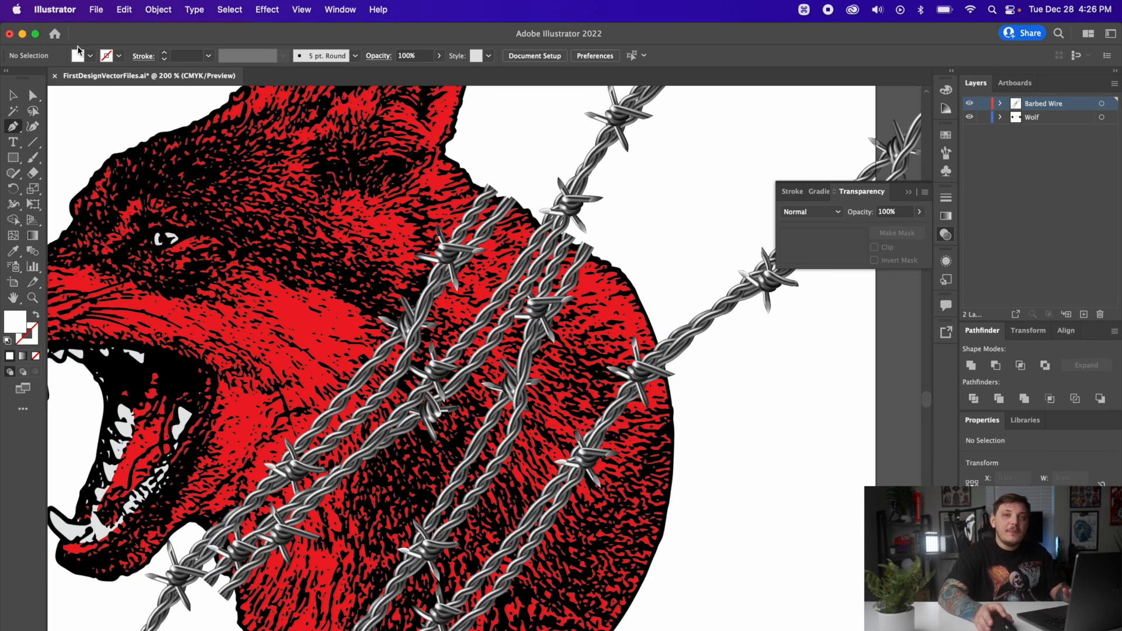
Trace the wolf's neck outline over the barbed wire with the Pen tool
{"action": "key", "text": "space"}
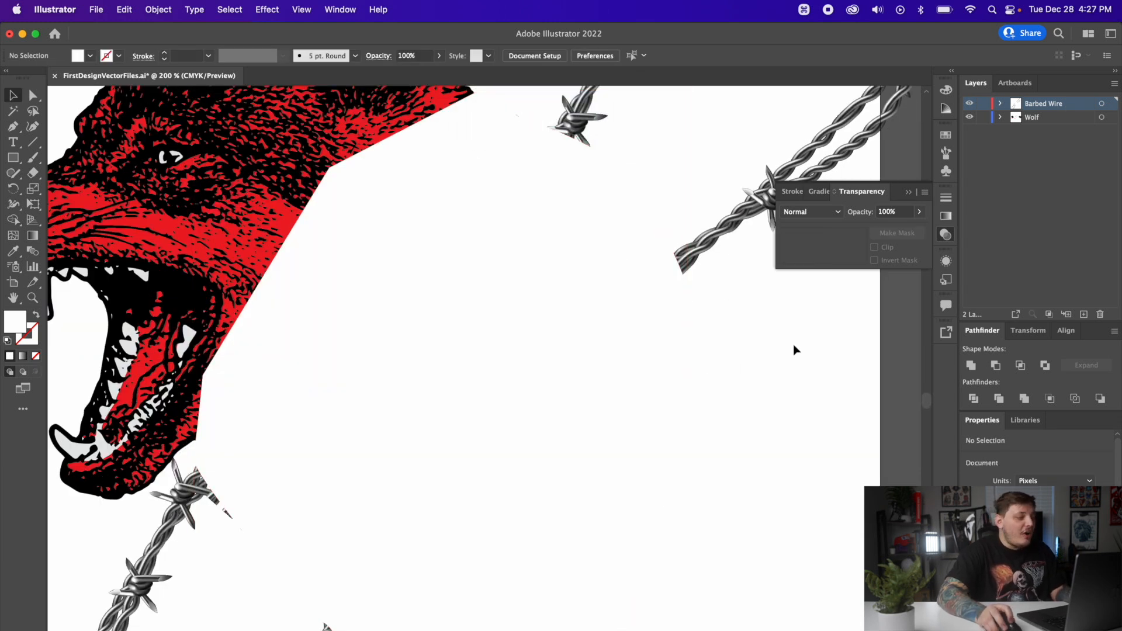
{"action": "key", "text": "space"}
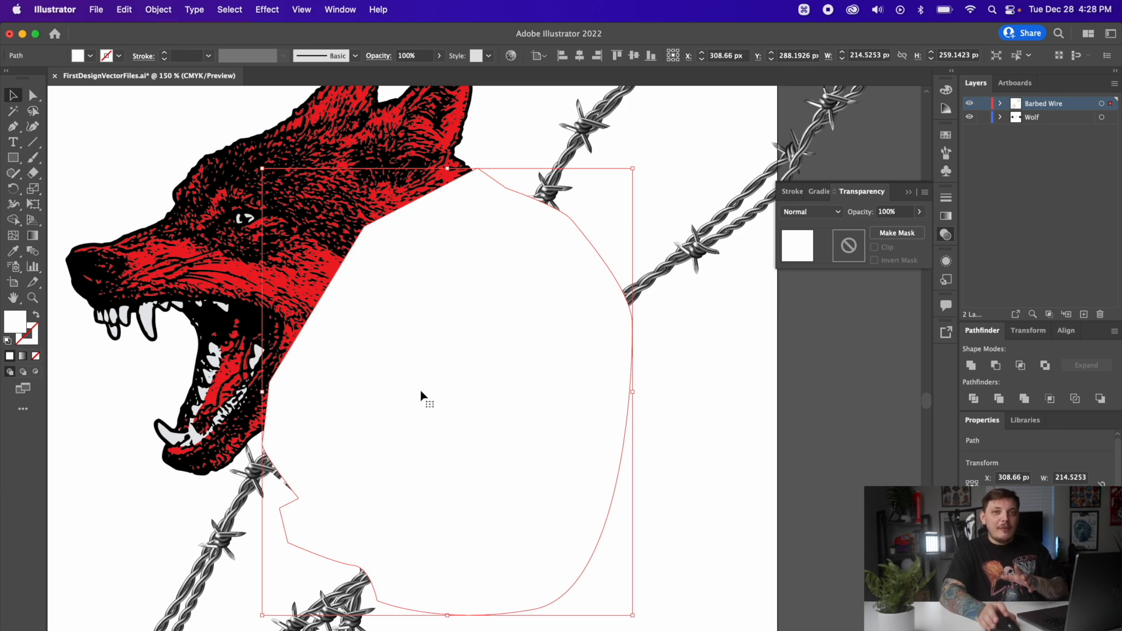
{"action": "mouse_move", "coordinate": [426, 401]}
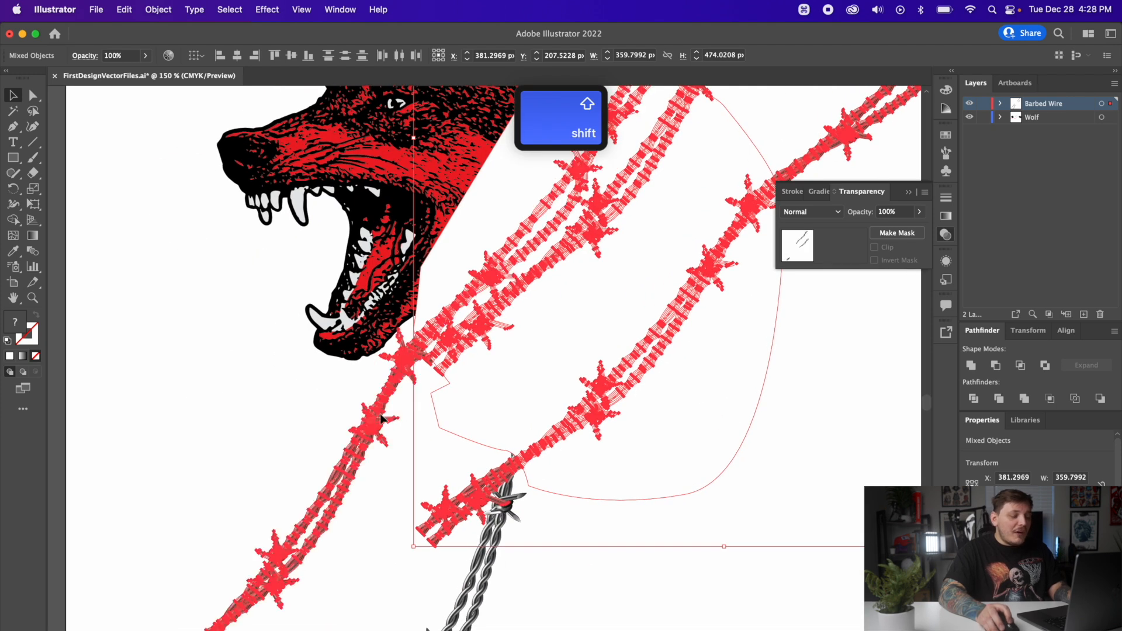
Mask the wire with the neck shape and reshape the mask's top edge along the fur
{"action": "key", "text": "space"}
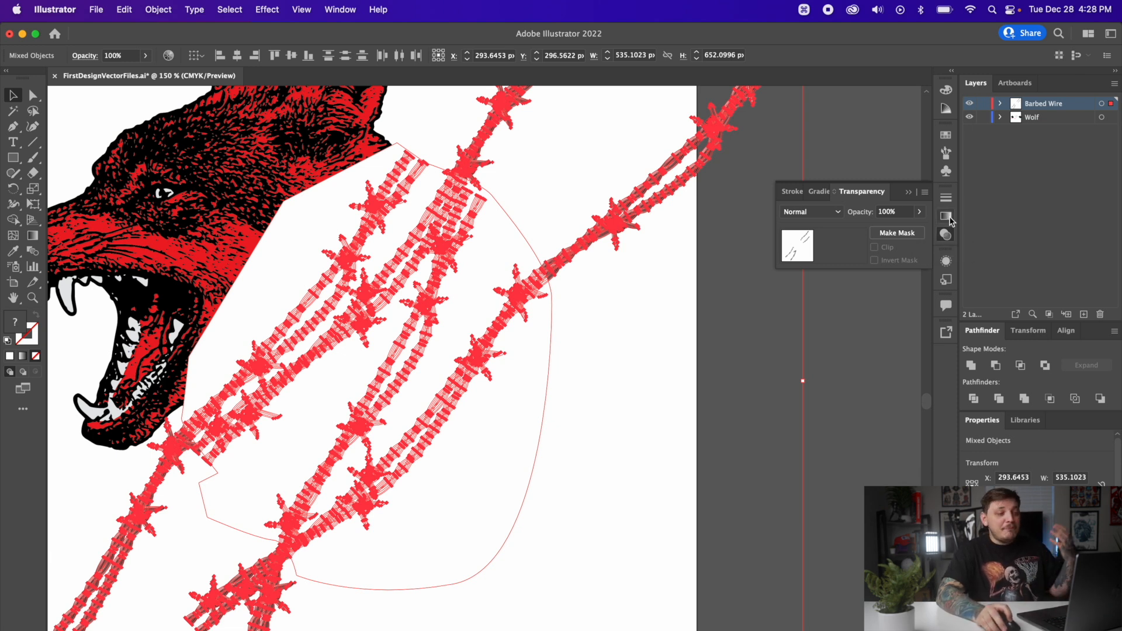
{"action": "mouse_move", "coordinate": [906, 236]}
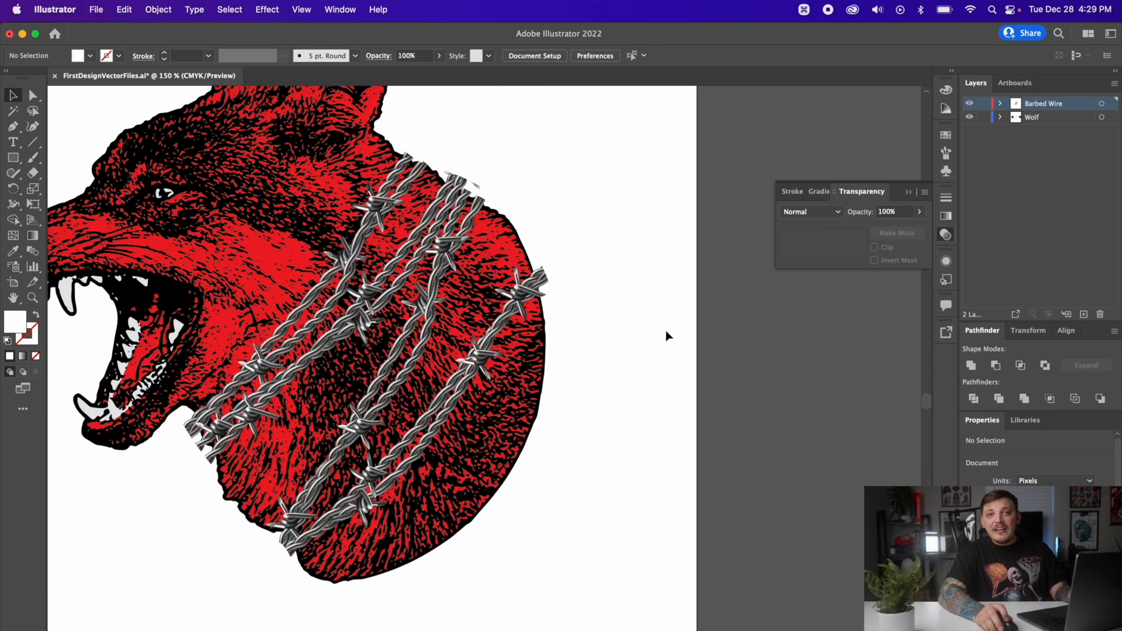
{"action": "key", "text": "space"}
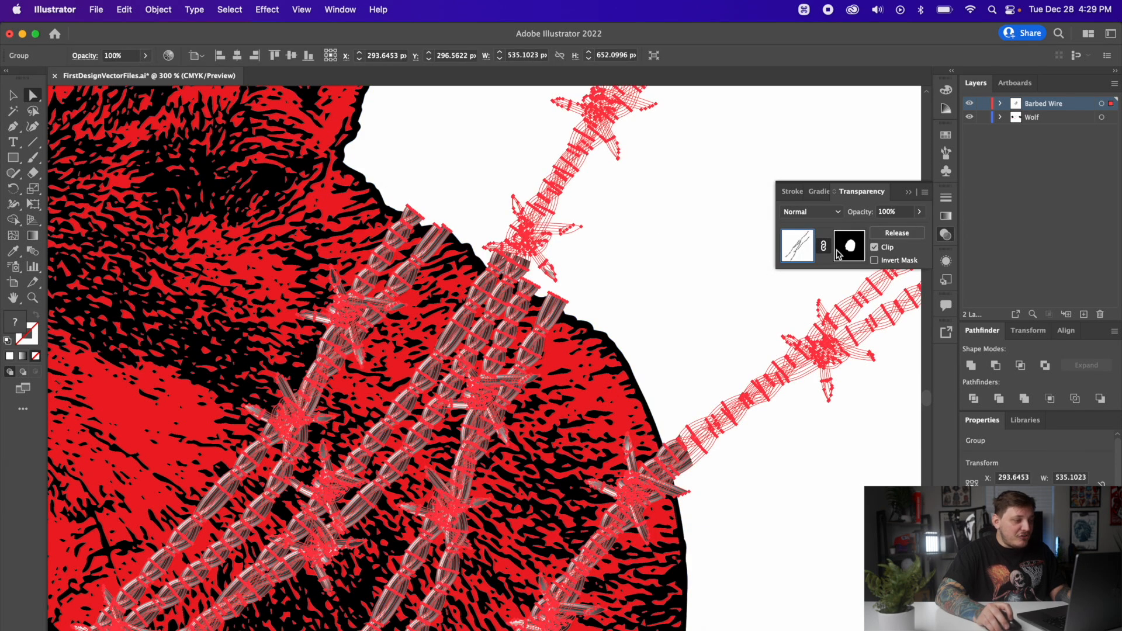
{"action": "left_click", "coordinate": [849, 246]}
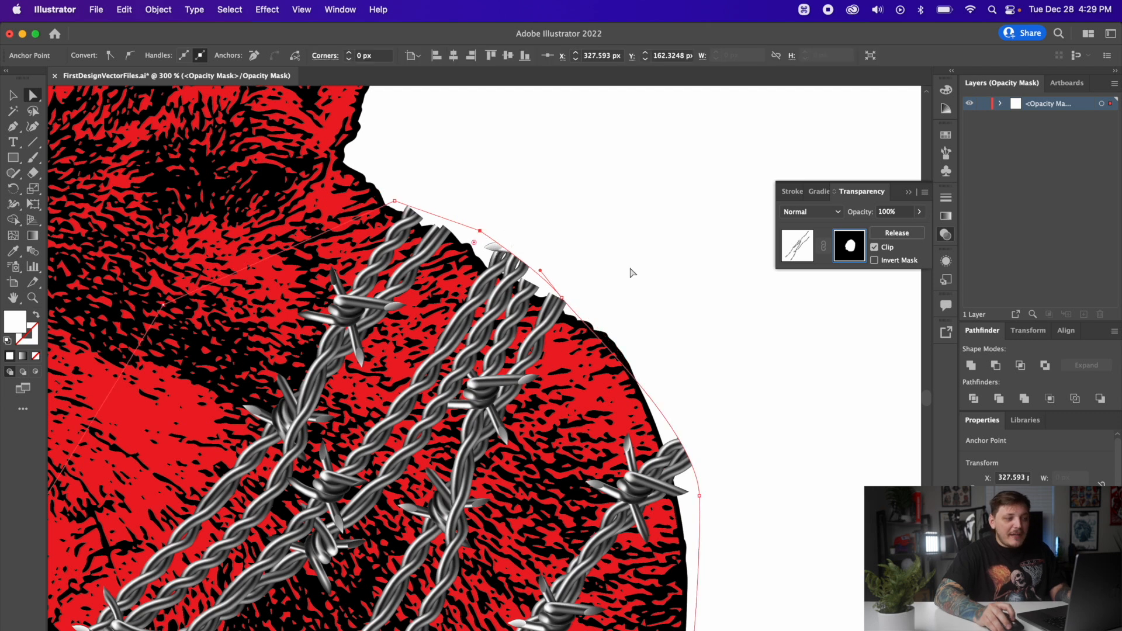
{"action": "key", "text": "space"}
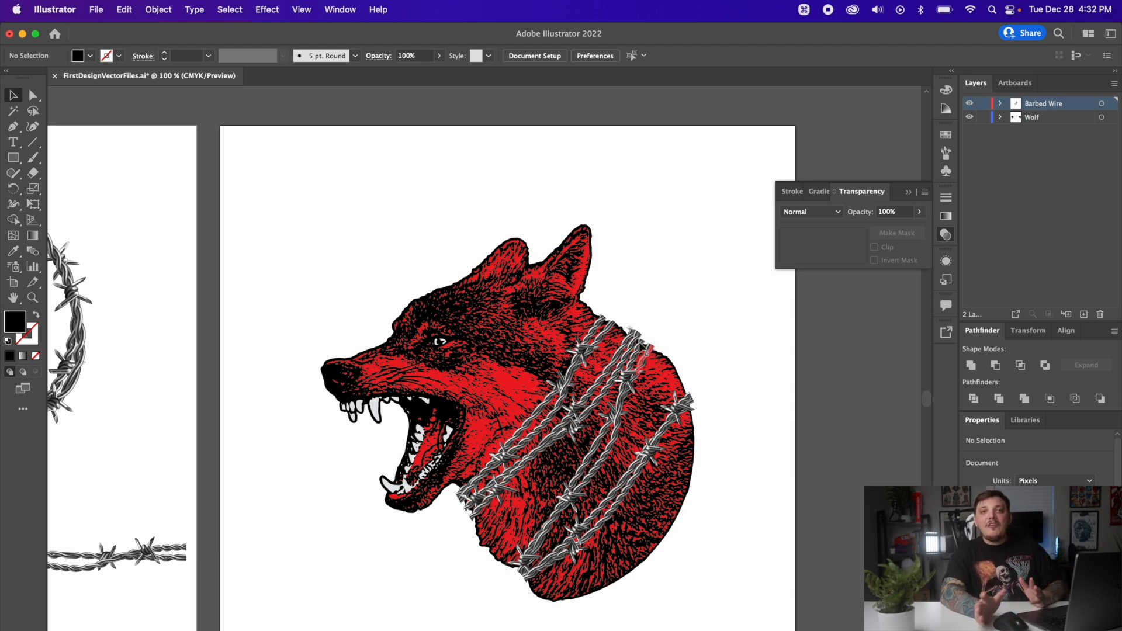
{"action": "mouse_move", "coordinate": [445, 189]}
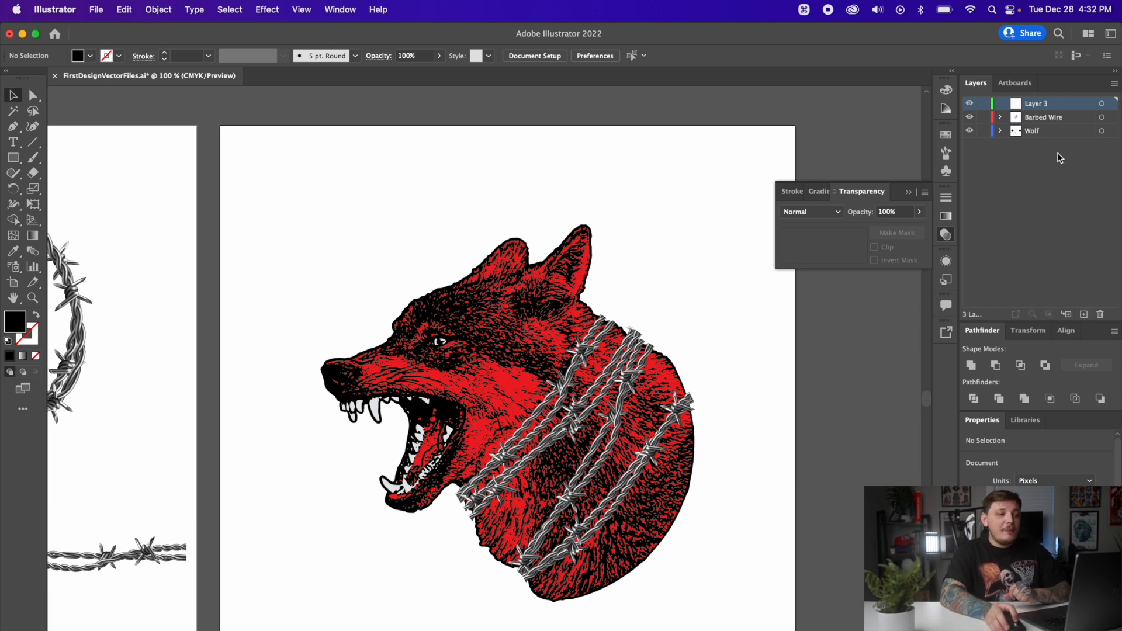
Rename the newly created top layer to Type
{"action": "double_click", "coordinate": [1043, 103]}
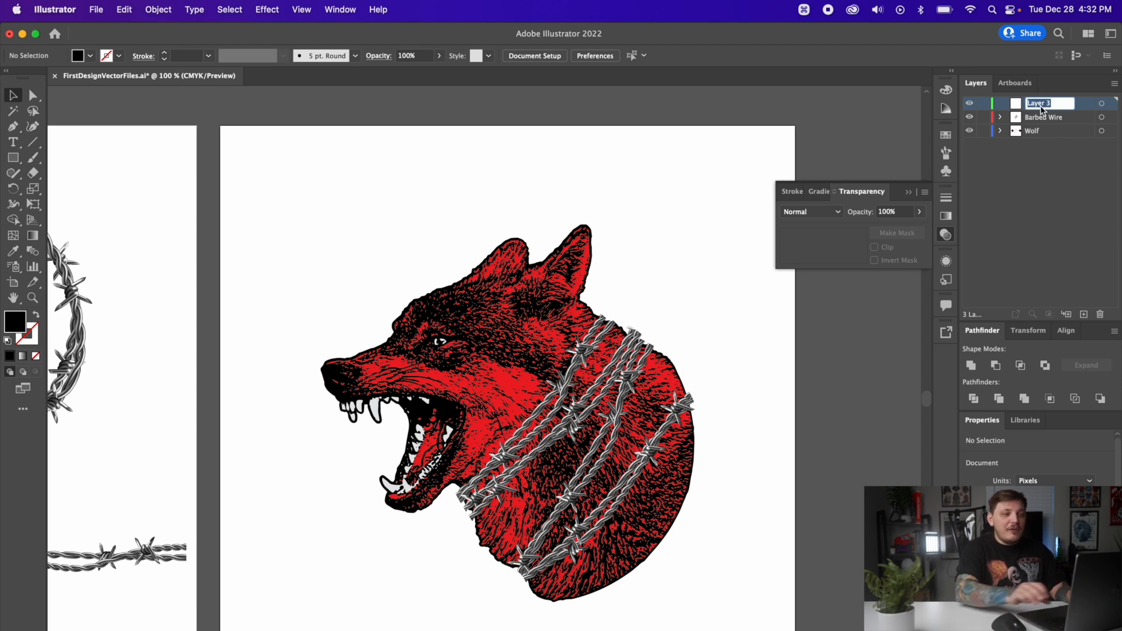
{"action": "type", "text": "Type"}
{"action": "key", "text": "return"}
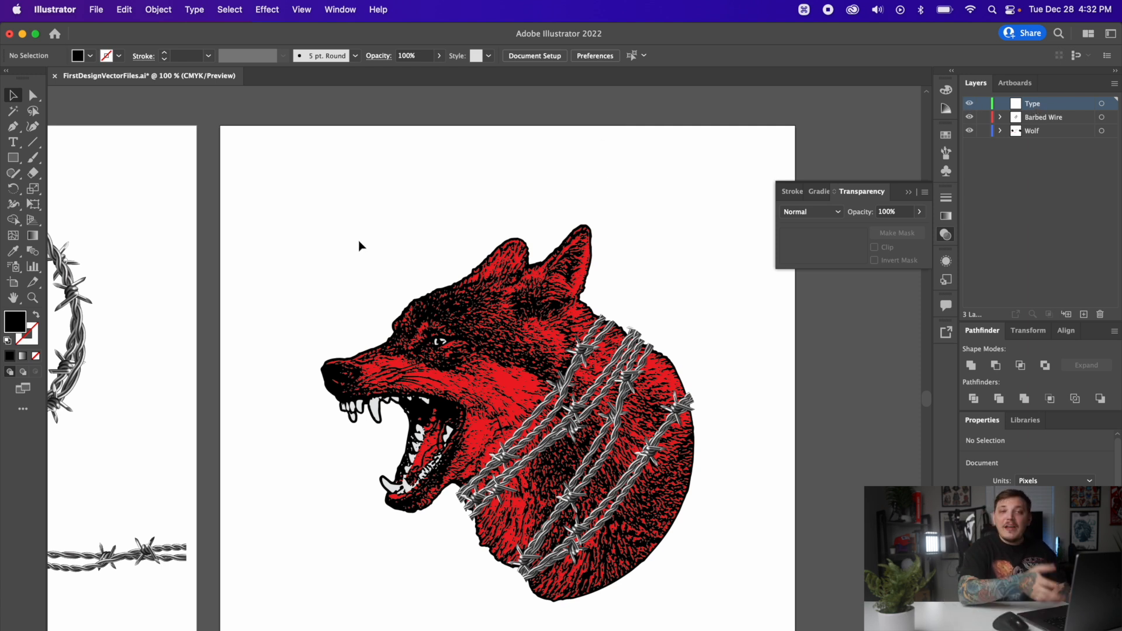
Add a WOLF title above the wolf head in Brothers OT with a black fill
{"action": "left_click", "coordinate": [12, 142]}
{"action": "type", "text": "WOLF"}
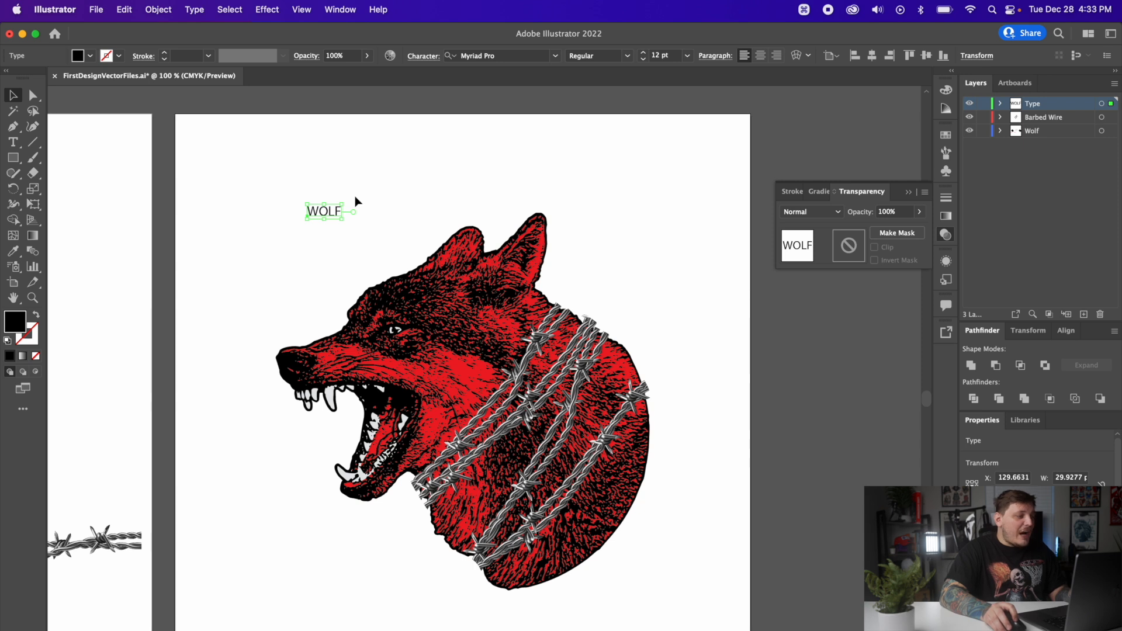
{"action": "mouse_move", "coordinate": [311, 225]}
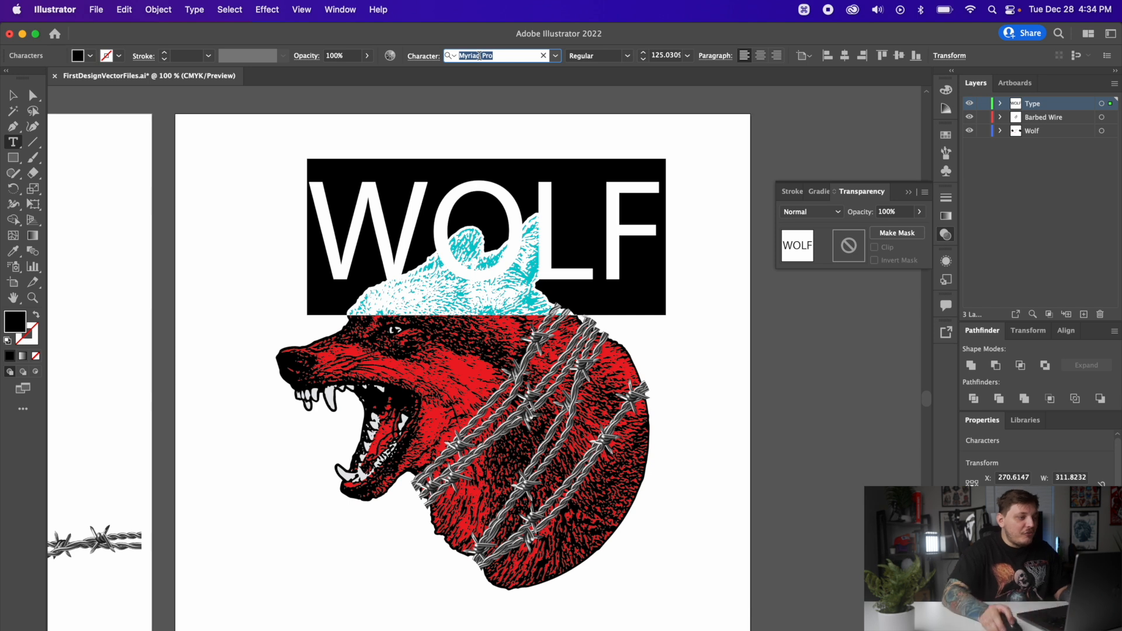
{"action": "type", "text": "brother"}
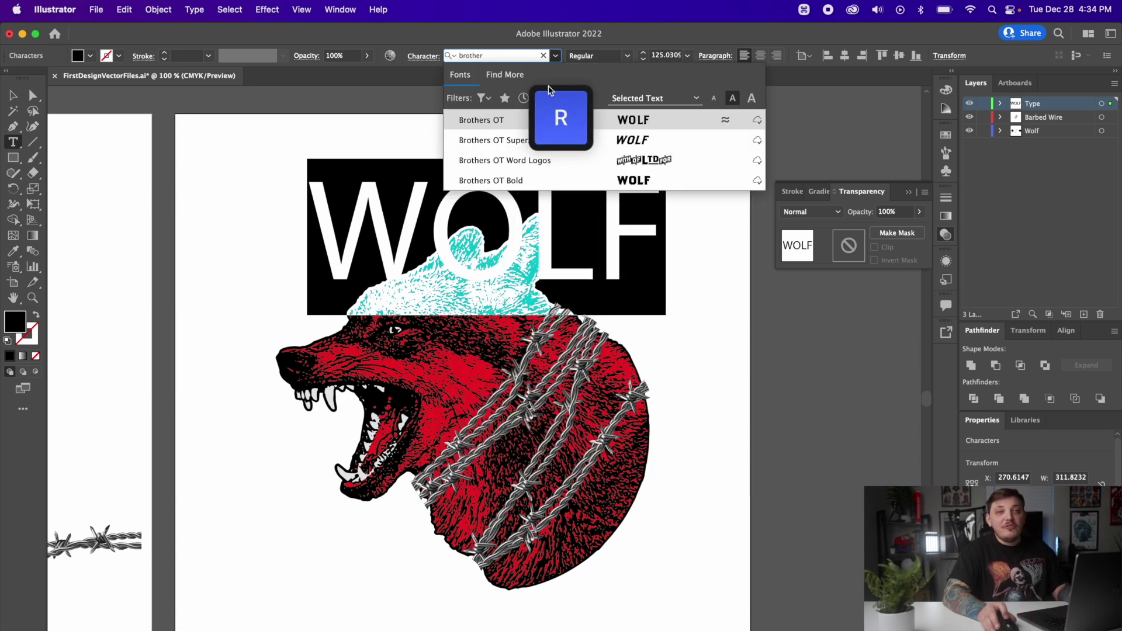
{"action": "left_click", "coordinate": [481, 120]}
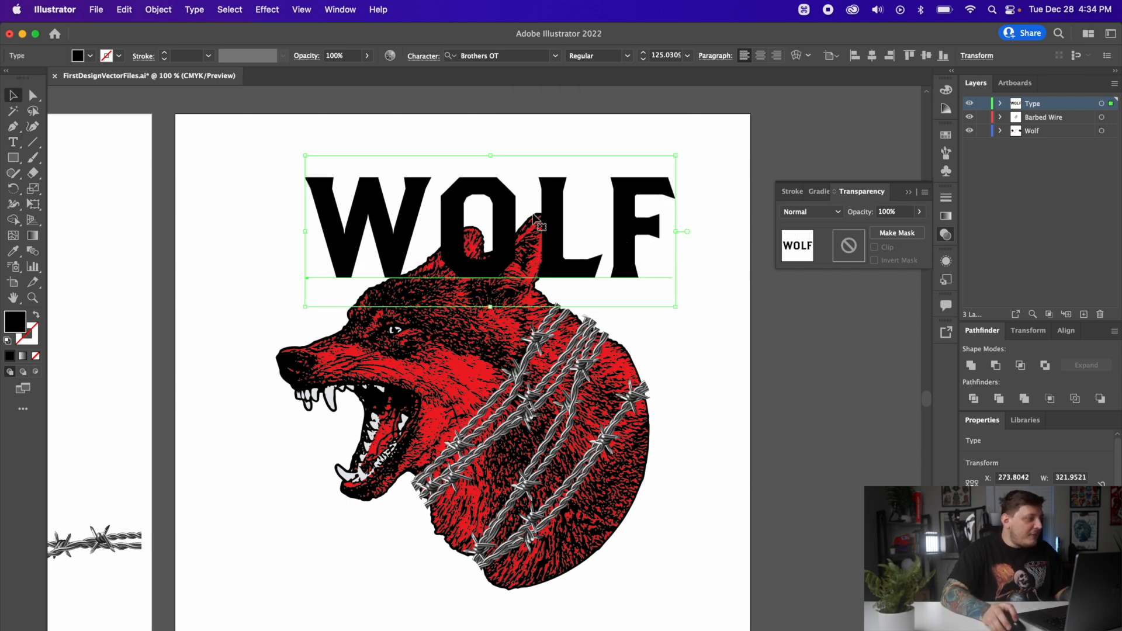
{"action": "left_click", "coordinate": [89, 56]}
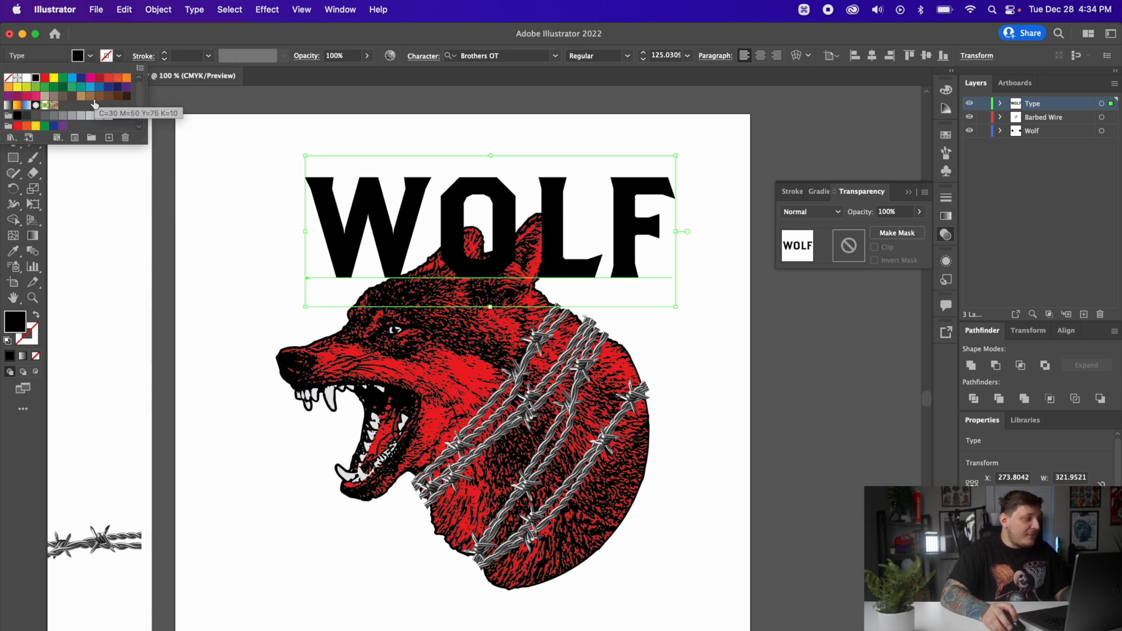
{"action": "left_click", "coordinate": [88, 95]}
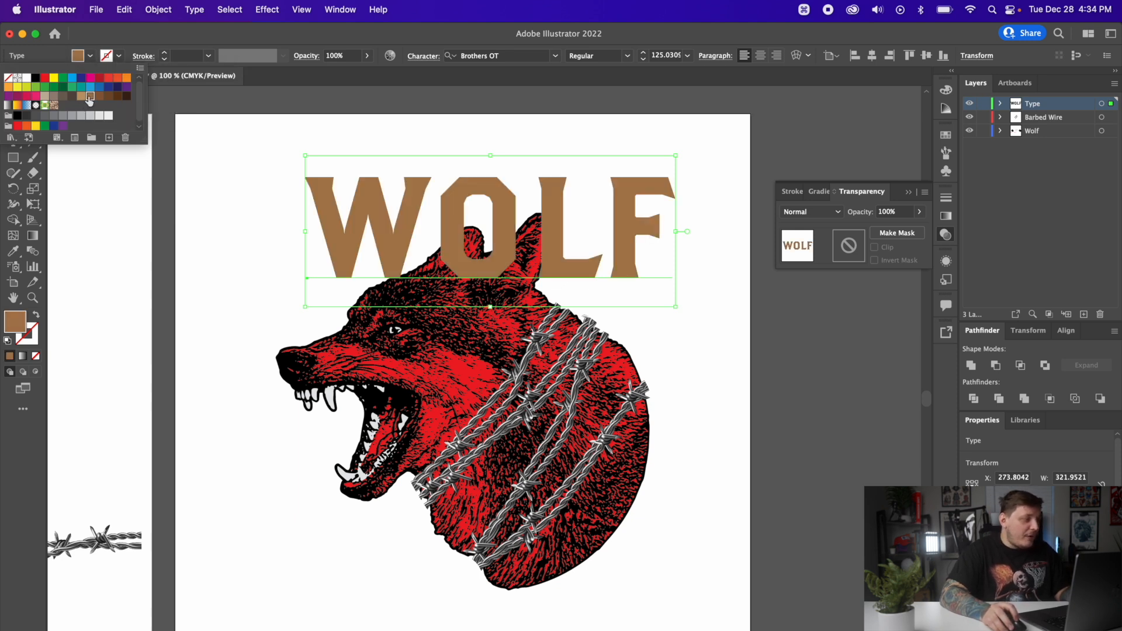
{"action": "left_click", "coordinate": [22, 78]}
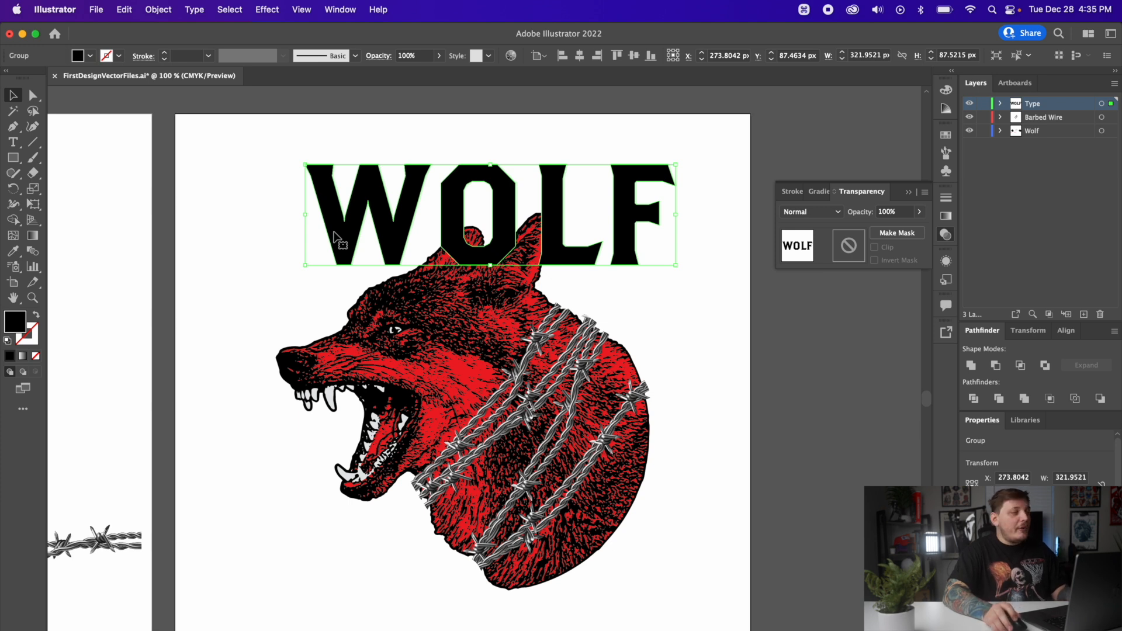
{"action": "mouse_move", "coordinate": [317, 212]}
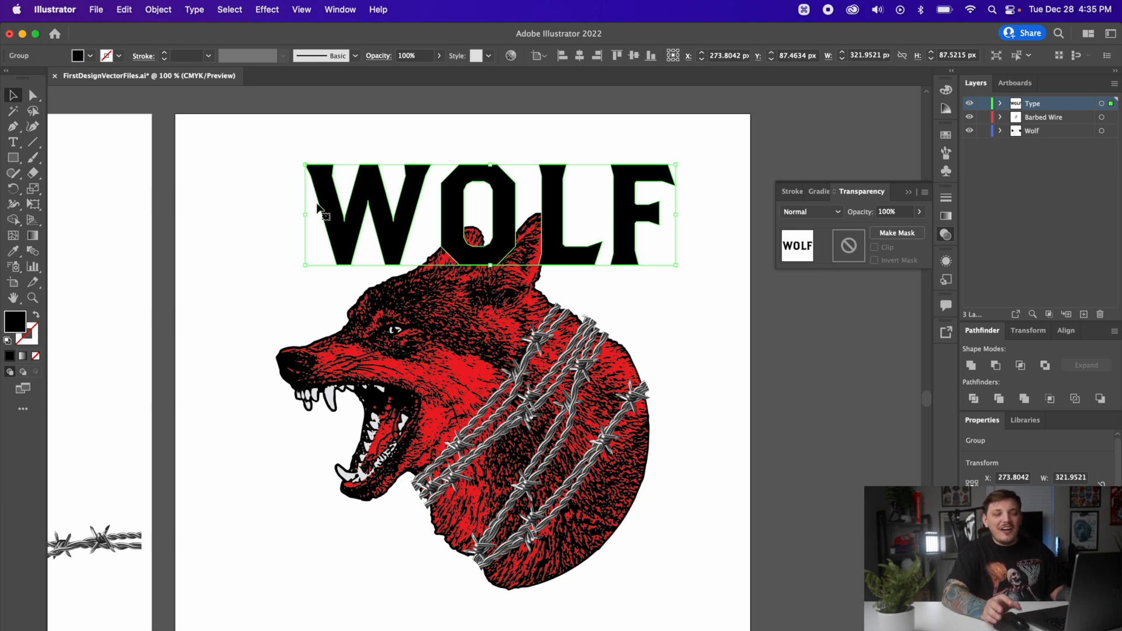
{"action": "mouse_move", "coordinate": [182, 48]}
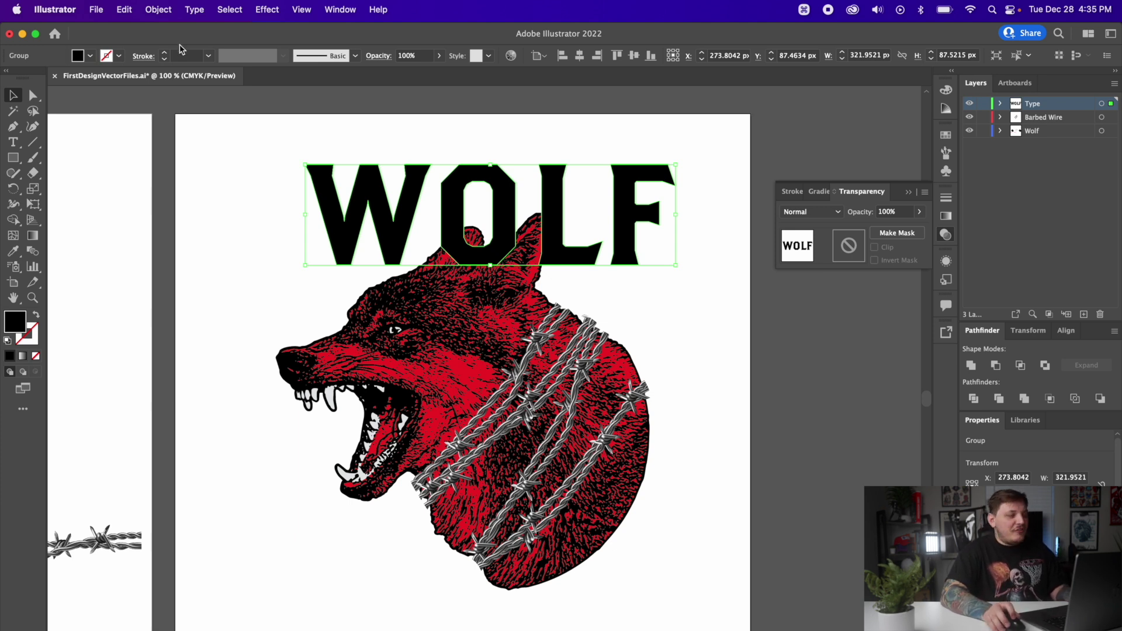
{"action": "mouse_move", "coordinate": [343, 261]}
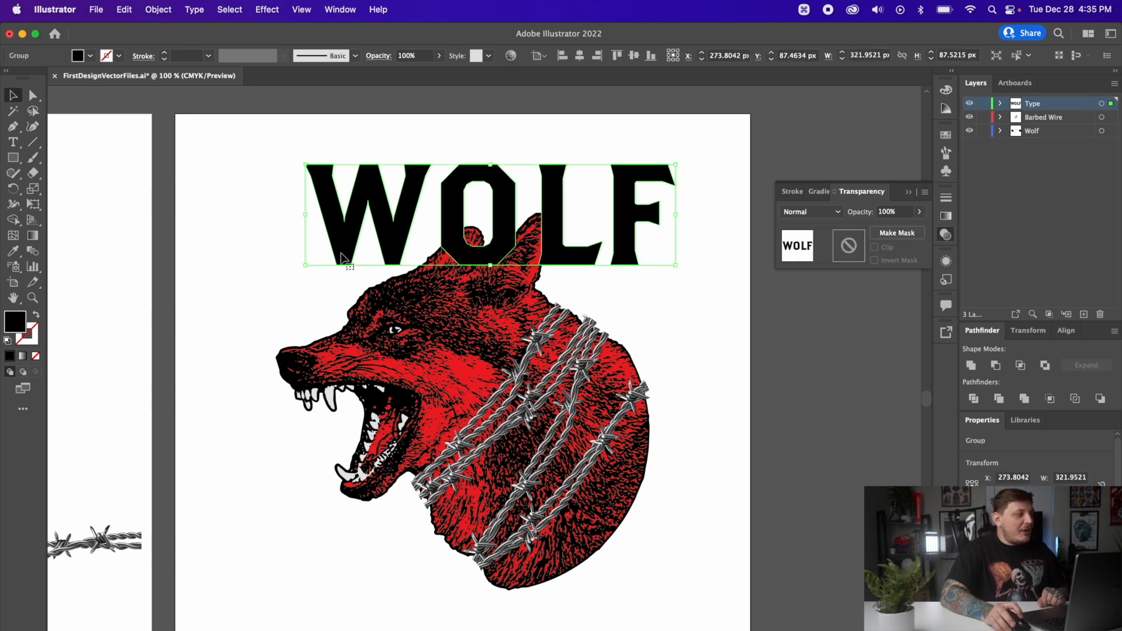
{"action": "mouse_move", "coordinate": [169, 4]}
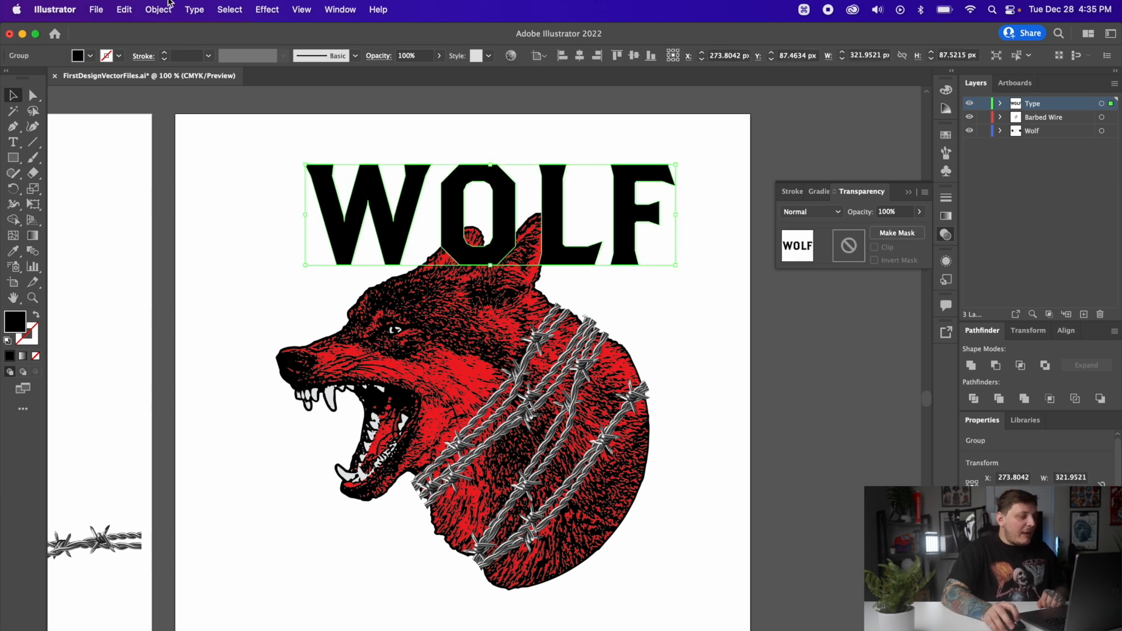
Open the Object > Path > Offset Path settings for the WOLF lettering
{"action": "left_click", "coordinate": [158, 9]}
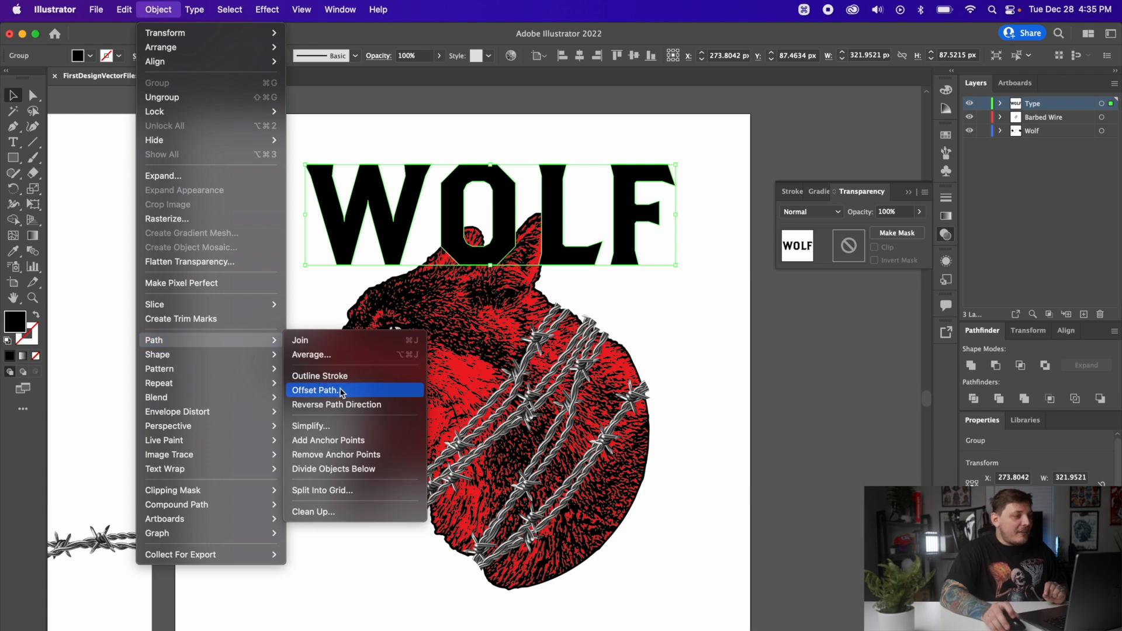
{"action": "left_click", "coordinate": [315, 390]}
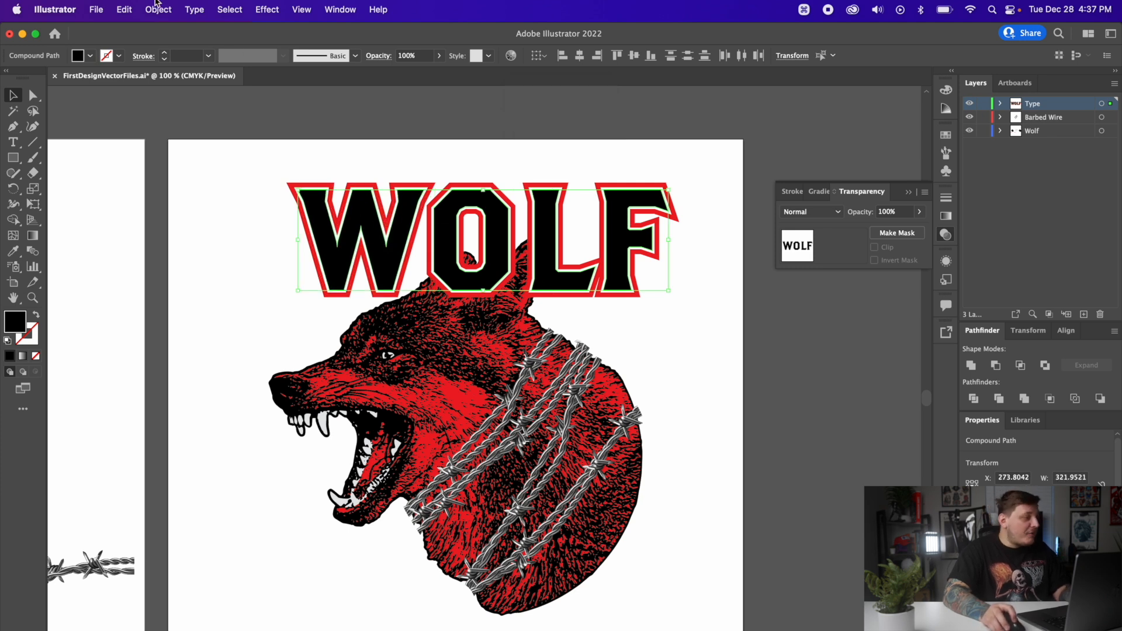
Offset the WOLF letters inward by -5 px with round joins
{"action": "left_click", "coordinate": [157, 9]}
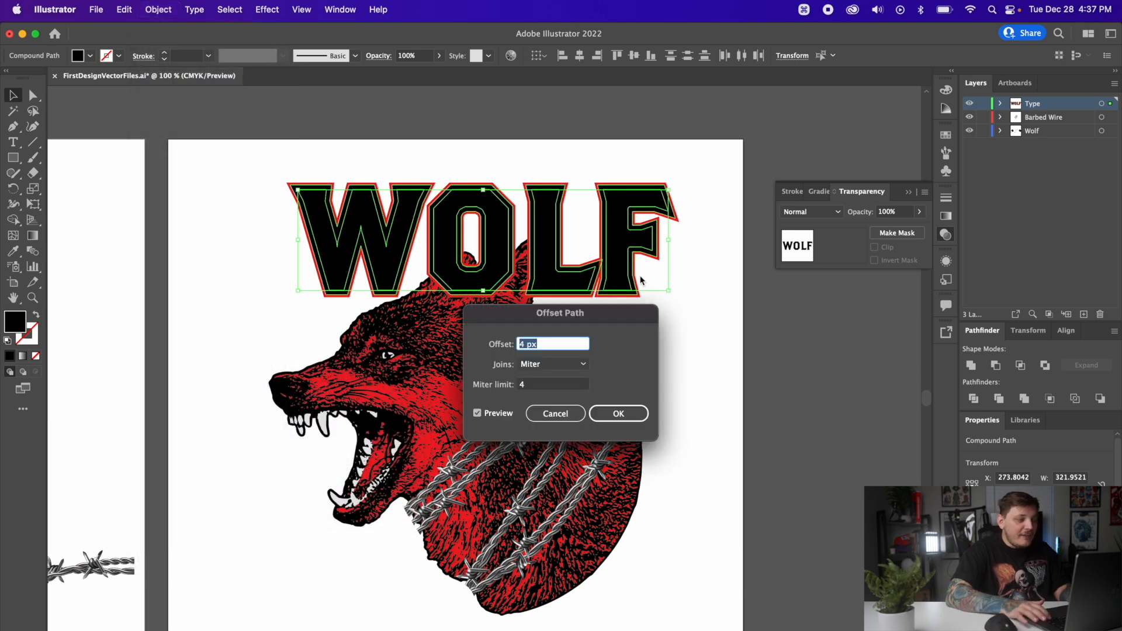
{"action": "key", "text": "Down"}
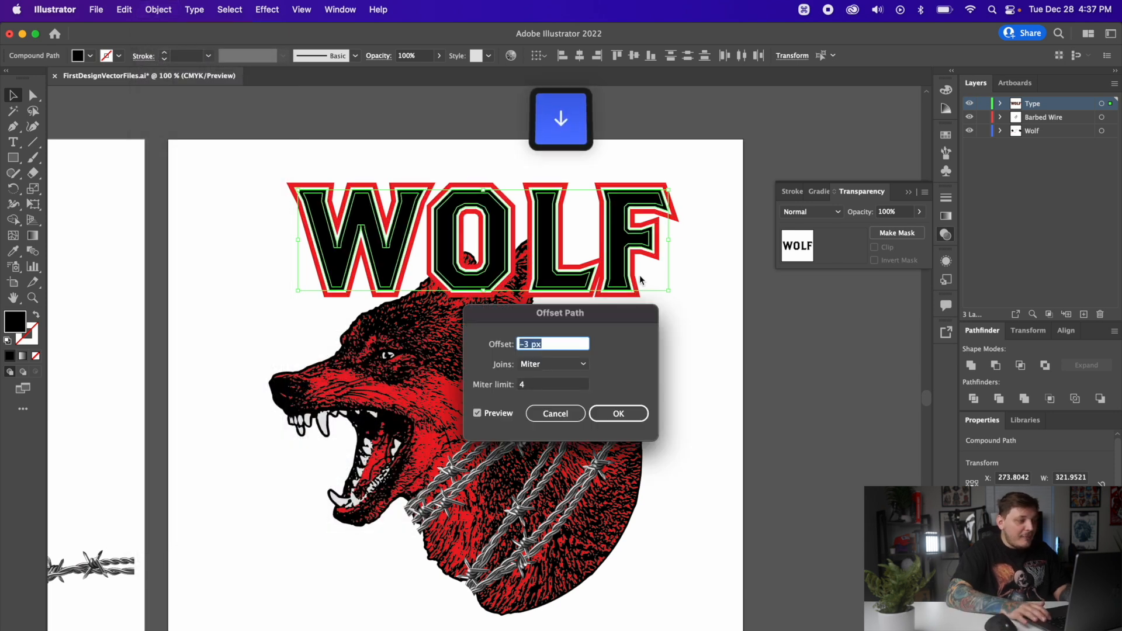
{"action": "type", "text": "-5 px"}
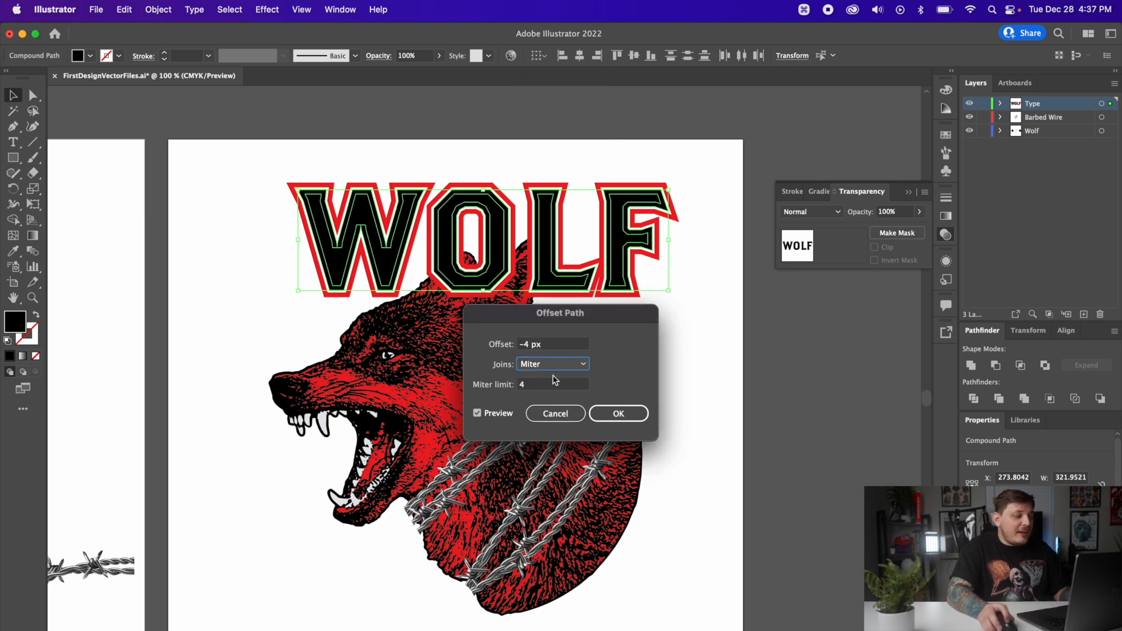
{"action": "left_click", "coordinate": [552, 364]}
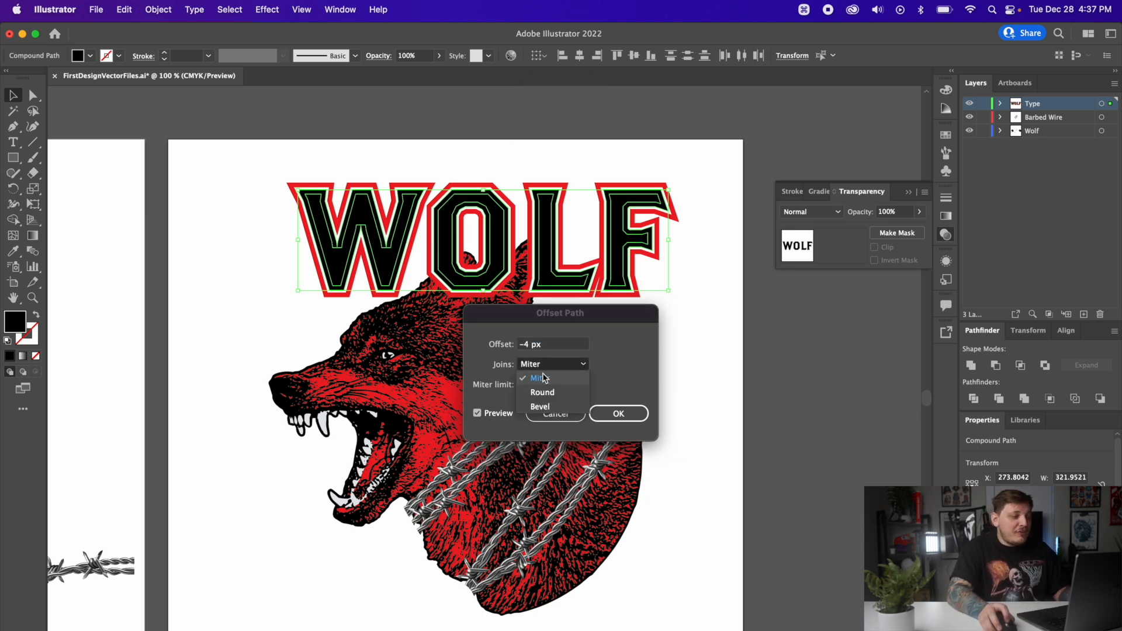
{"action": "left_click", "coordinate": [542, 392]}
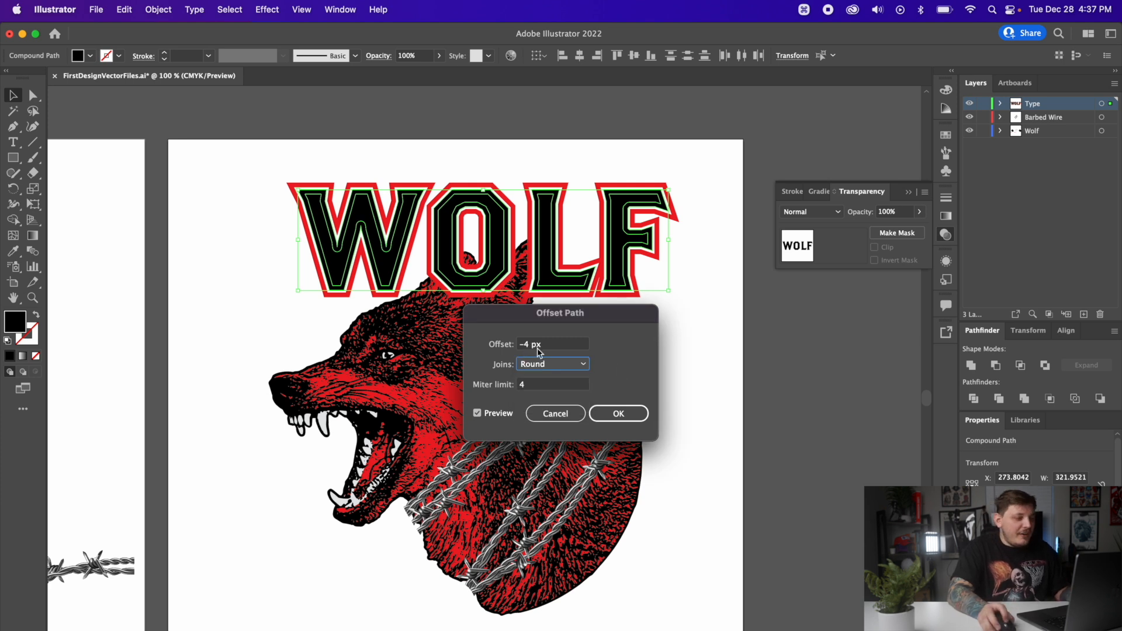
{"action": "left_click", "coordinate": [618, 413]}
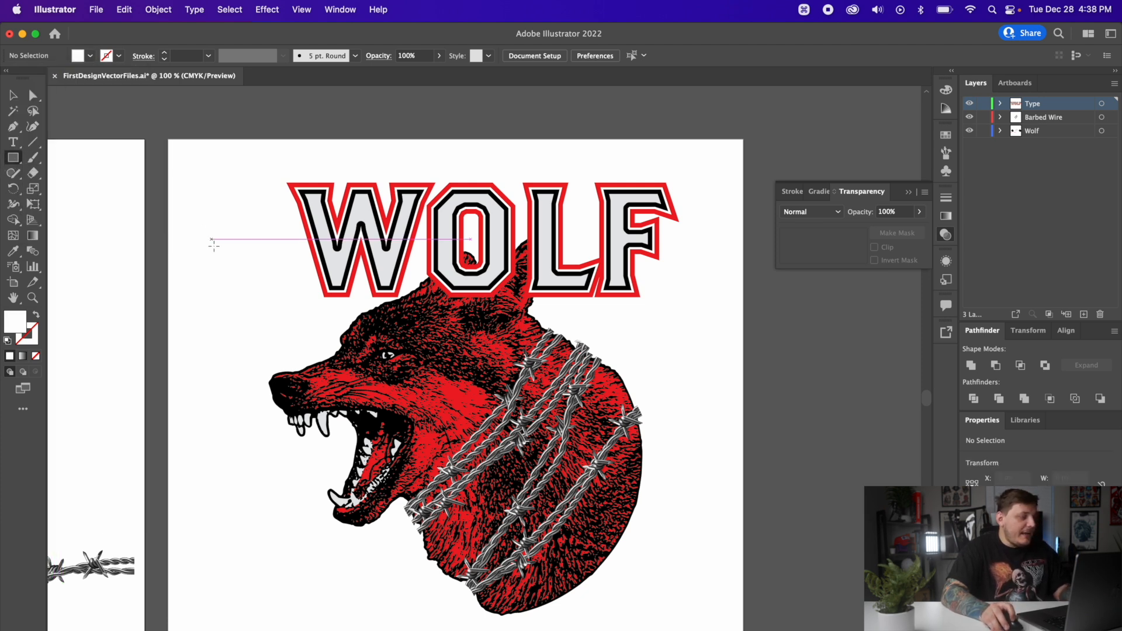
Undo the last change to the WOLF lettering
{"action": "key", "text": "space"}
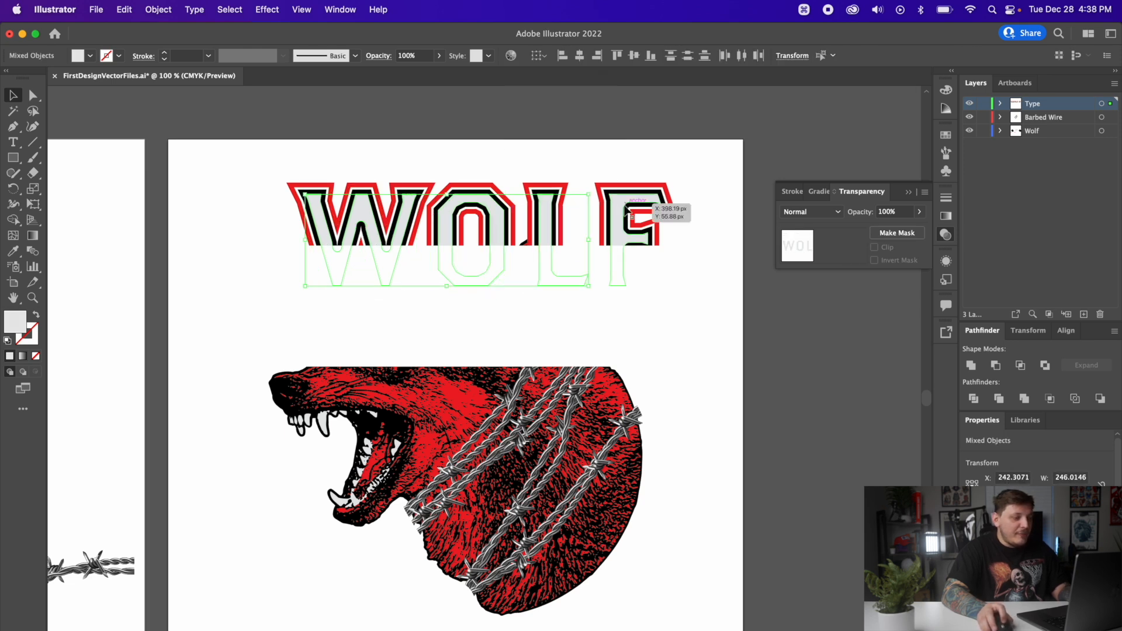
{"action": "key", "text": "cmd+z"}
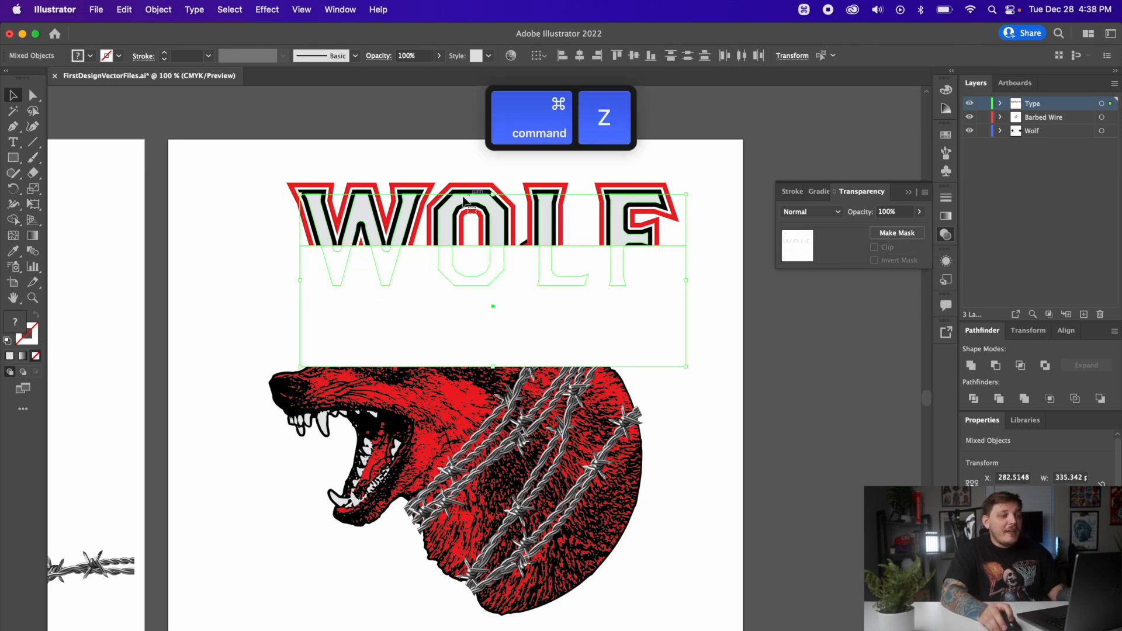
{"action": "mouse_move", "coordinate": [901, 236]}
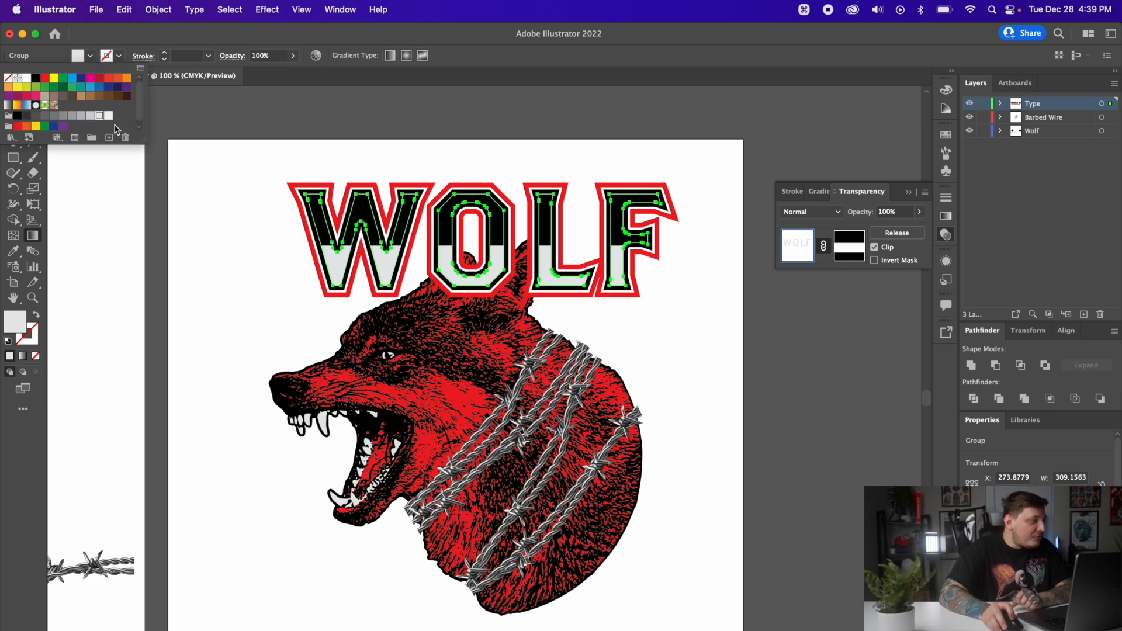
Select the letter shape and bring up the Gradient panel settings
{"action": "left_click", "coordinate": [28, 104]}
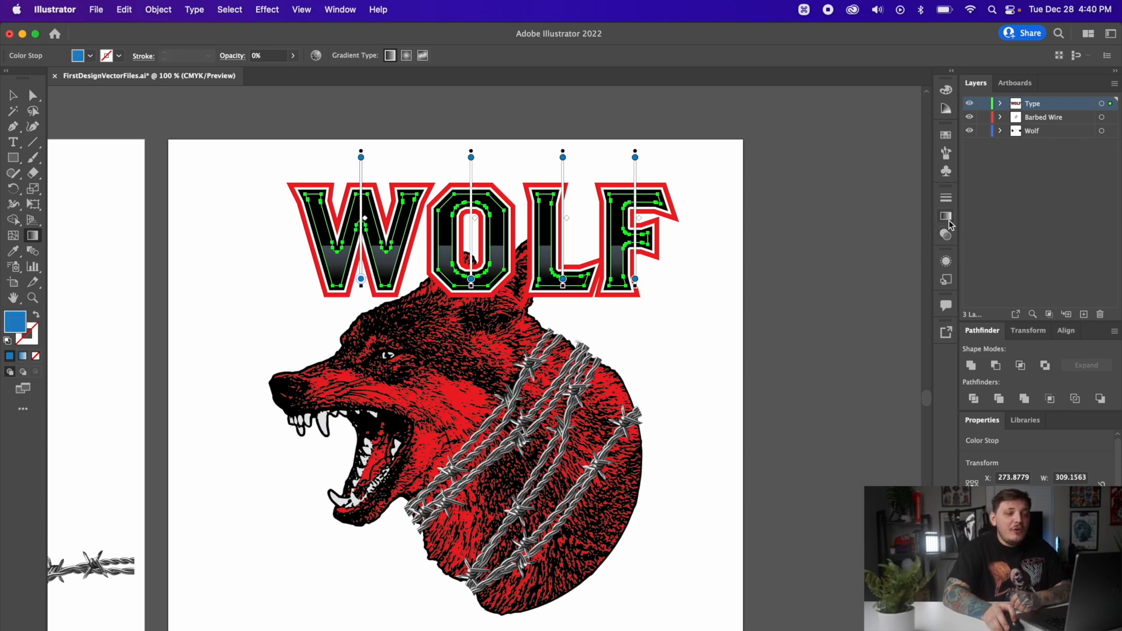
{"action": "mouse_move", "coordinate": [945, 235]}
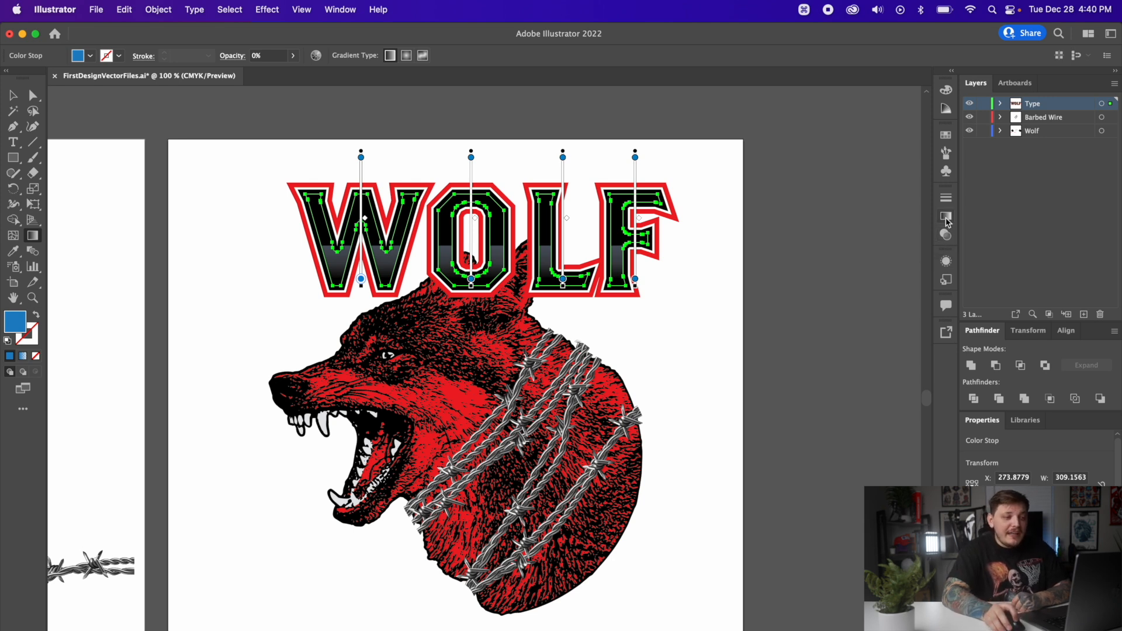
{"action": "left_click", "coordinate": [944, 217]}
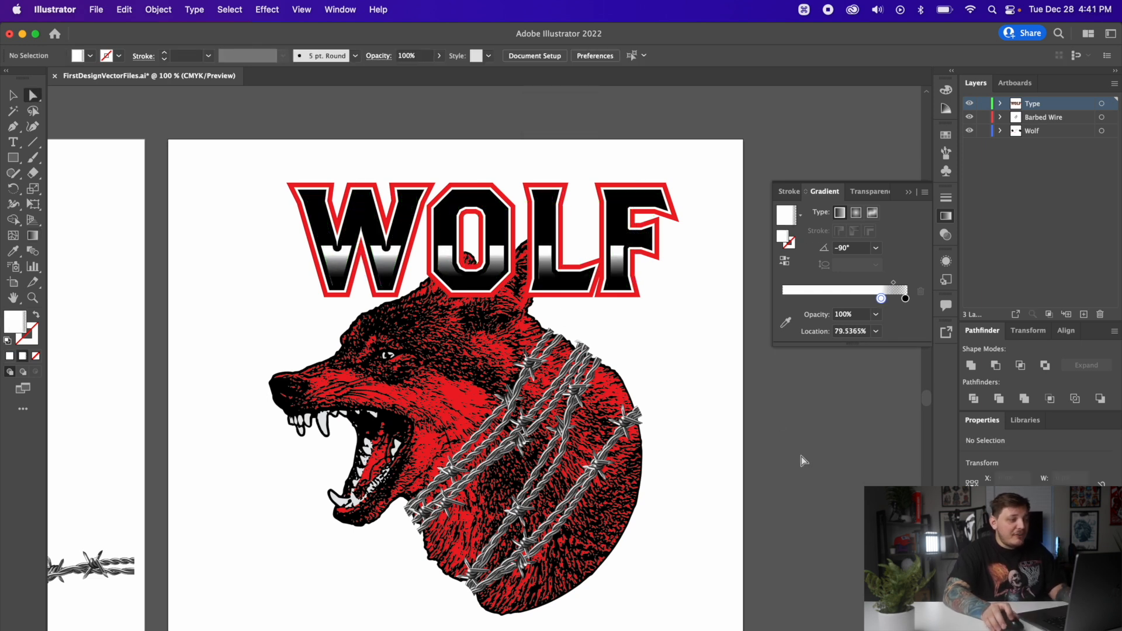
Undo two changes and move the Type layer beneath Wolf and Barbed Wire
{"action": "key", "text": "cmd+z"}
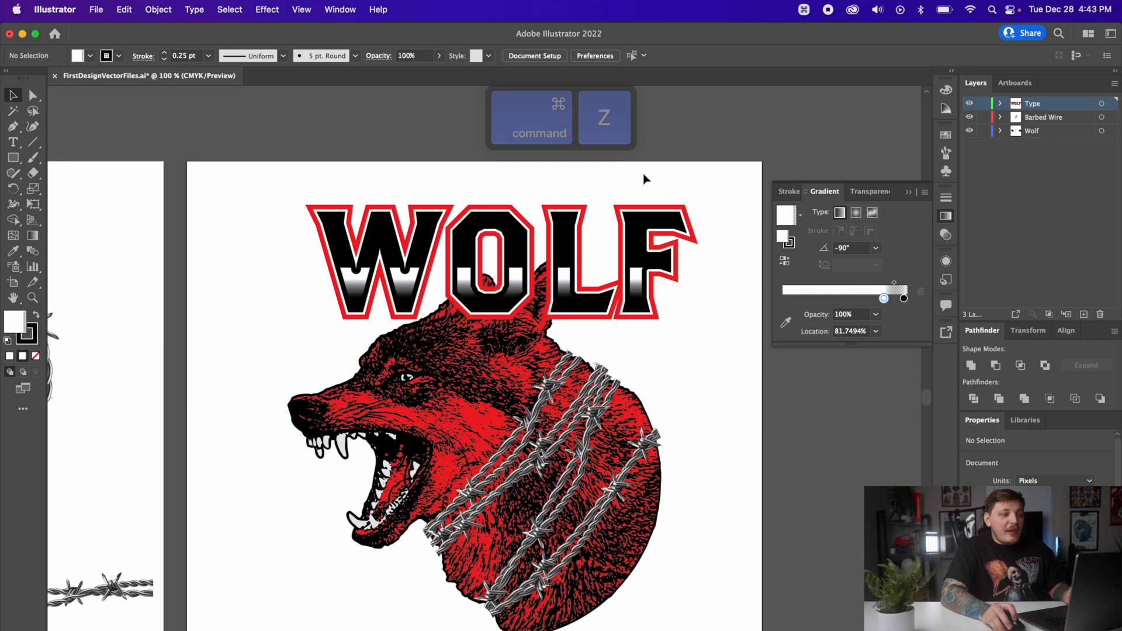
{"action": "key", "text": "cmd+z"}
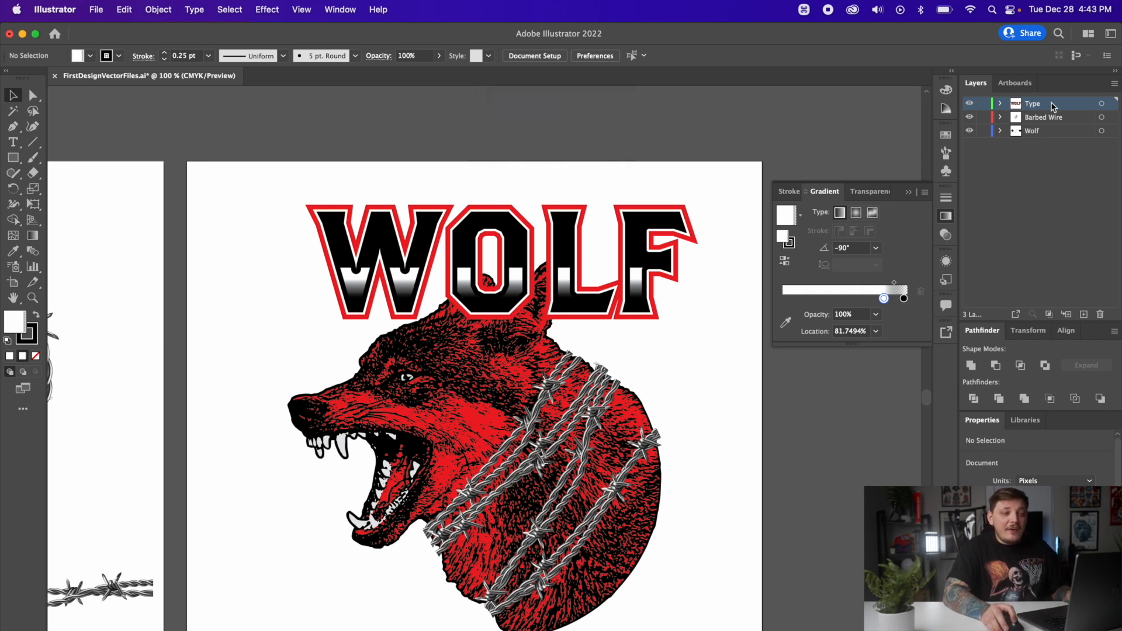
{"action": "left_click_drag", "start_coordinate": [1032, 102], "coordinate": [1032, 131]}
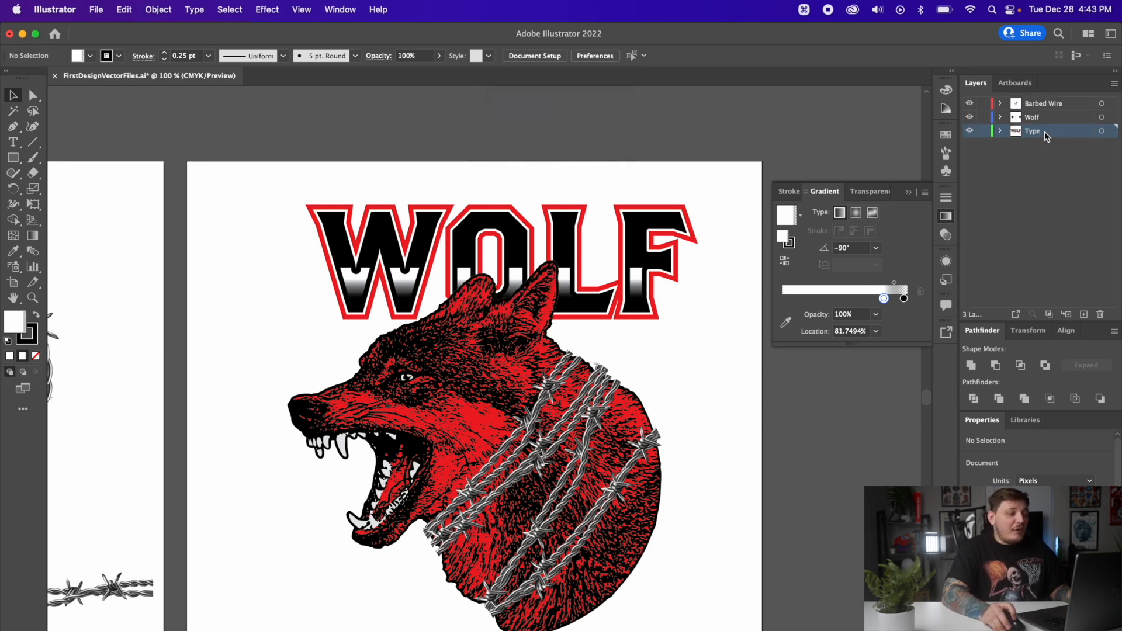
Shift the WOLF title right and slightly down, then group its pieces
{"action": "key", "text": "space"}
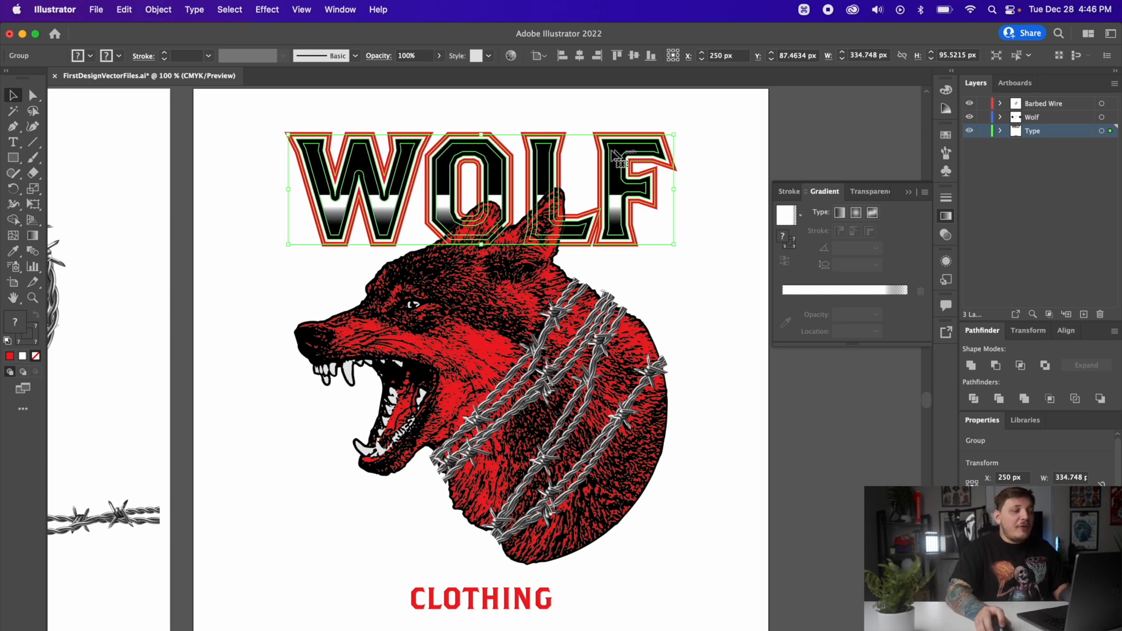
{"action": "left_click_drag", "start_coordinate": [479, 190], "coordinate": [508, 190]}
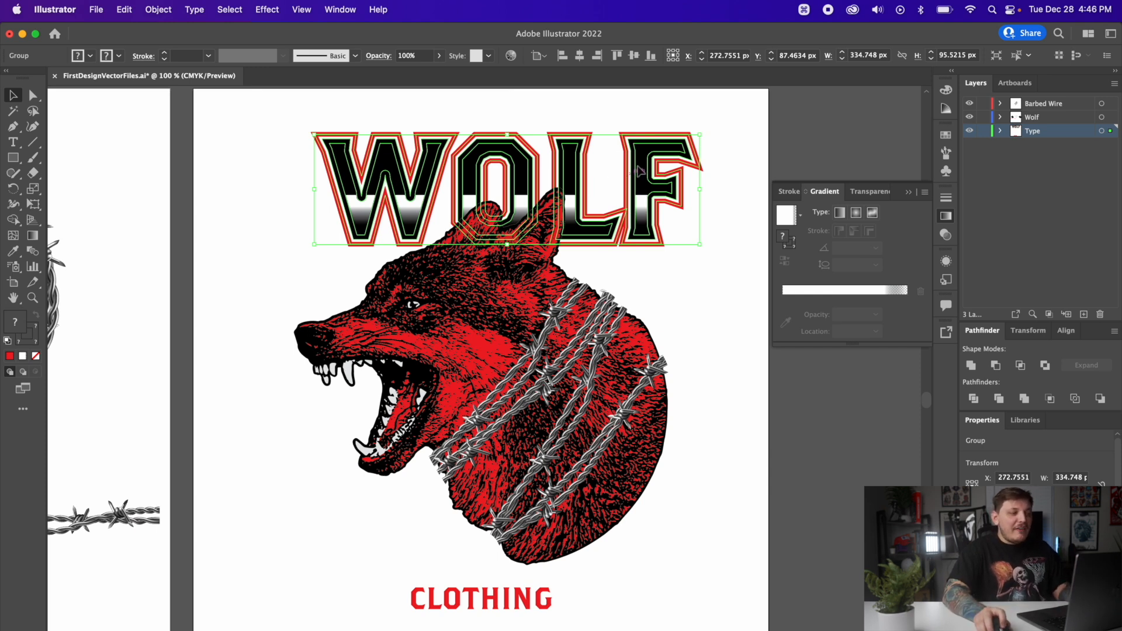
{"action": "left_click_drag", "start_coordinate": [507, 189], "coordinate": [508, 179]}
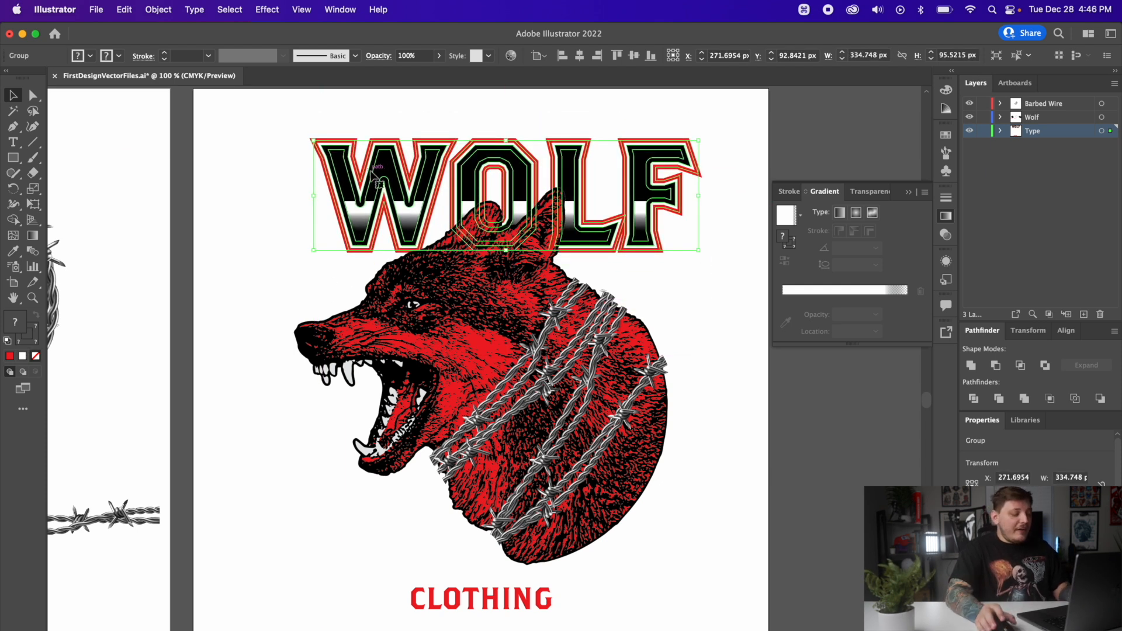
{"action": "key", "text": "cmd+g"}
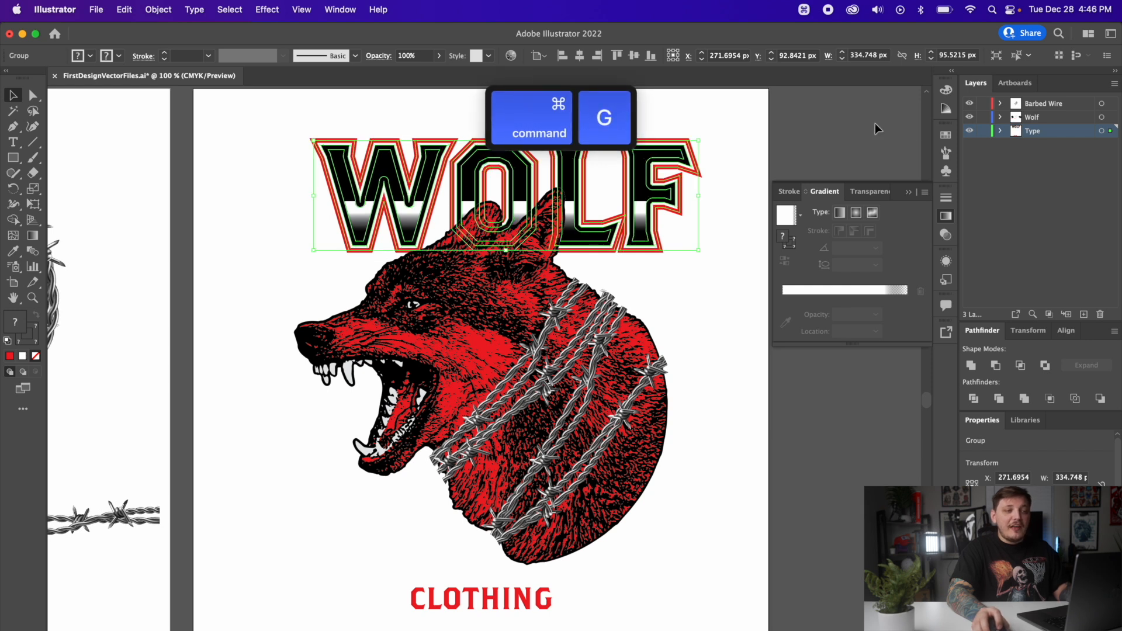
{"action": "key", "text": "cmd+g"}
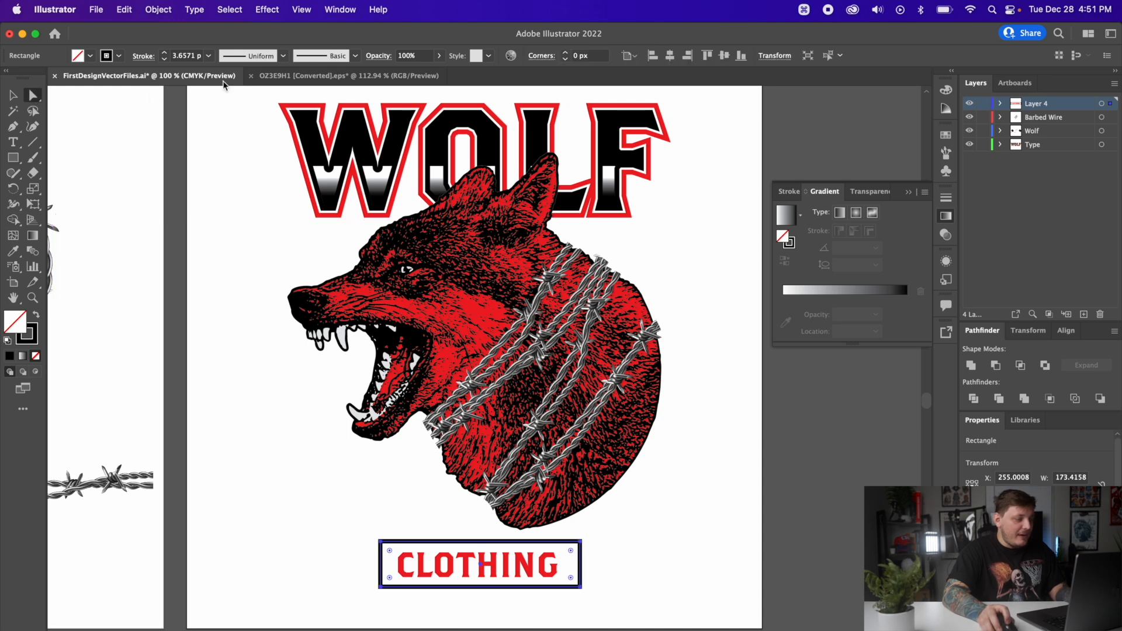
{"action": "mouse_move", "coordinate": [132, 271]}
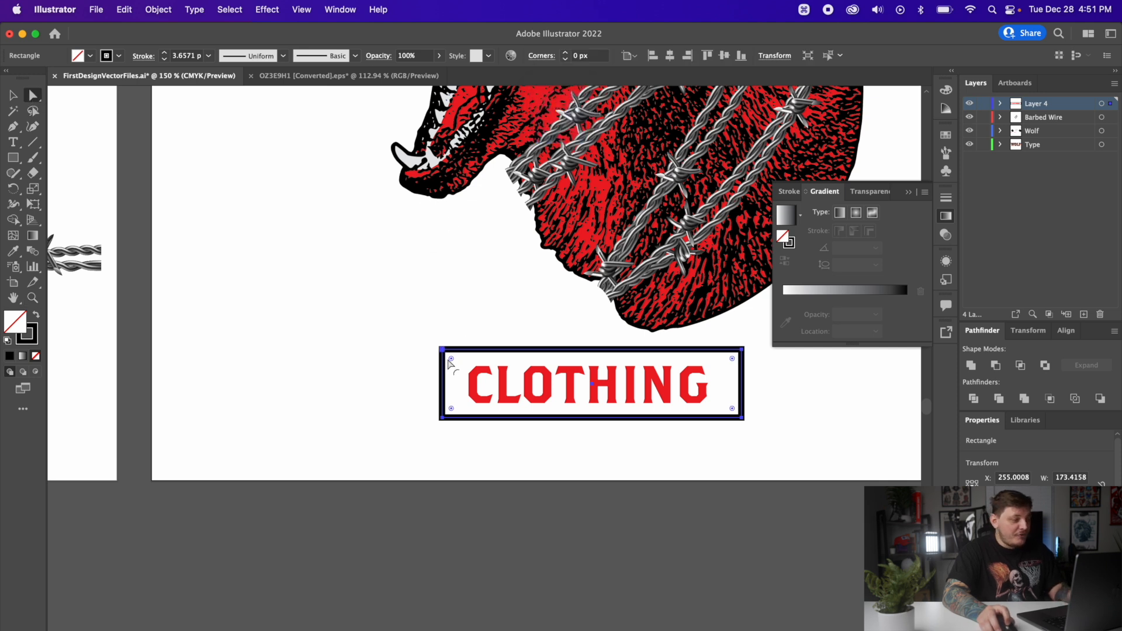
Round the corners of the box around CLOTHING
{"action": "left_click_drag", "start_coordinate": [450, 357], "coordinate": [462, 370]}
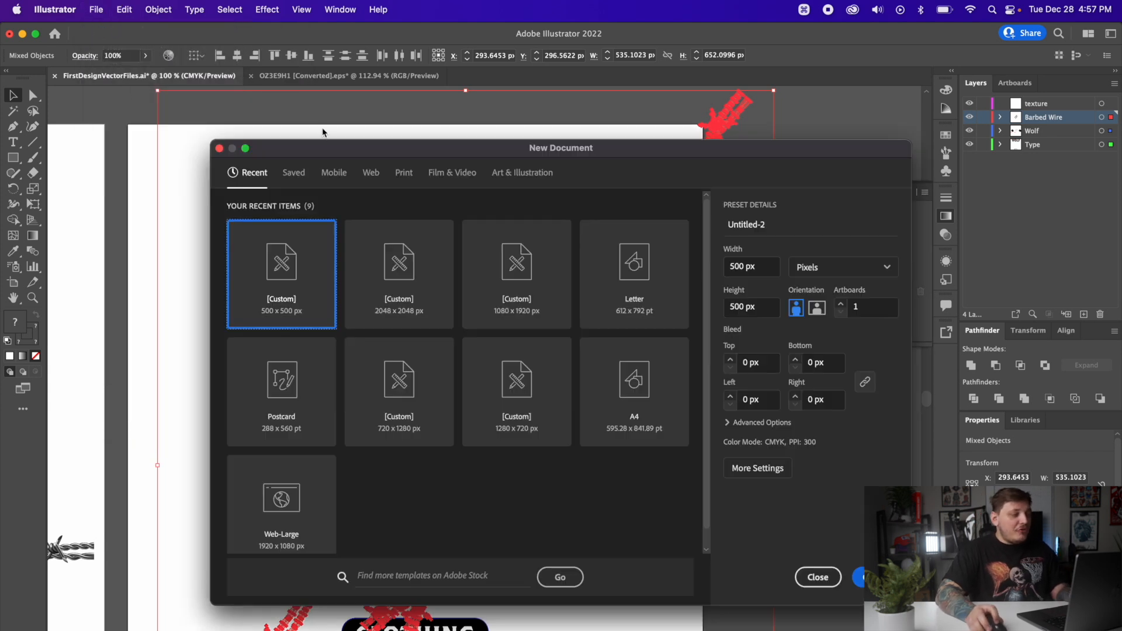
{"action": "mouse_move", "coordinate": [751, 535]}
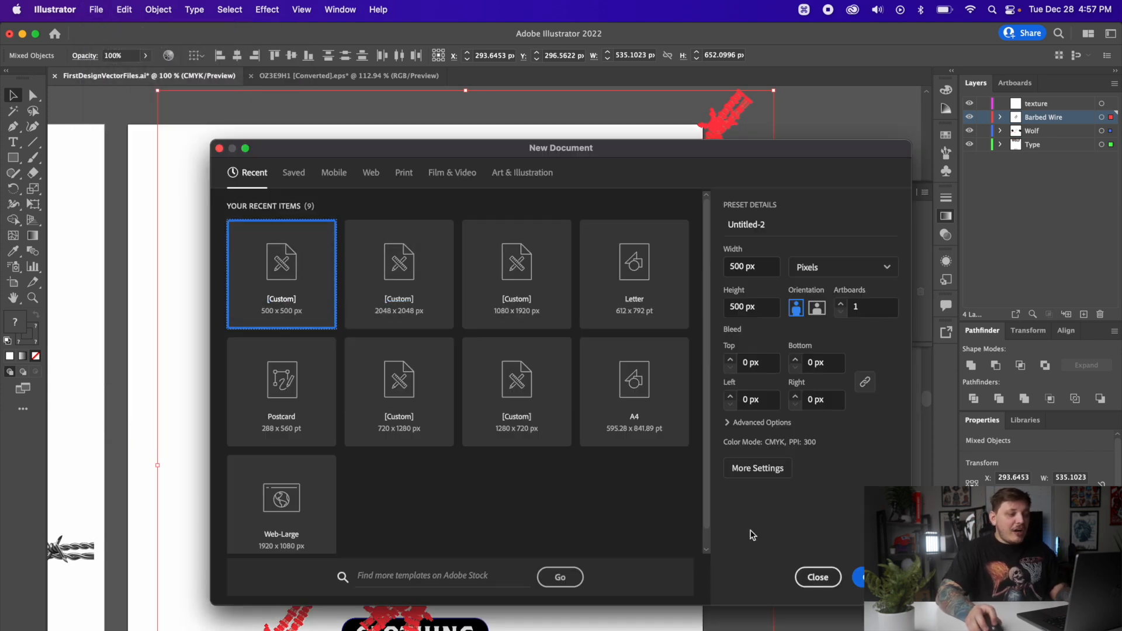
Change the new document's units from pixels to inches
{"action": "left_click", "coordinate": [843, 266]}
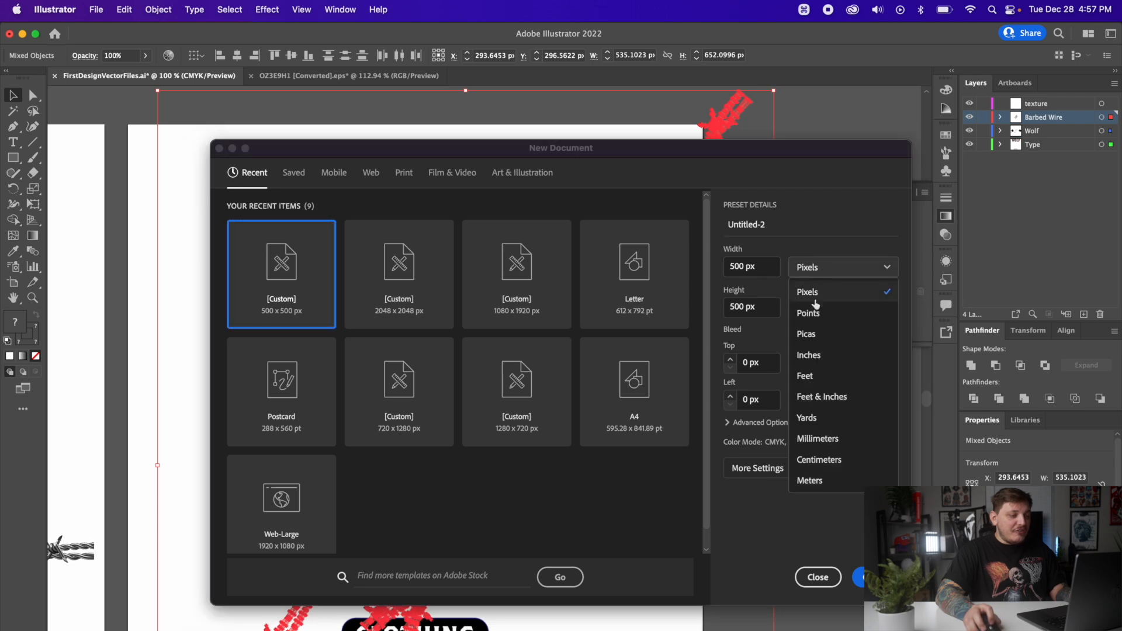
{"action": "left_click", "coordinate": [805, 376]}
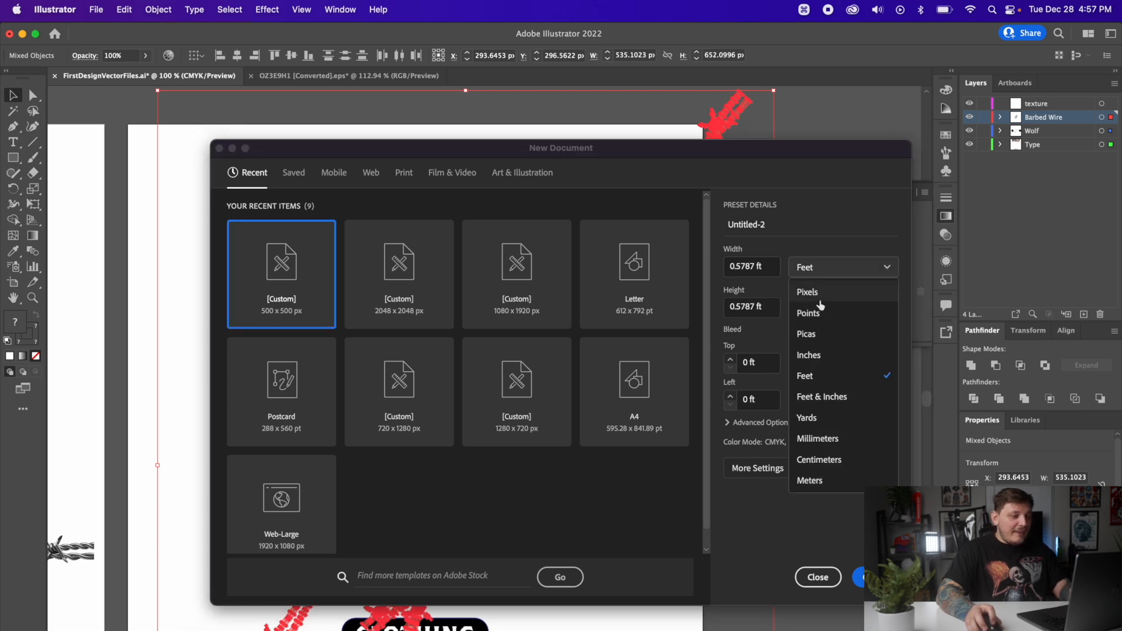
{"action": "left_click", "coordinate": [808, 354]}
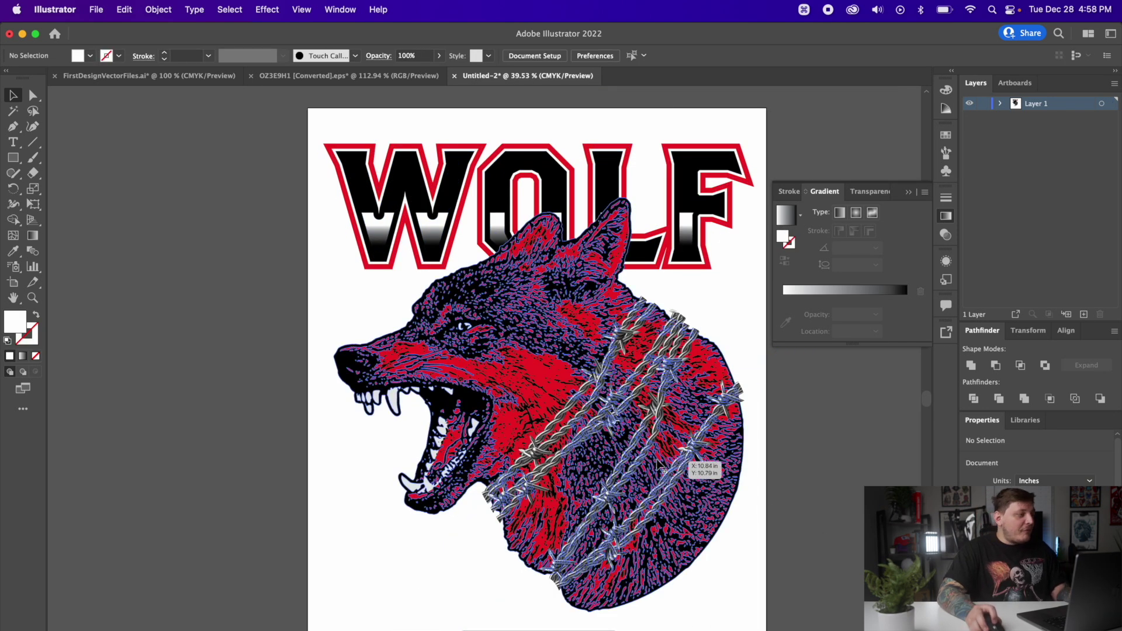
{"action": "left_click", "coordinate": [94, 10]}
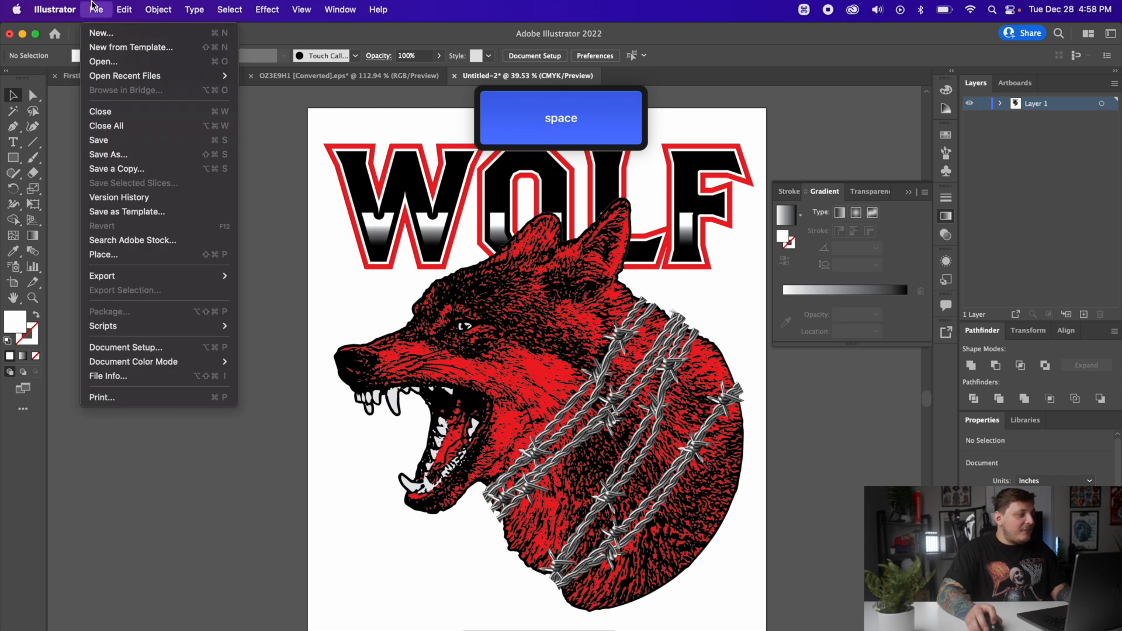